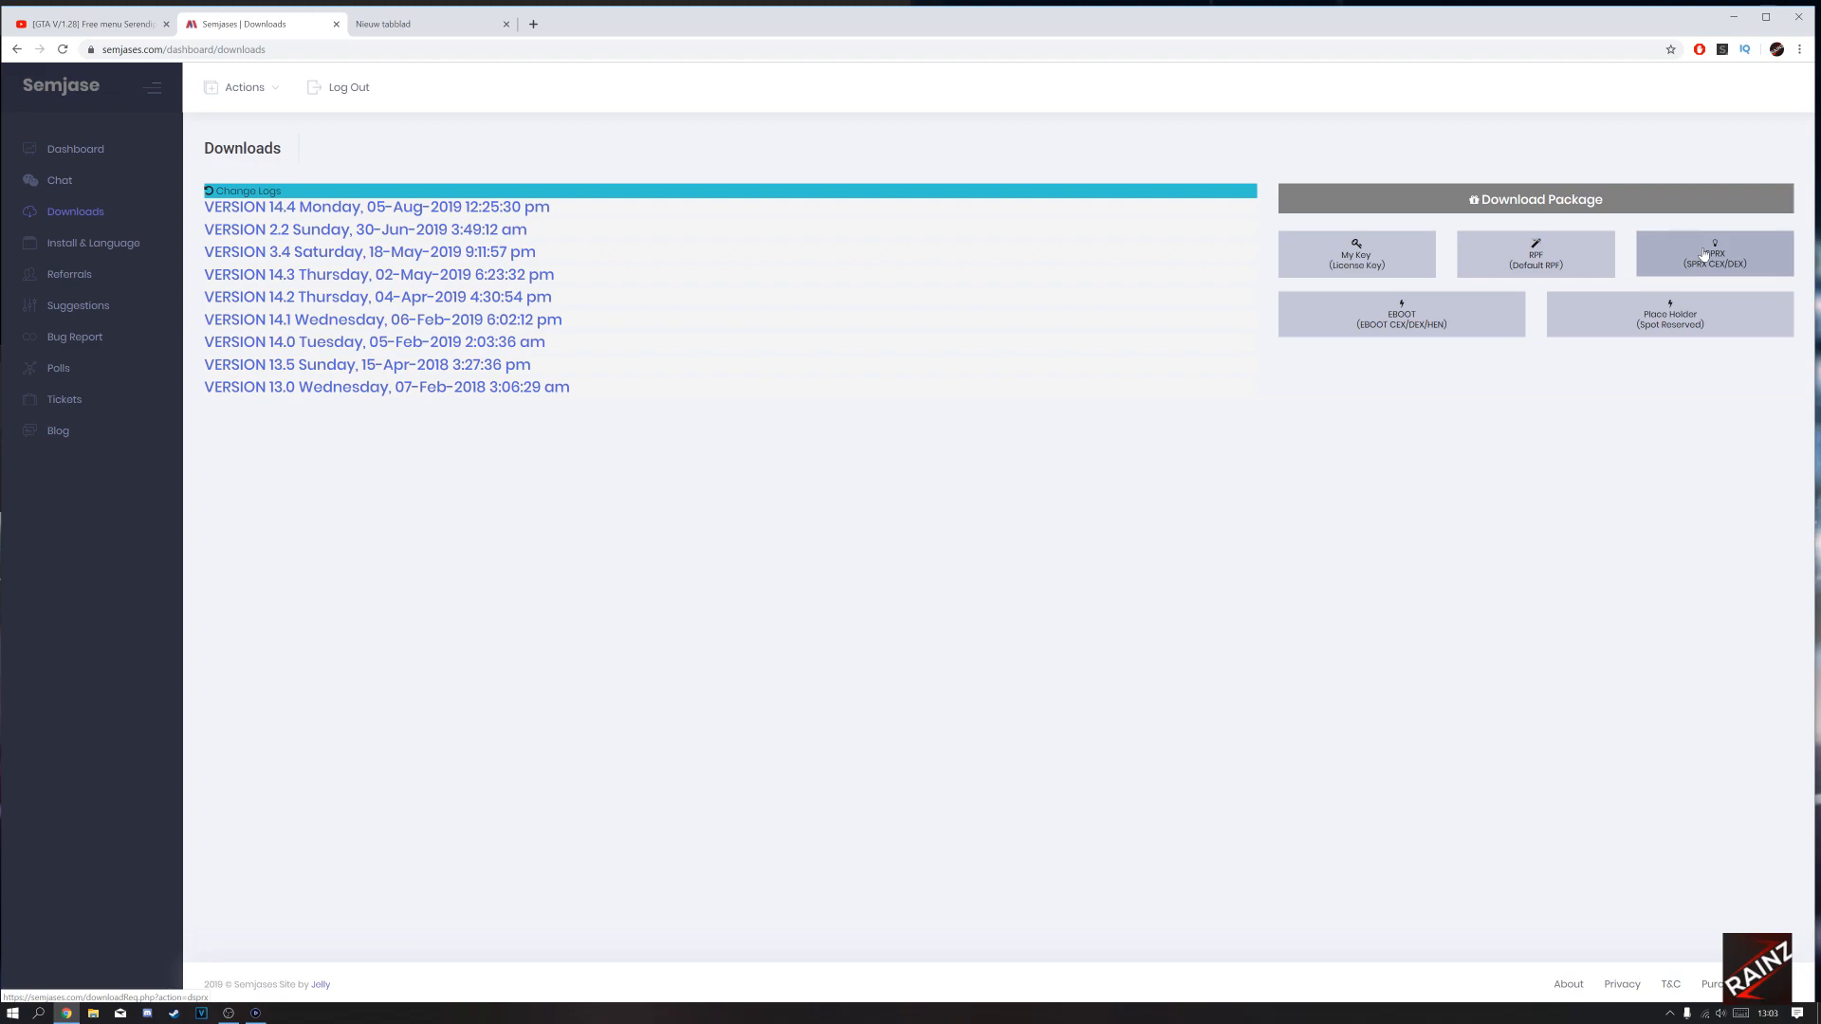
# Download the Semjases folder archive, the Semjases.key license file and EBOOT.BIN from the Downloads page.
pyautogui.click(1355, 253)
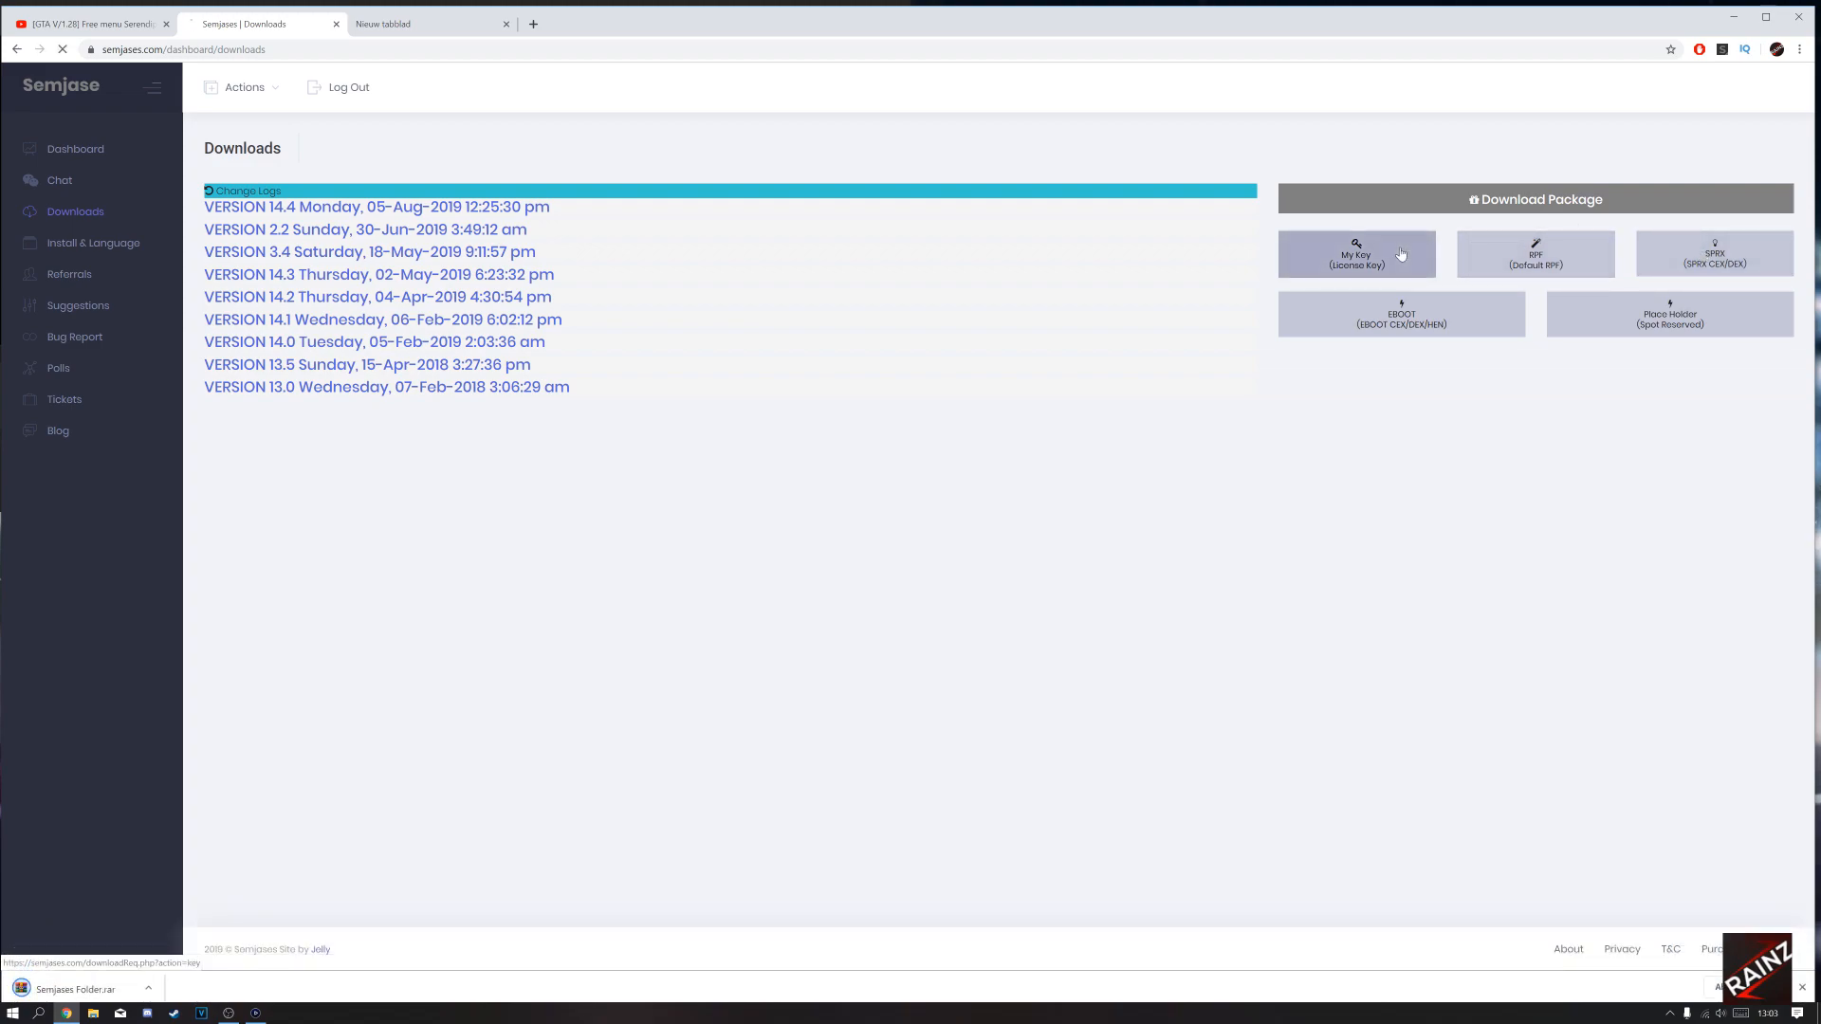
pyautogui.click(1355, 252)
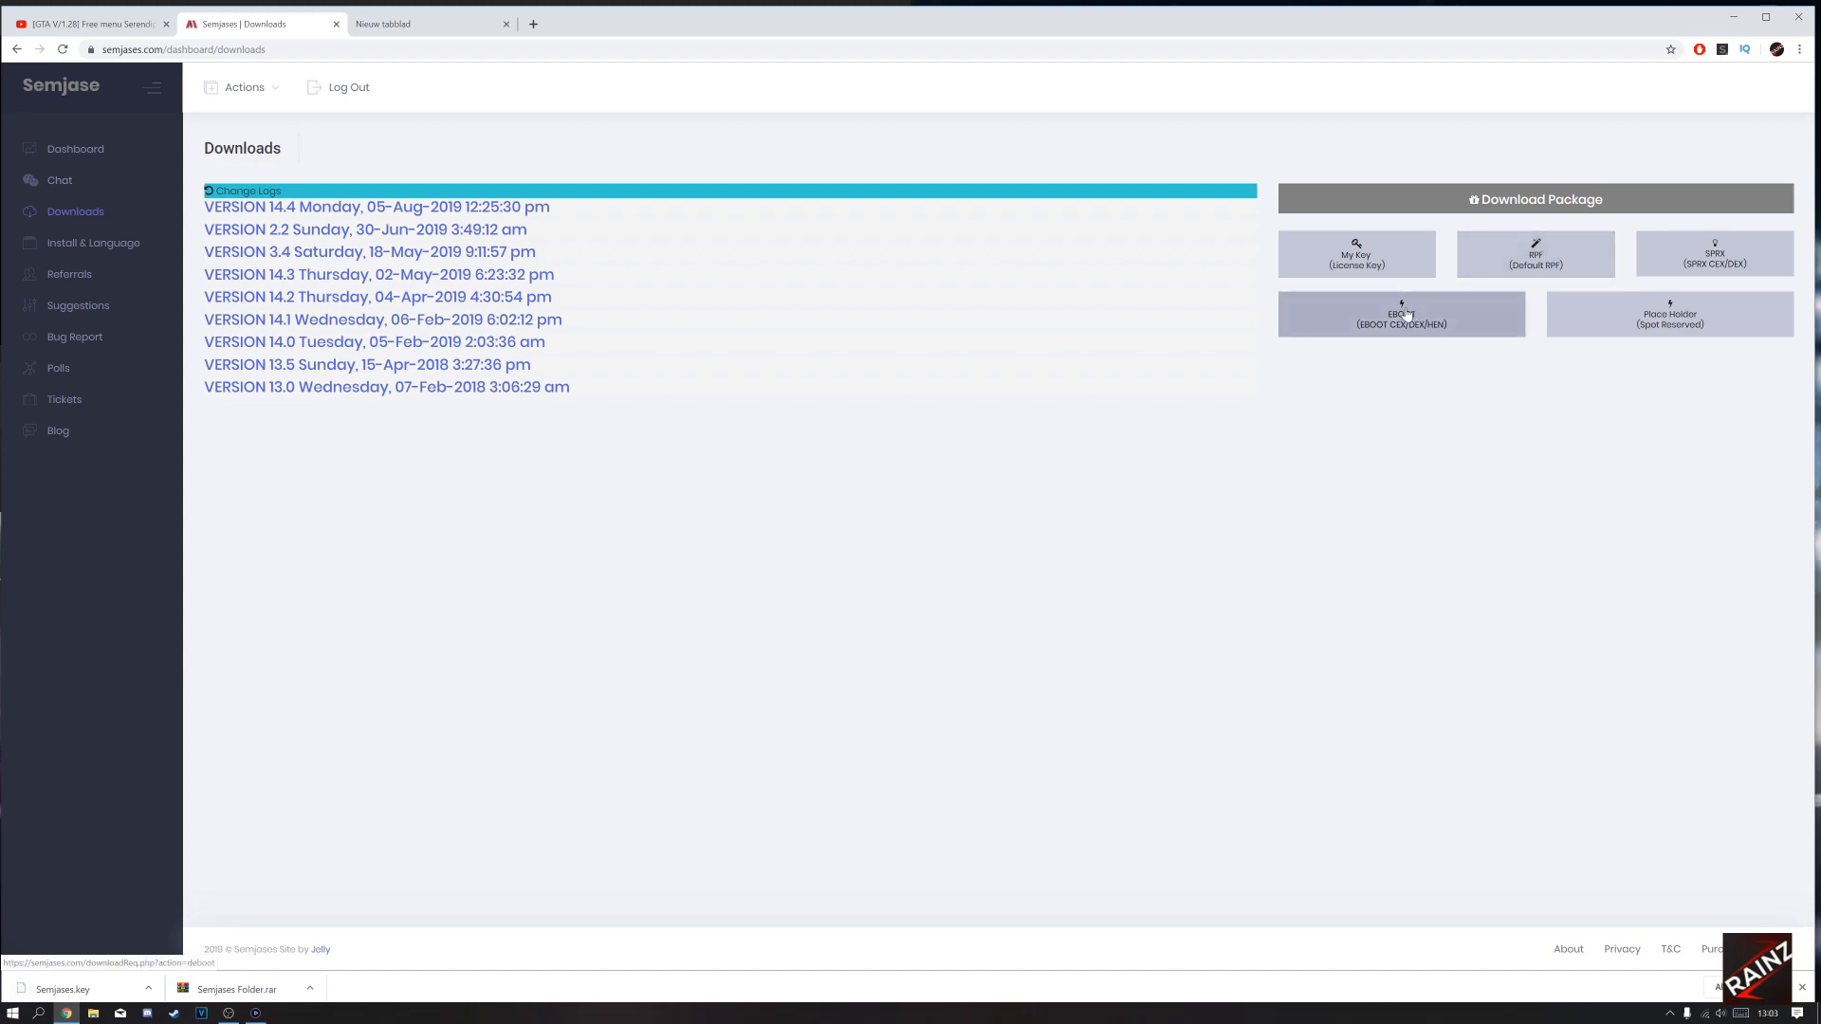
pyautogui.click(1399, 313)
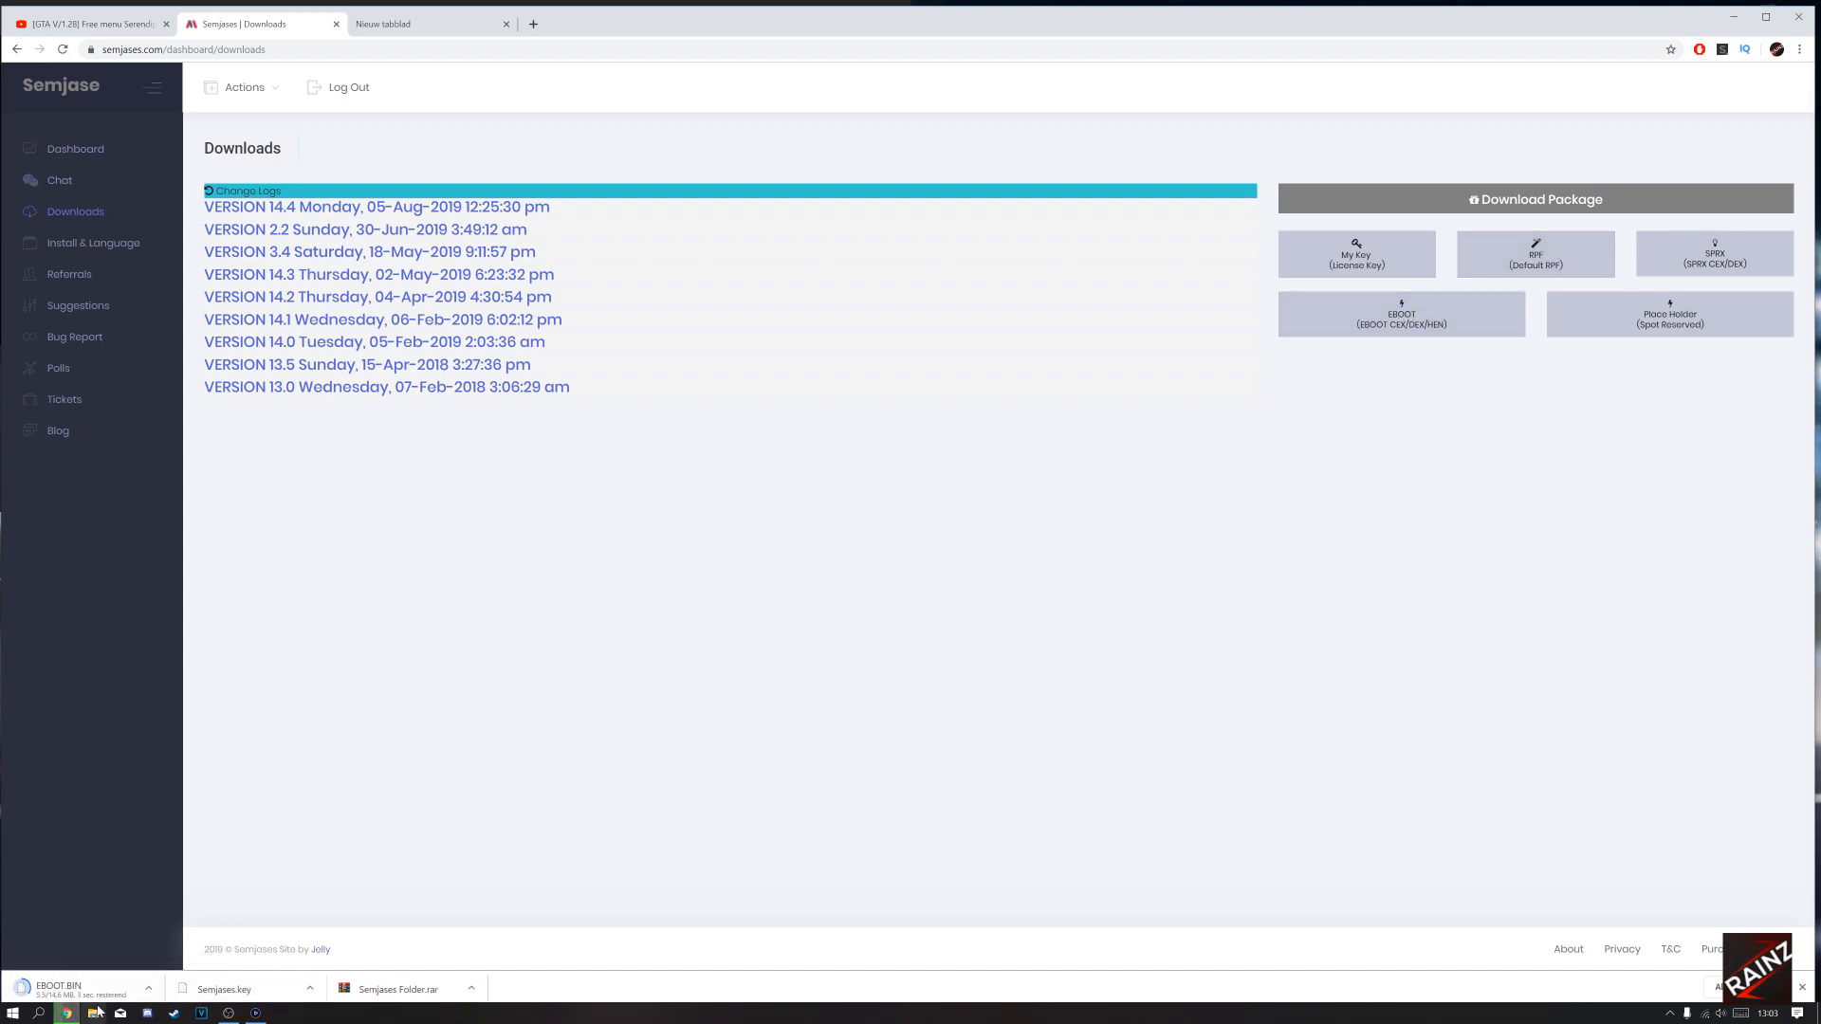
# Create a new folder named Semjases in the Downloads folder.
pyautogui.click(91, 1011)
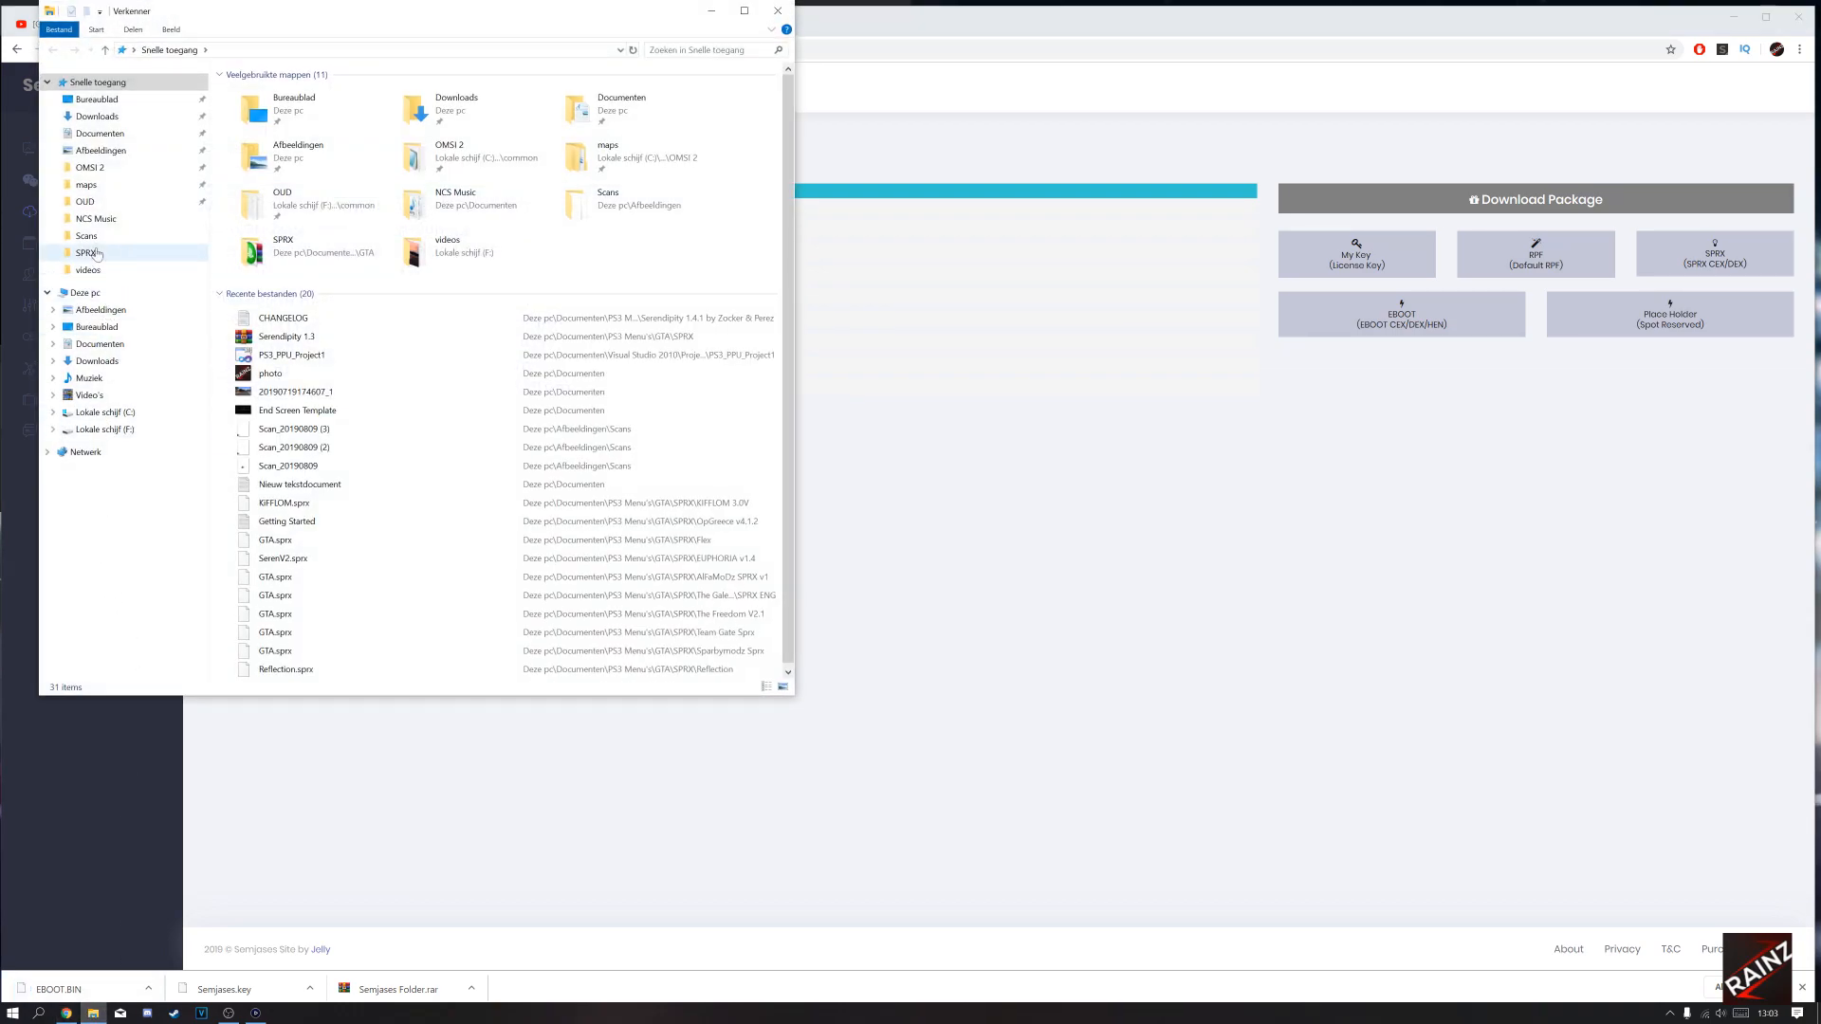
pyautogui.click(97, 116)
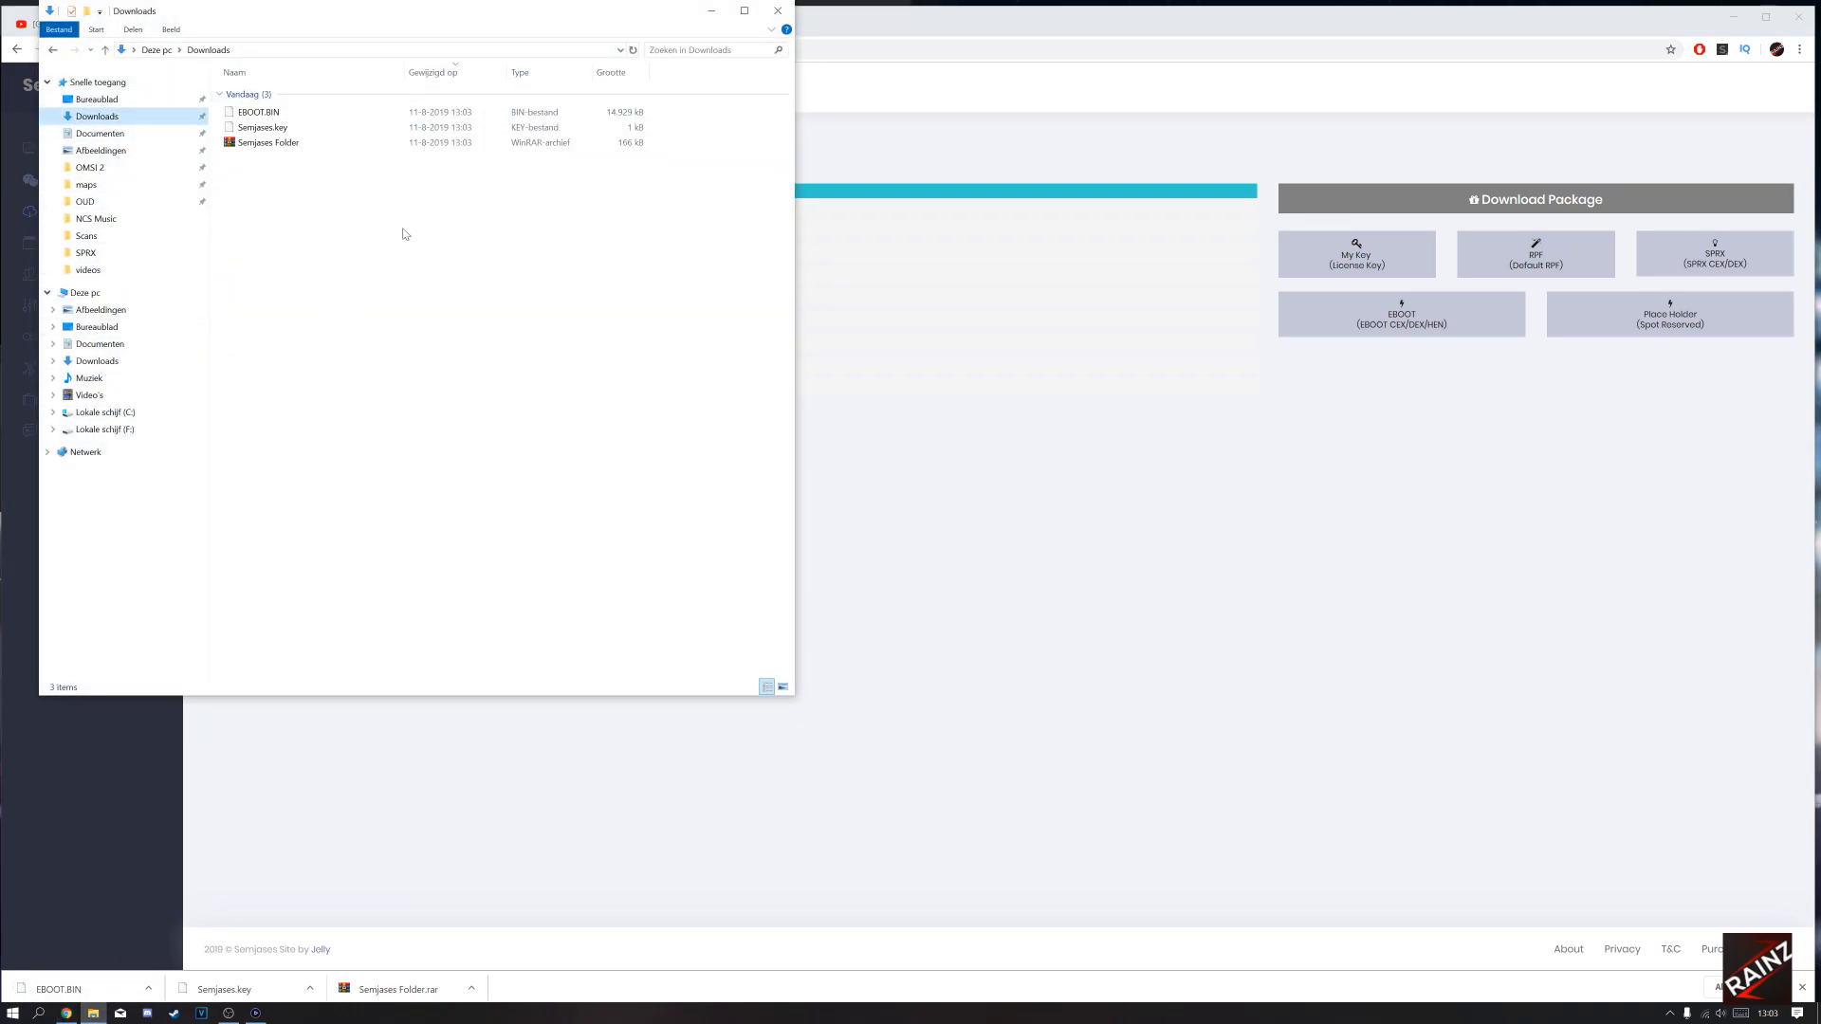
pyautogui.moveTo(437, 202)
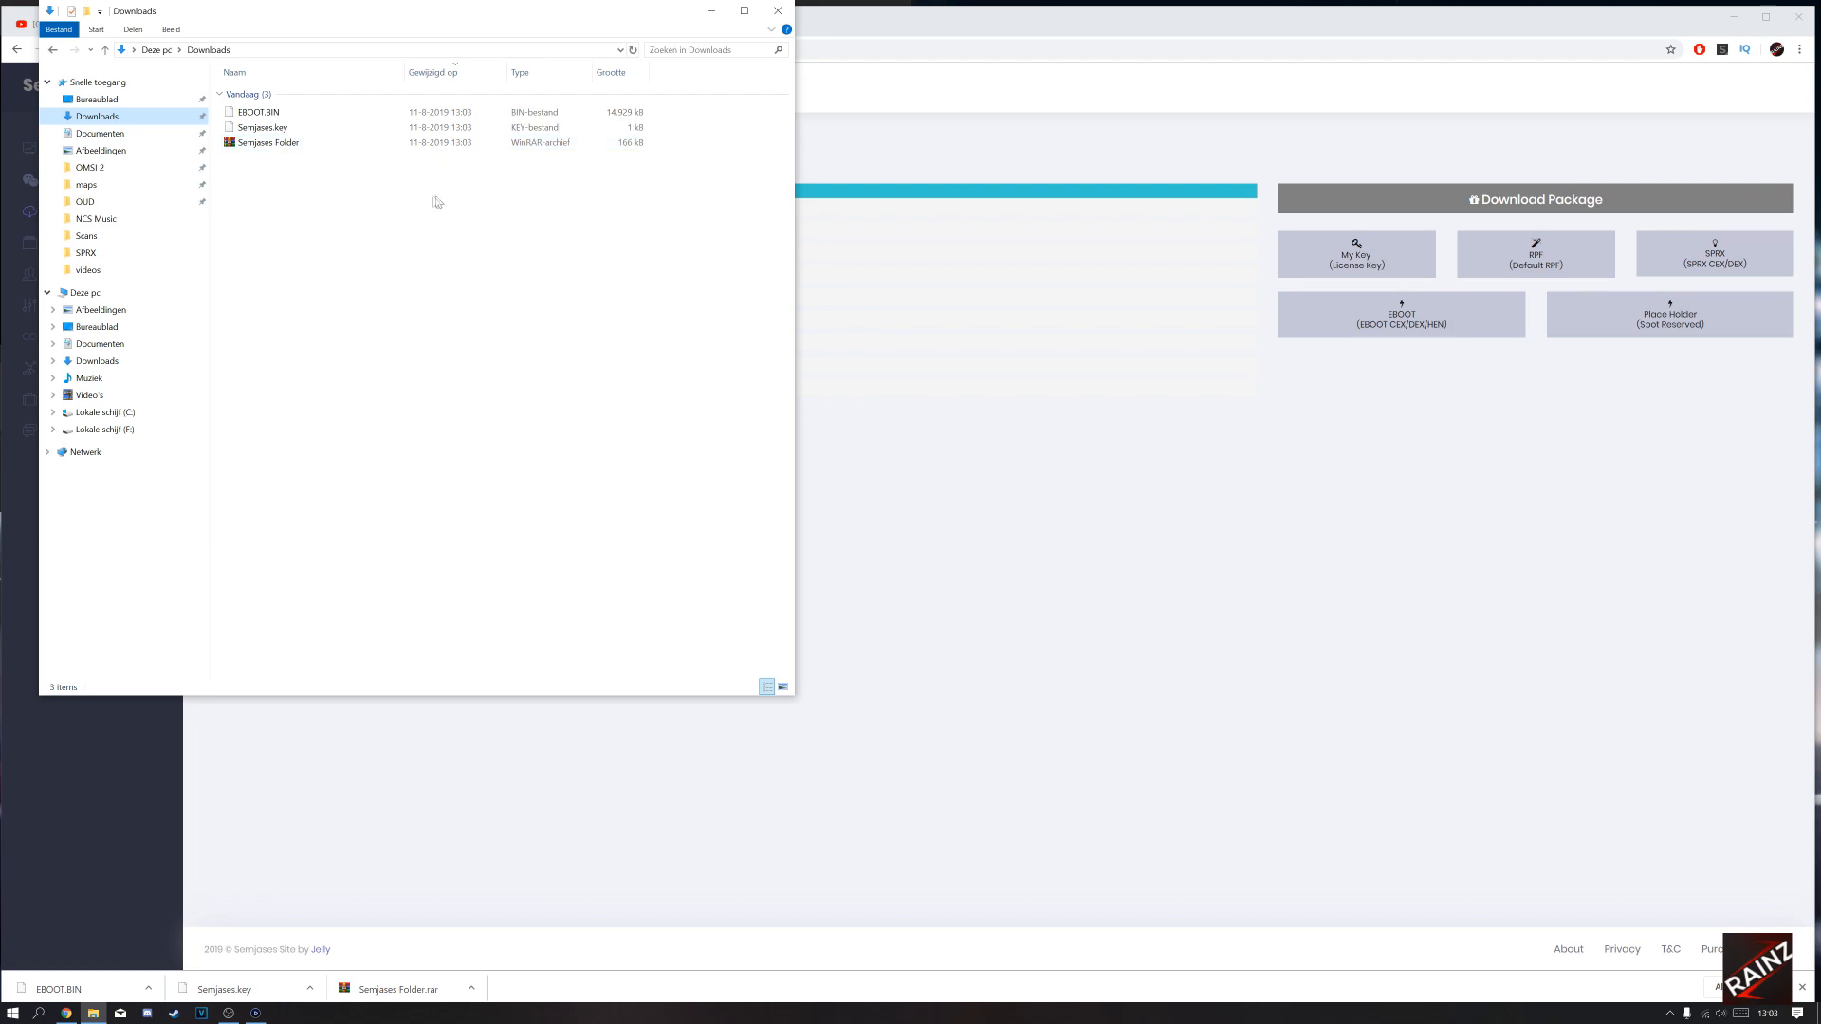
pyautogui.click(268, 143)
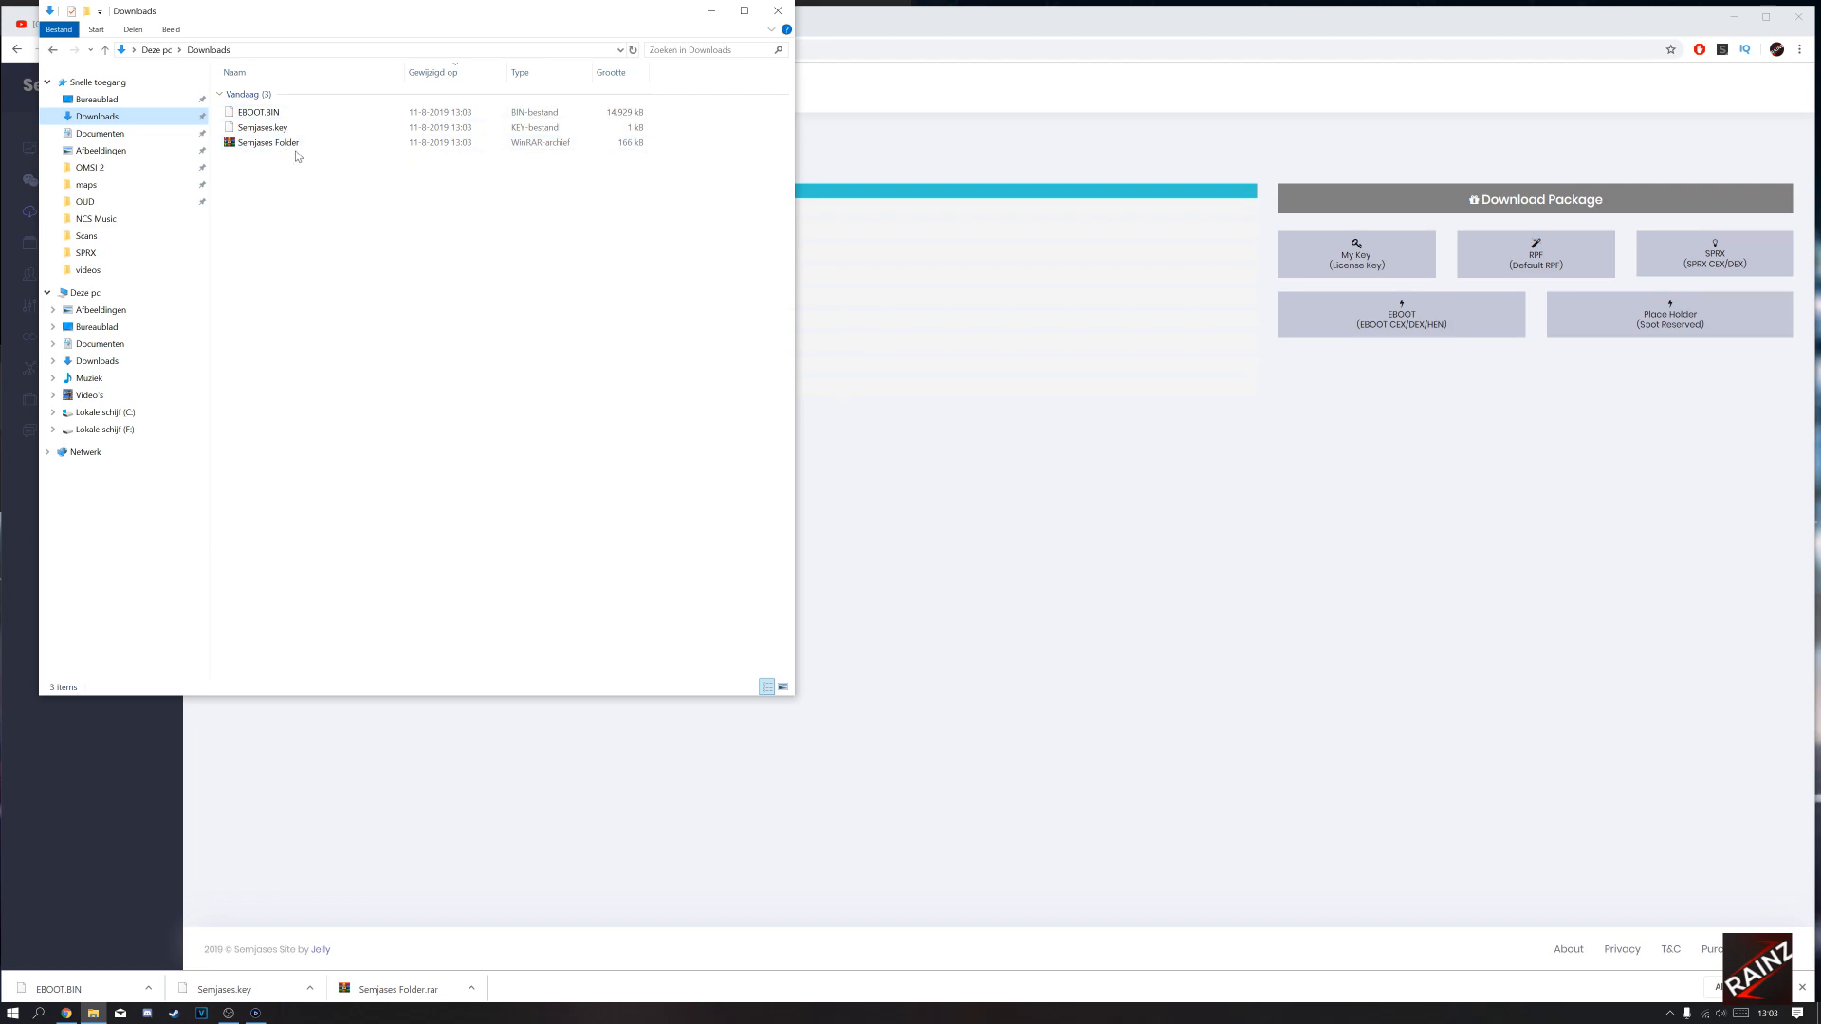
pyautogui.moveTo(262, 127)
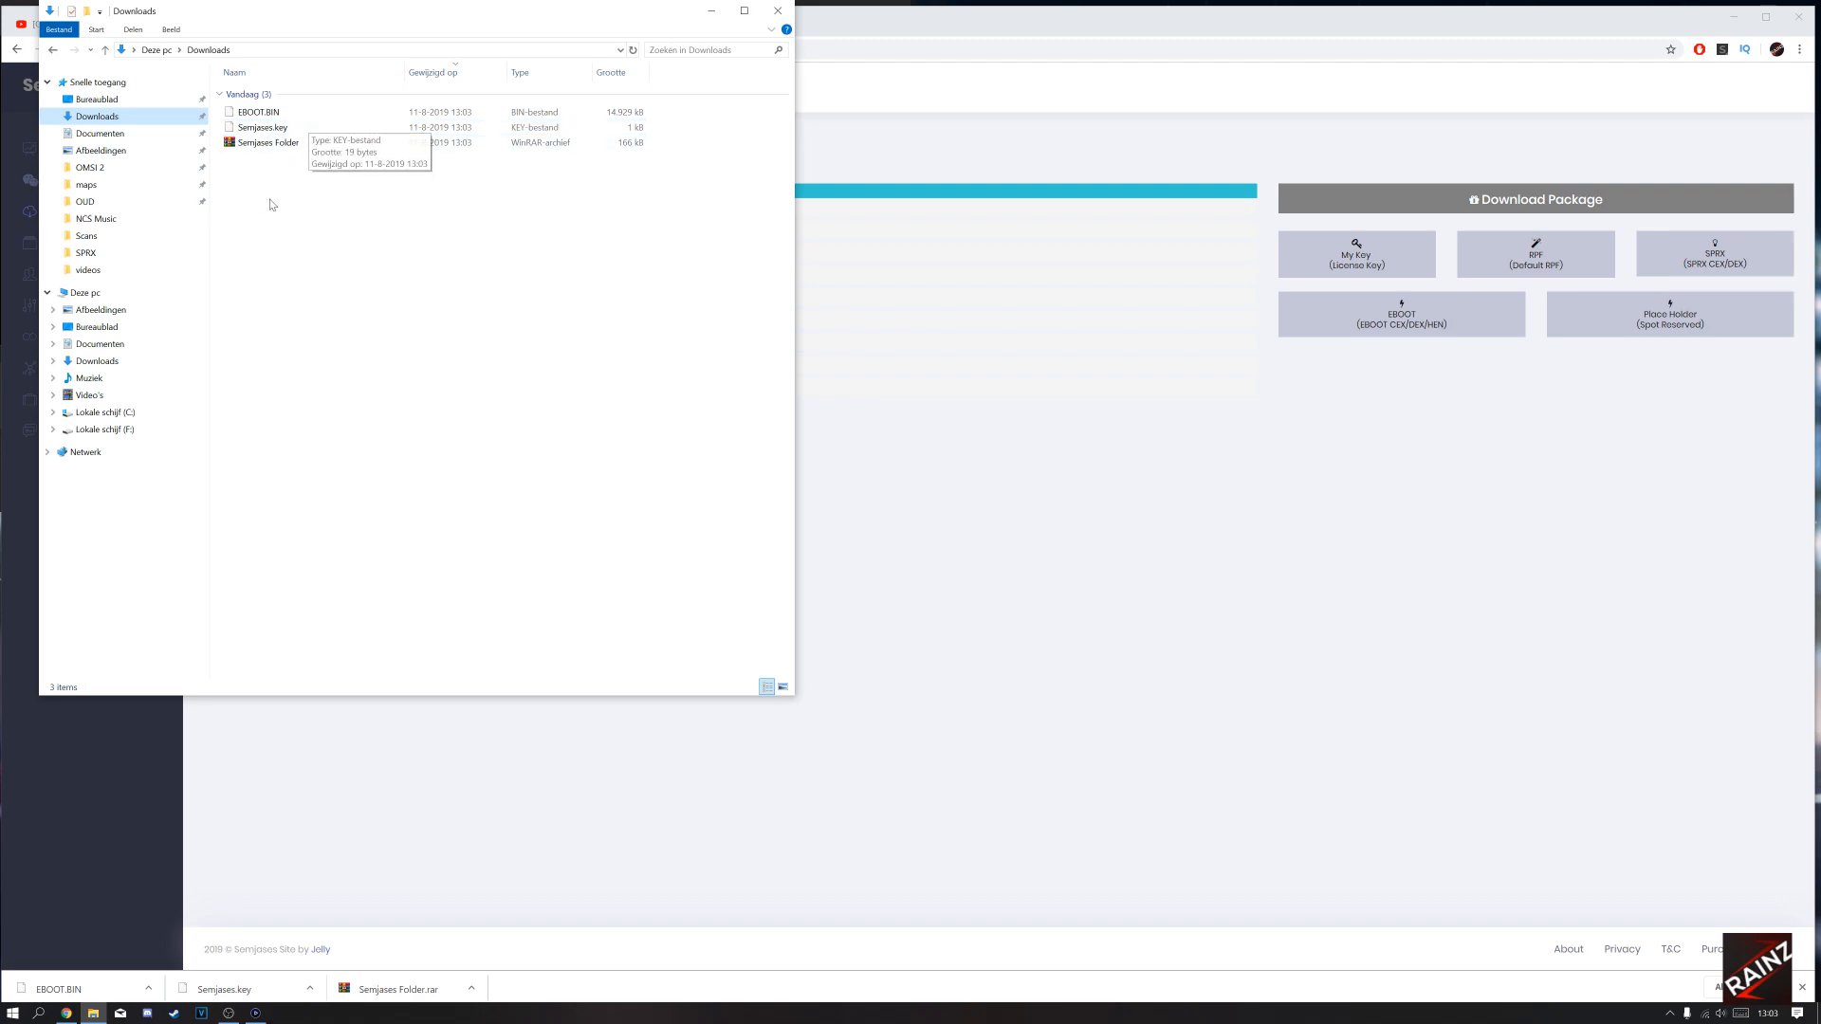
pyautogui.rightClick(269, 205)
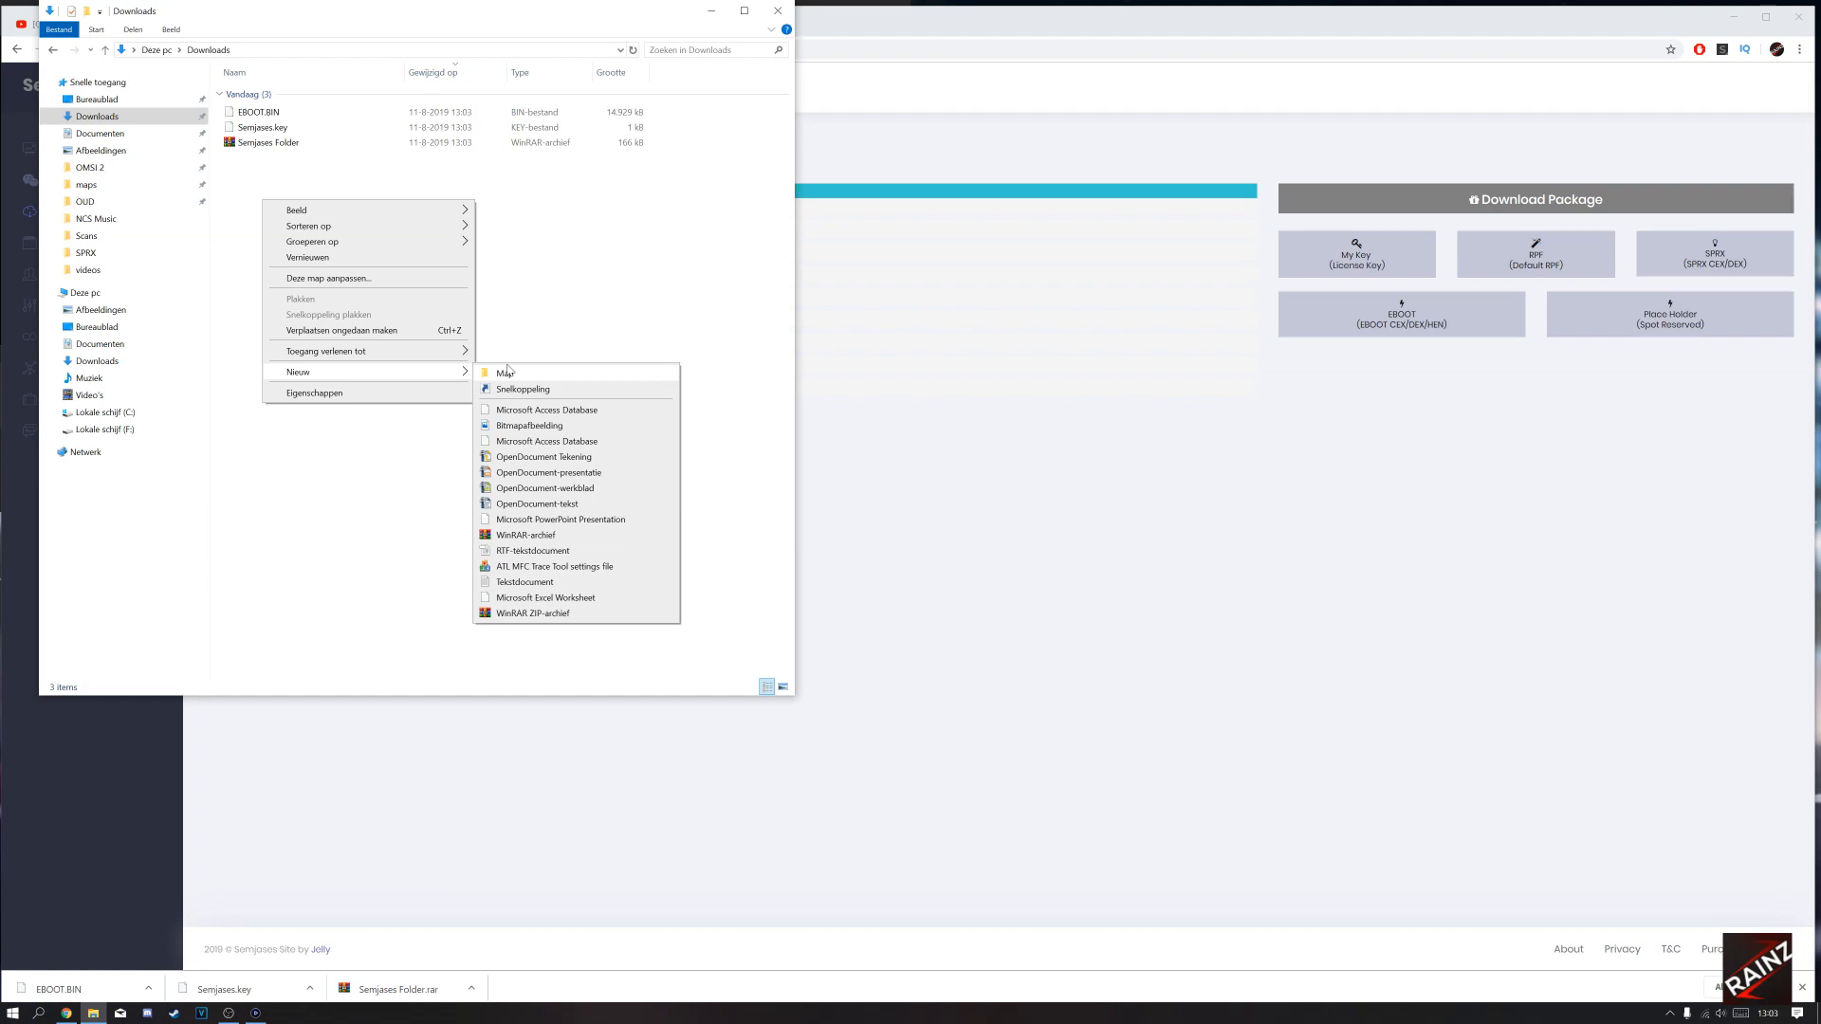
pyautogui.click(503, 374)
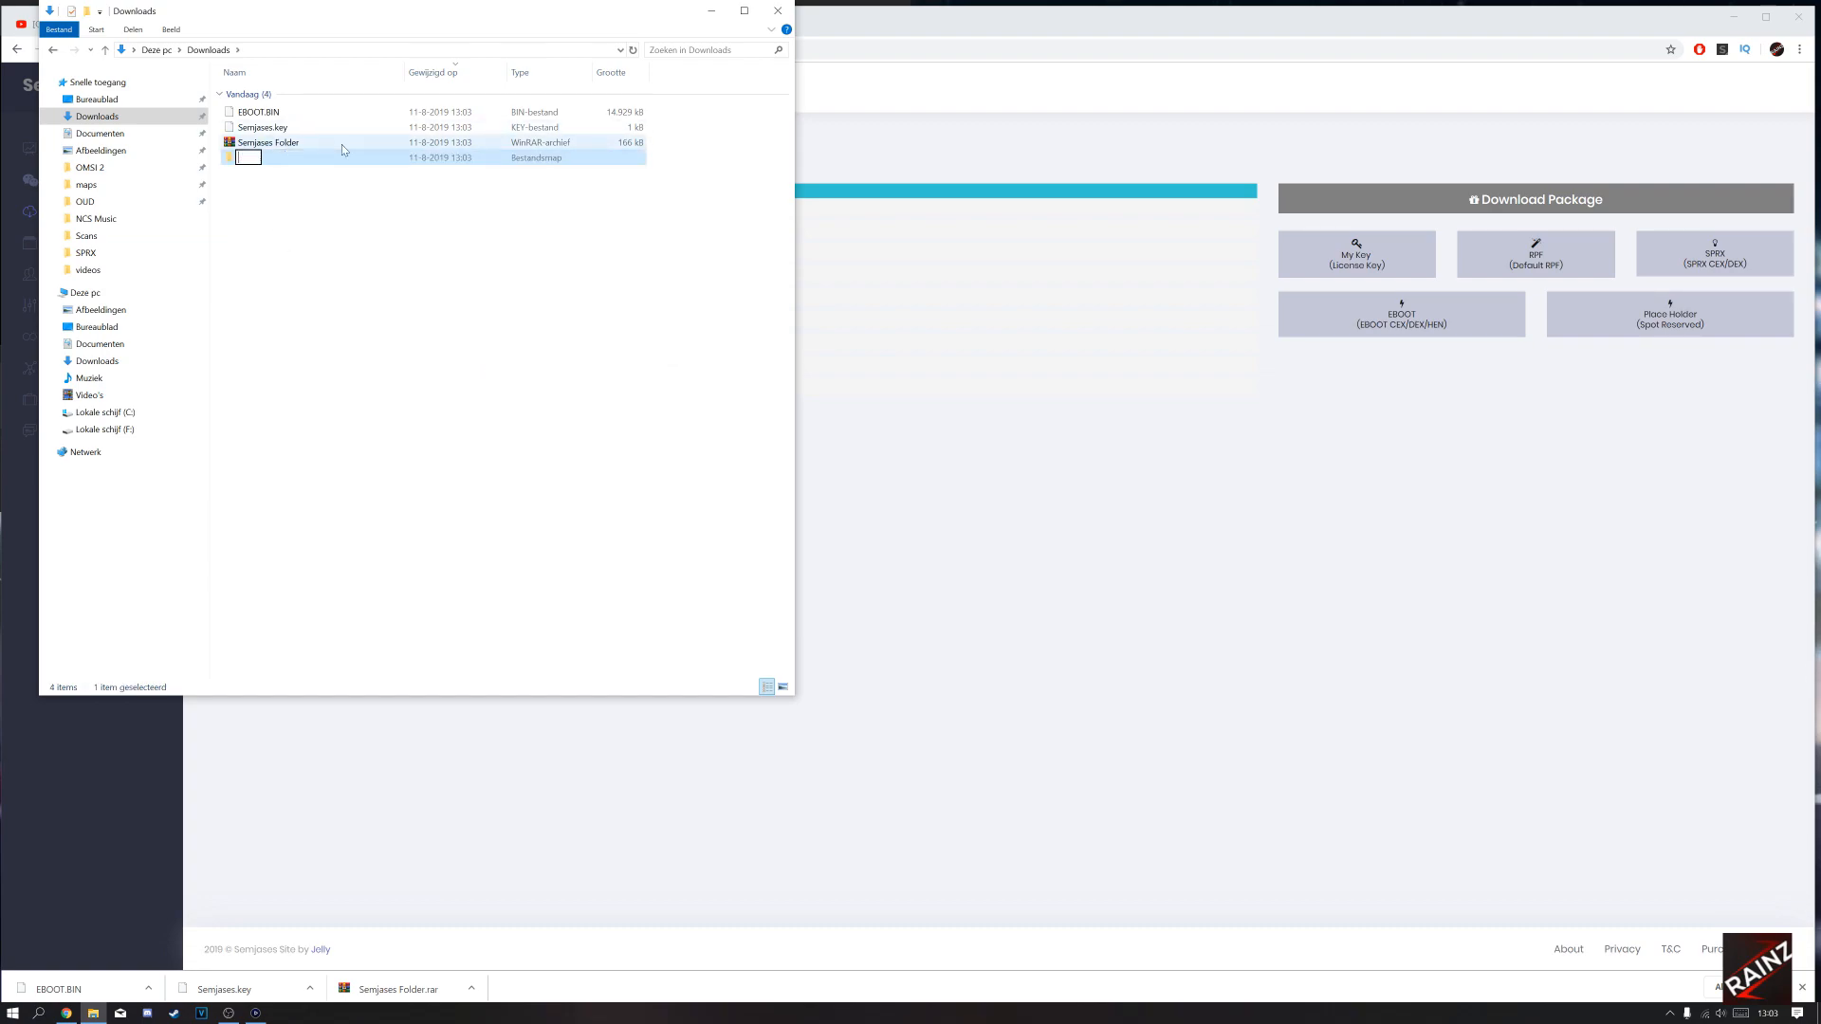
pyautogui.write('Semjases')
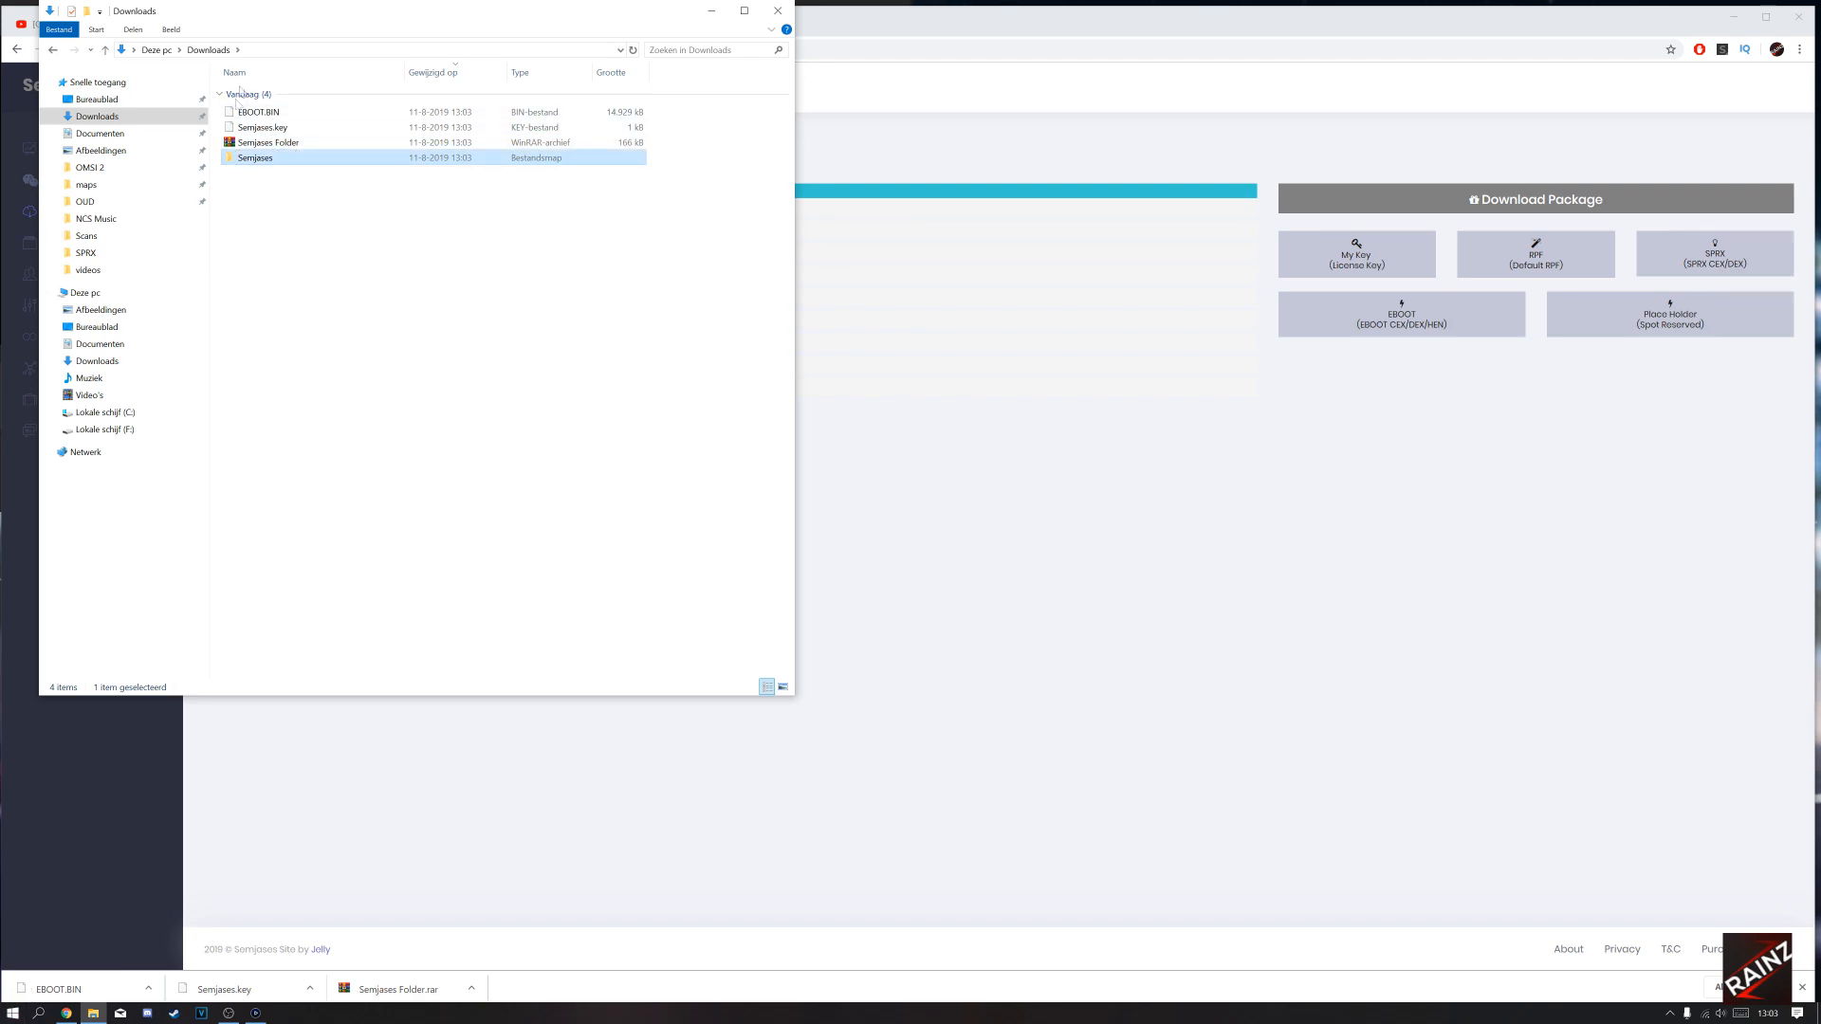
# Move the key into the Semjases folder and extract the archive so it holds Semjases.key and SemjasesLauncher.sprx.
pyautogui.doubleClick(262, 127)
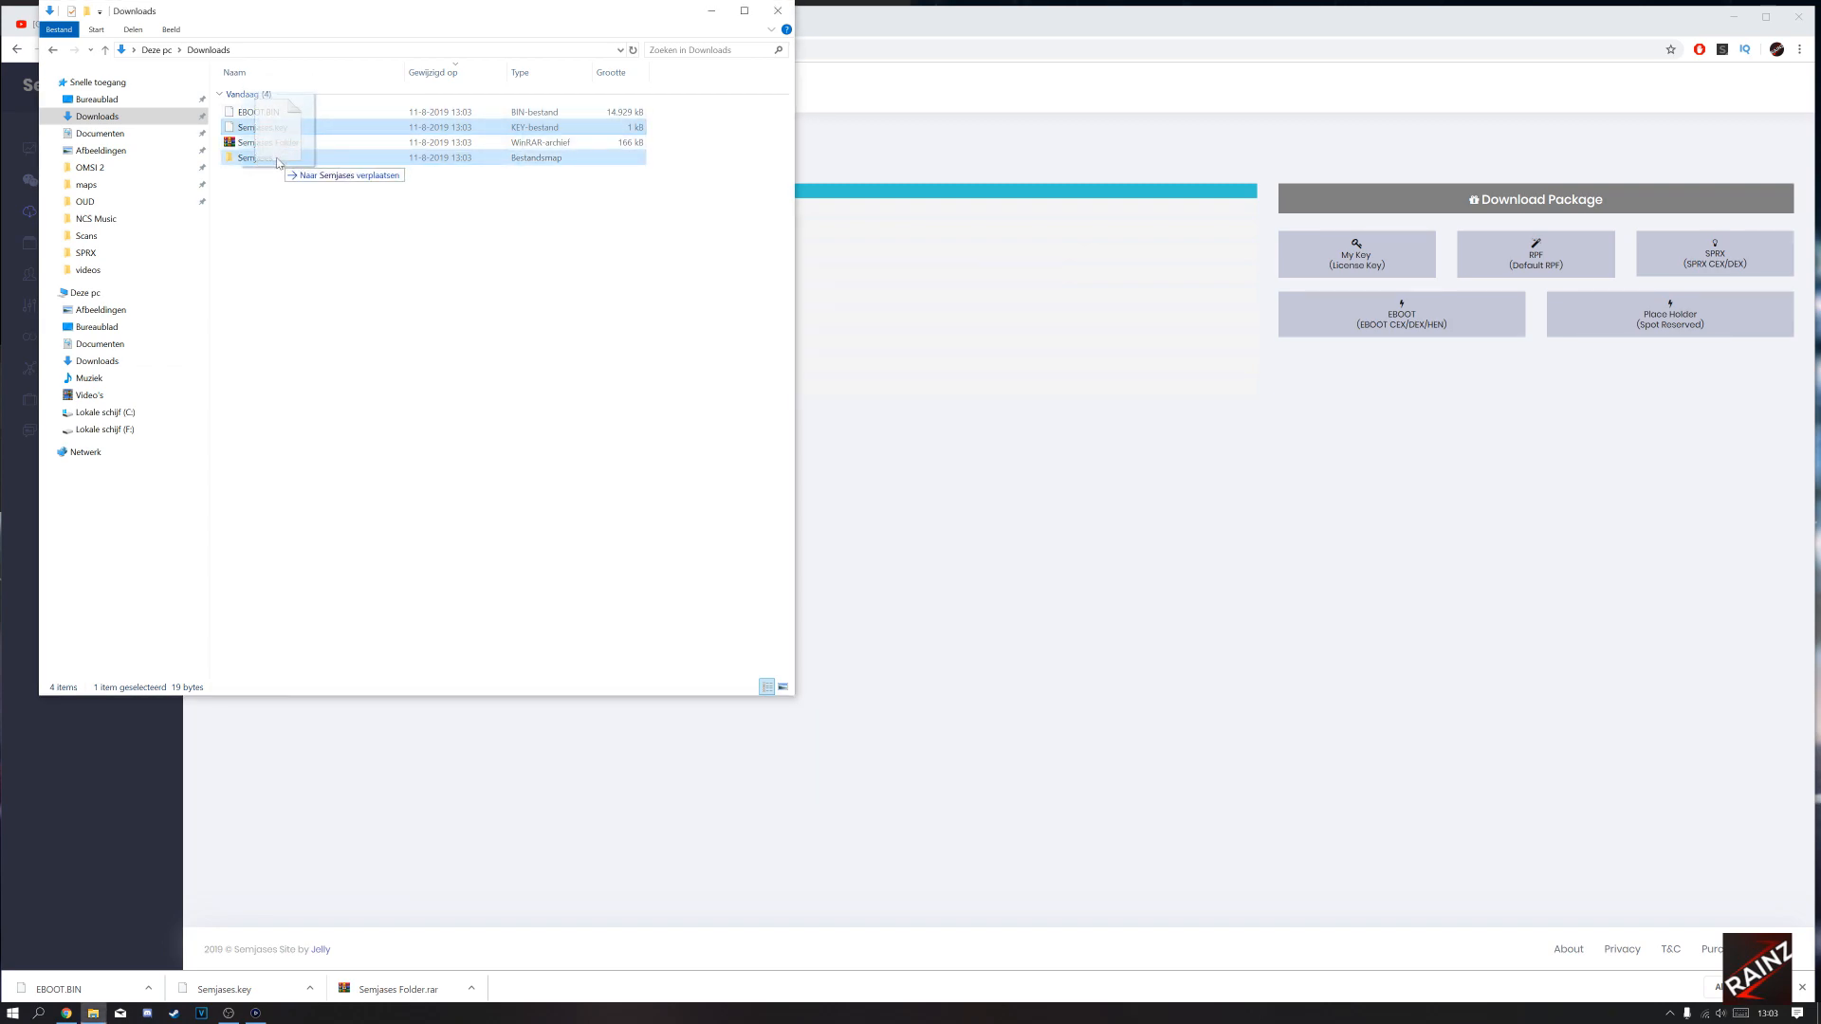
pyautogui.rightClick(258, 127)
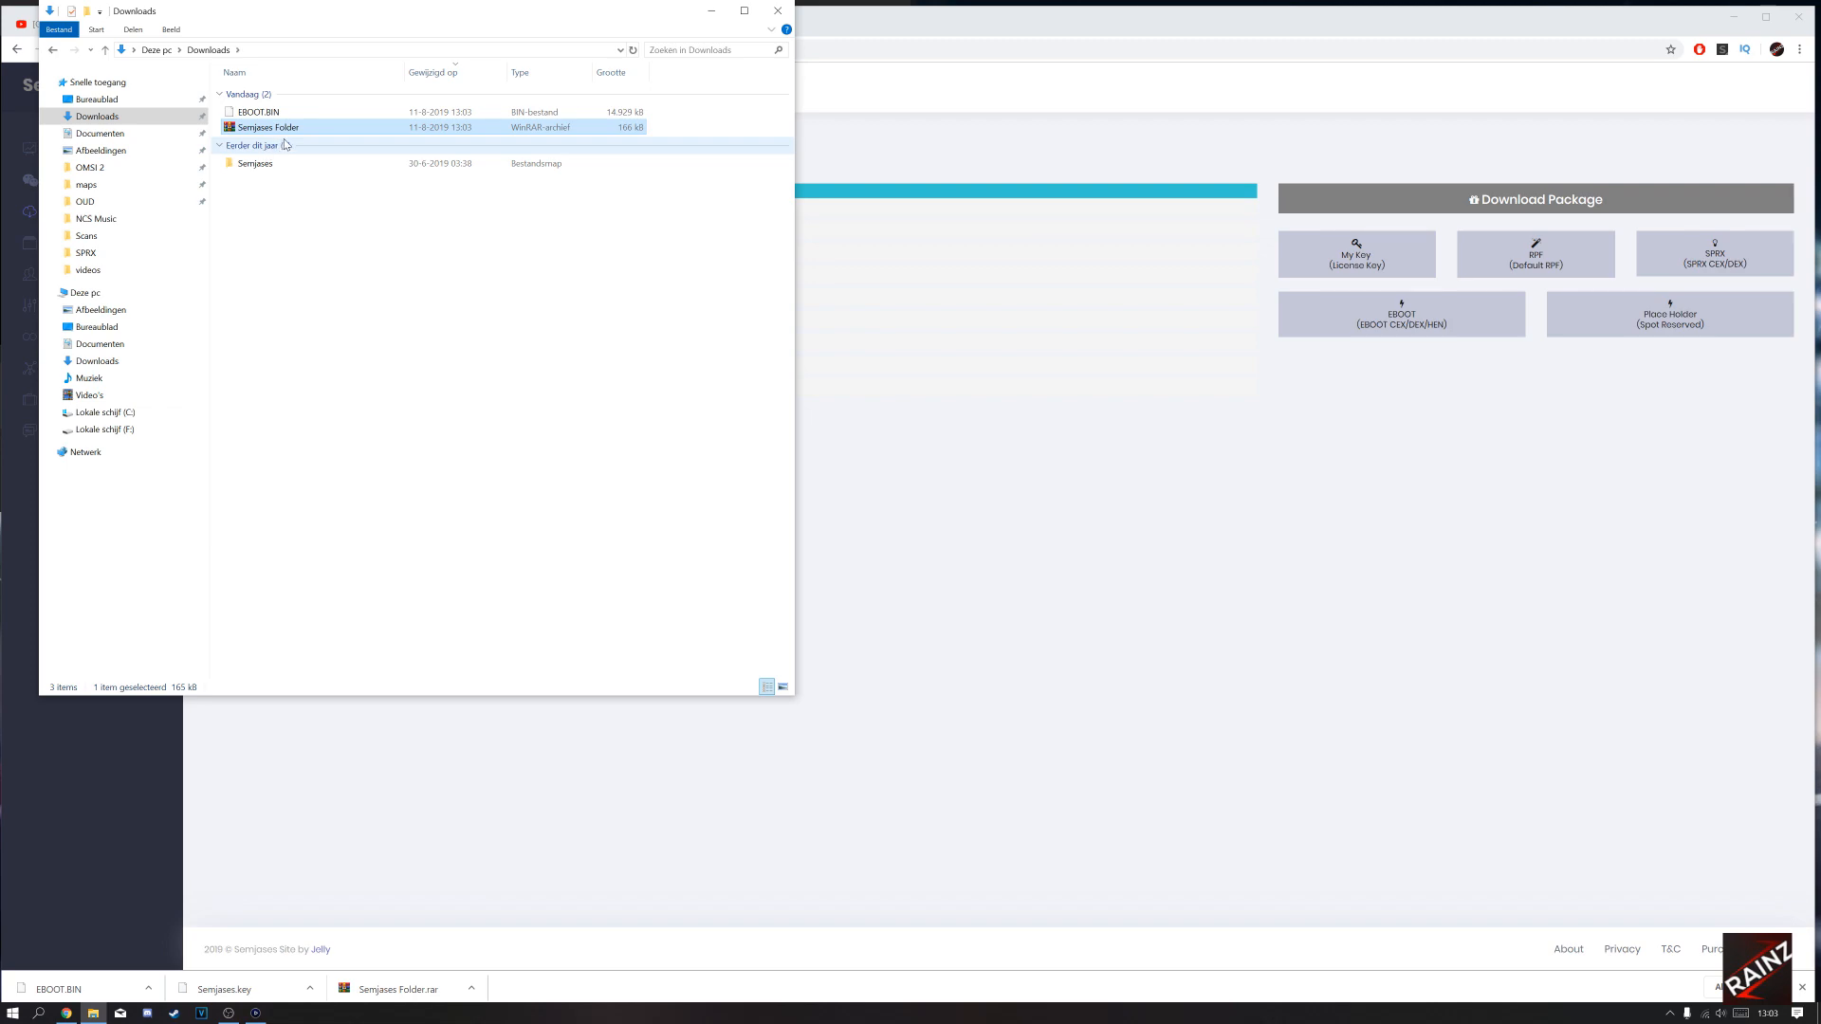
pyautogui.doubleClick(255, 163)
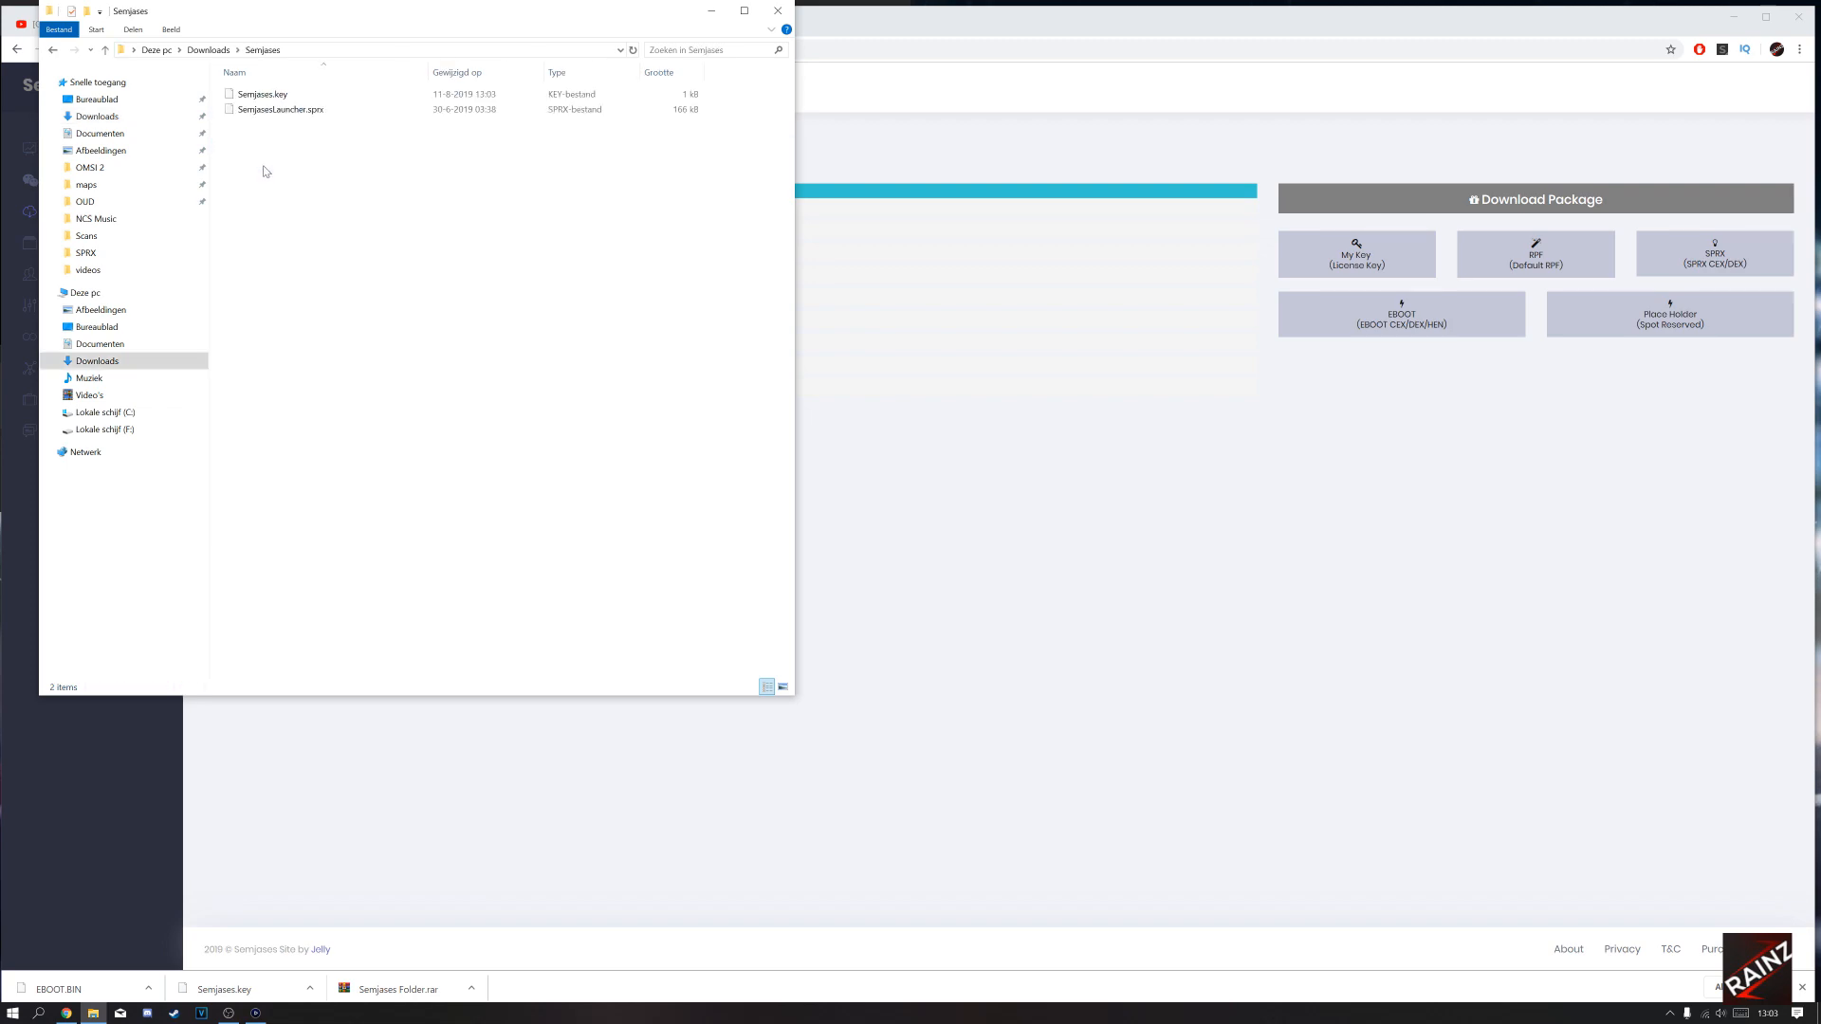
pyautogui.click(262, 93)
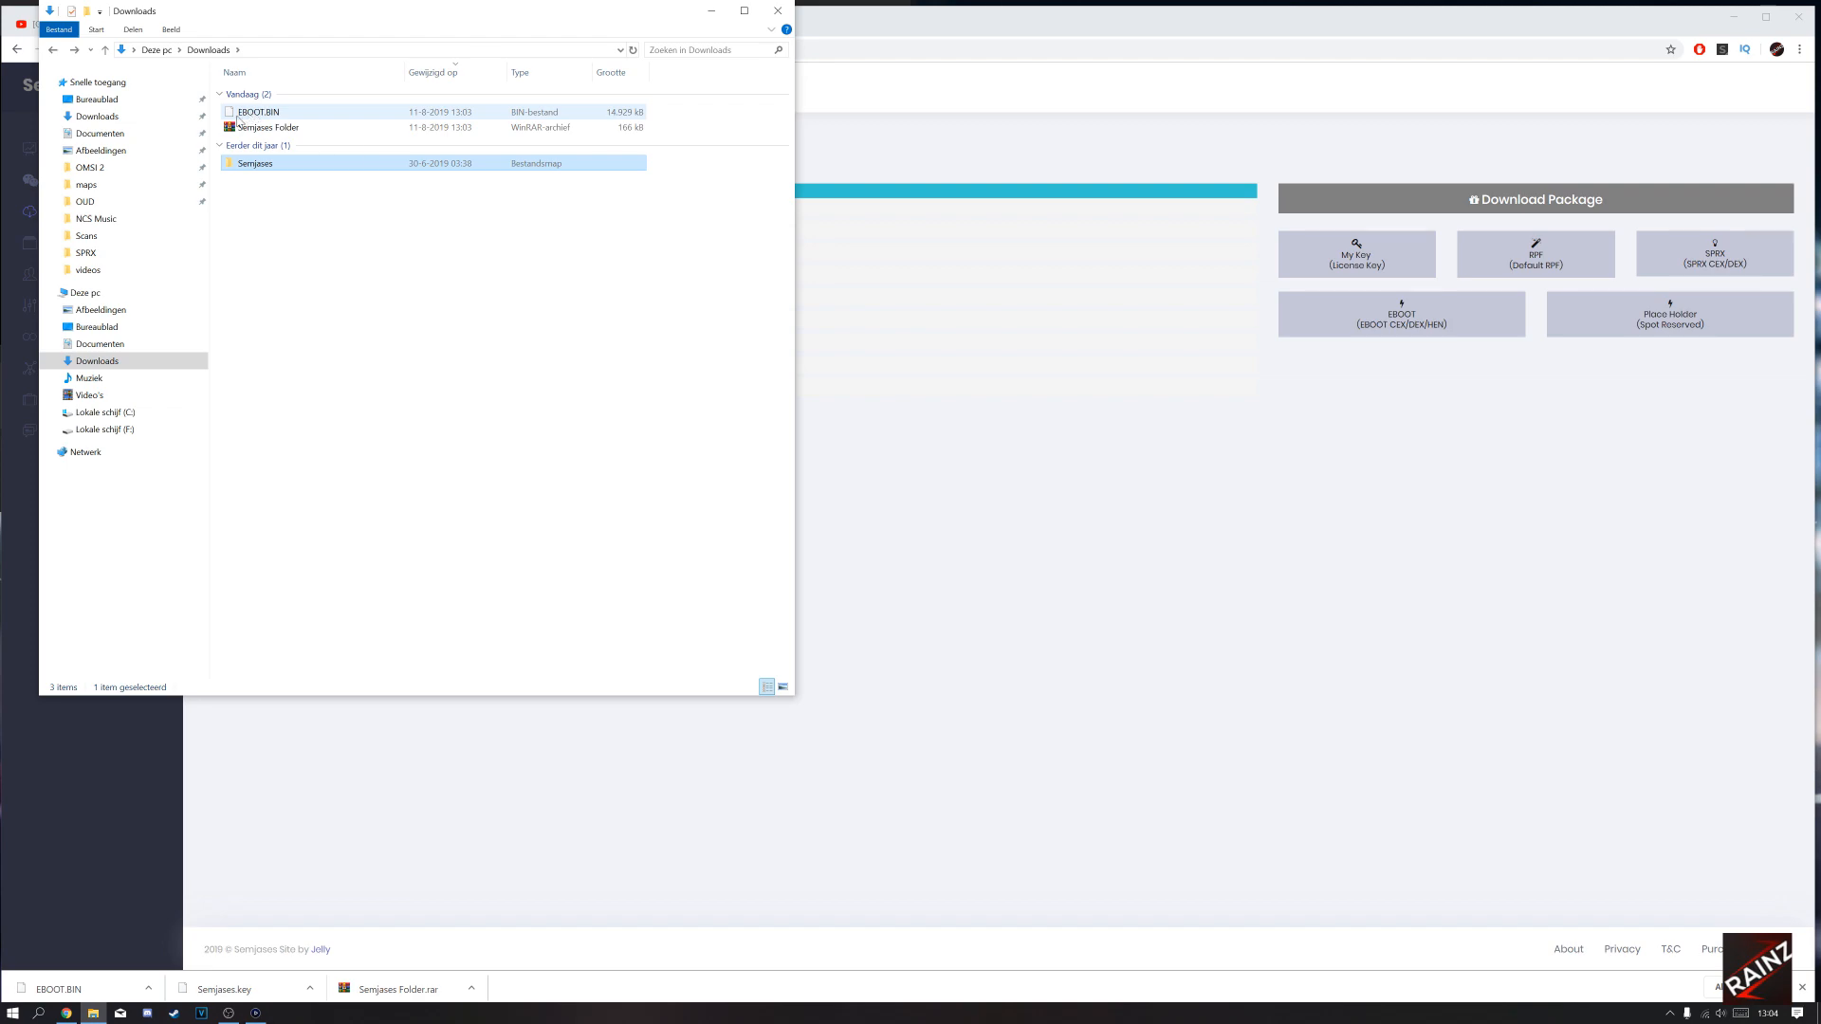
pyautogui.moveTo(258, 112)
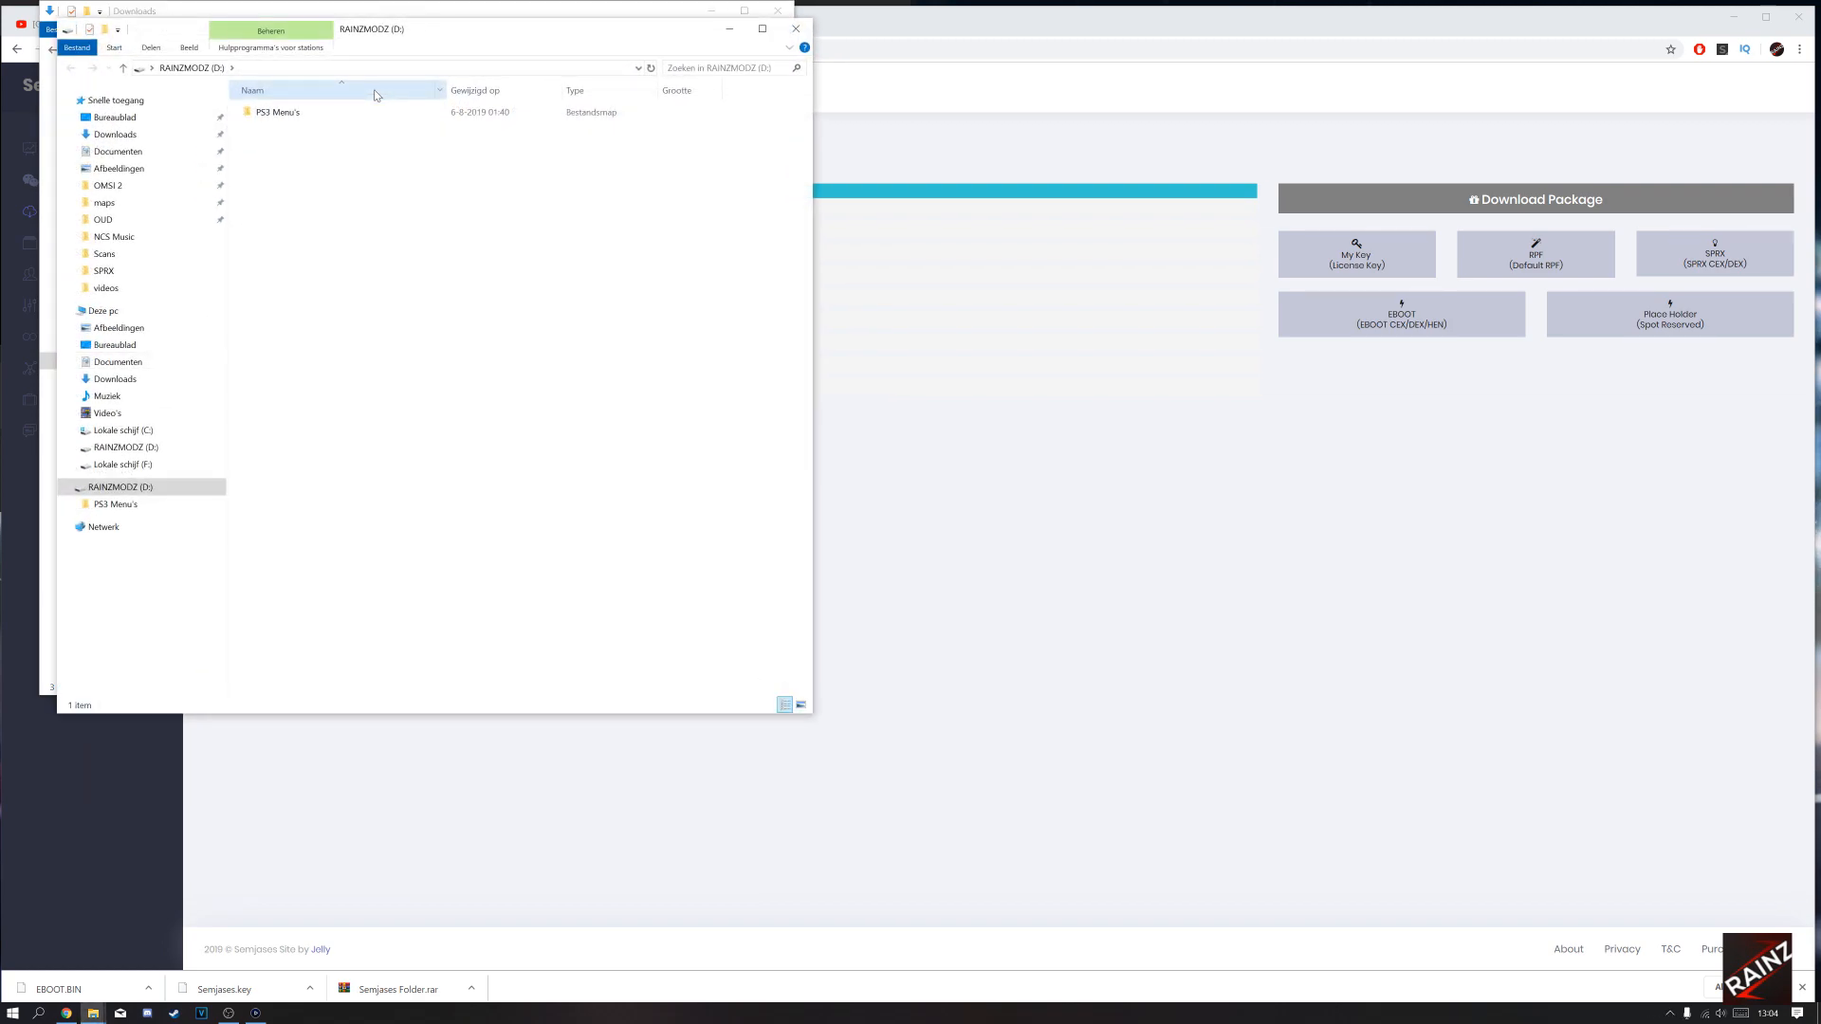
pyautogui.moveTo(277, 580)
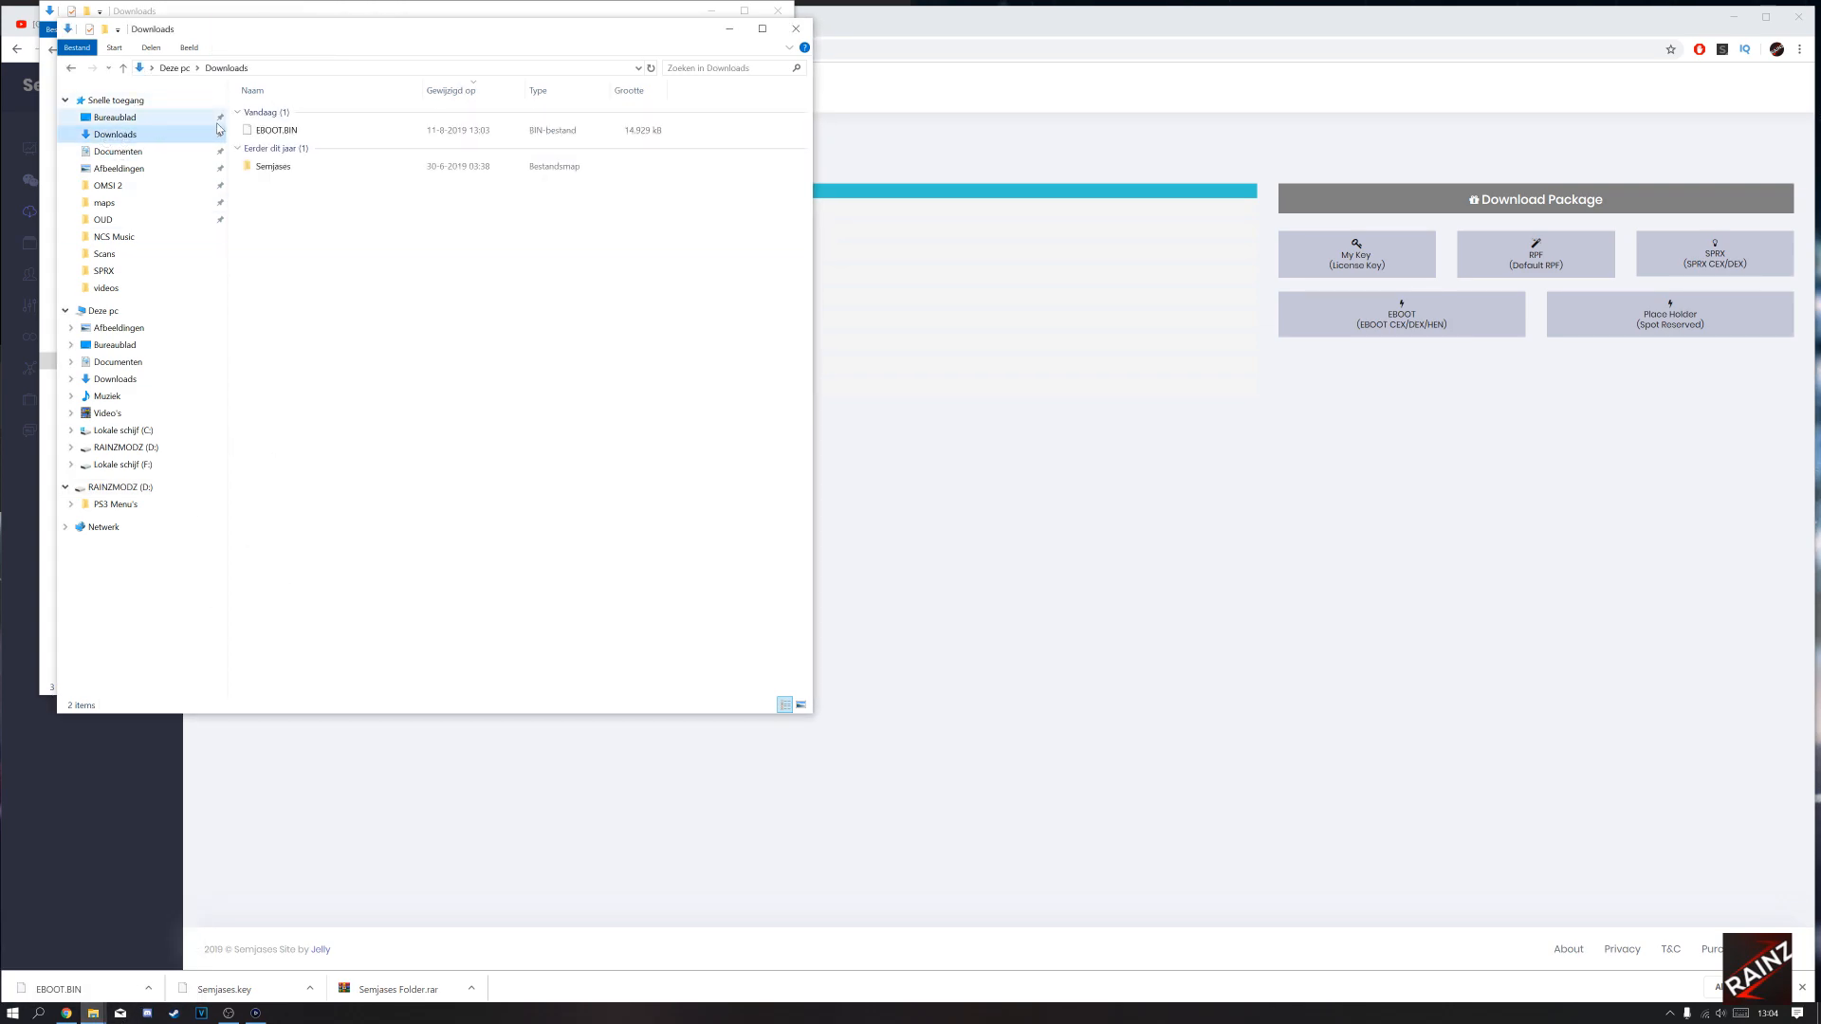
# Copy EBOOT.BIN and the Semjases folder from Downloads onto the RAINZMODZ (D:) drive.
pyautogui.press('ctrl+a')
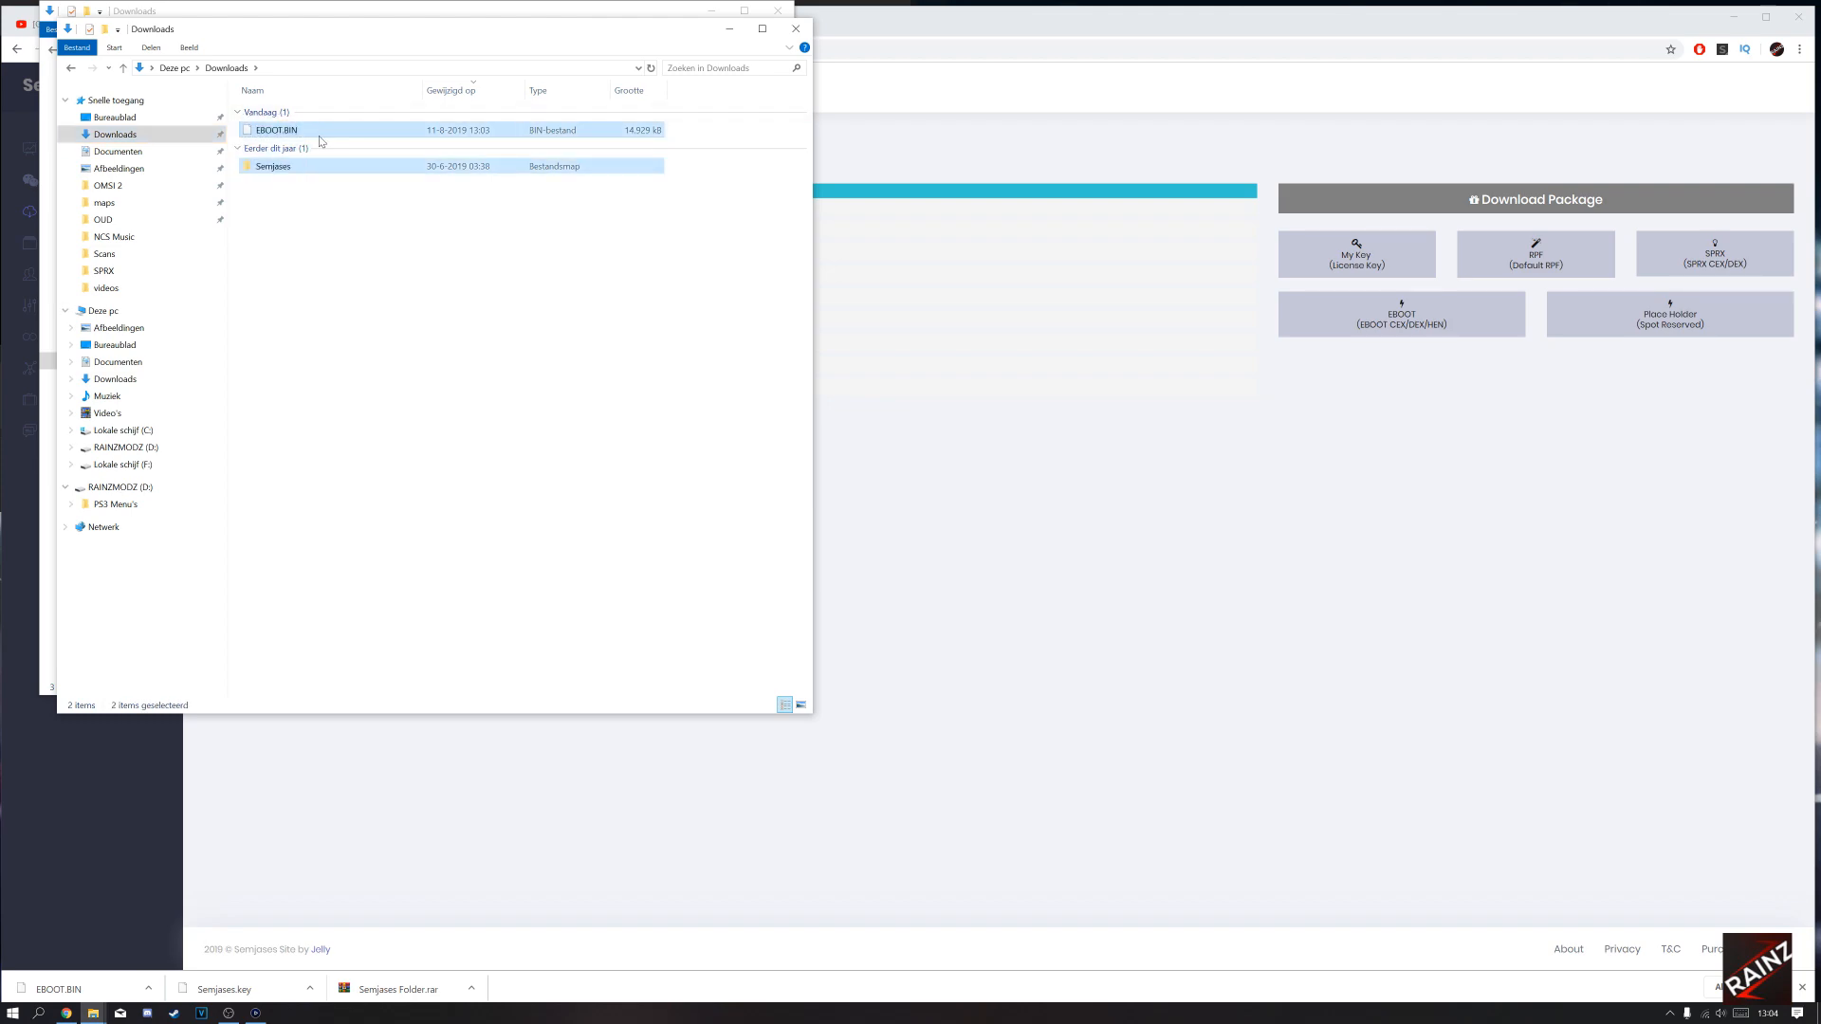
pyautogui.rightClick(275, 129)
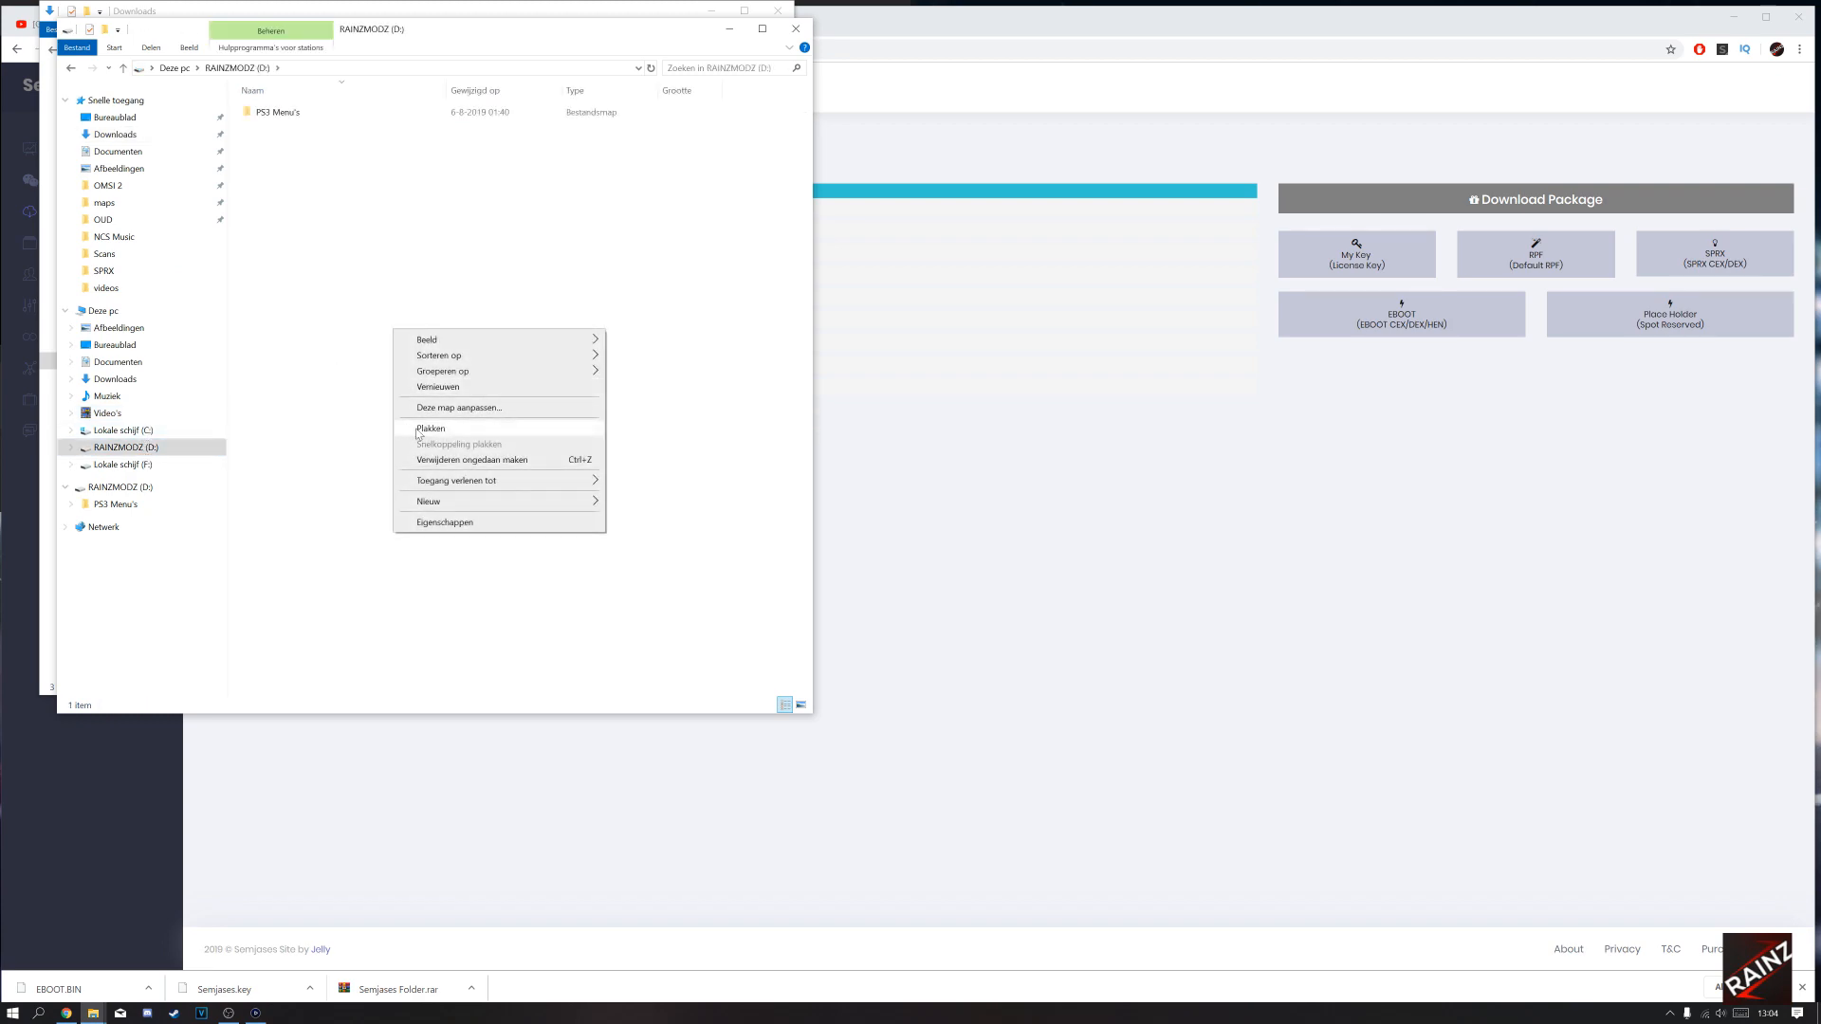
pyautogui.click(430, 429)
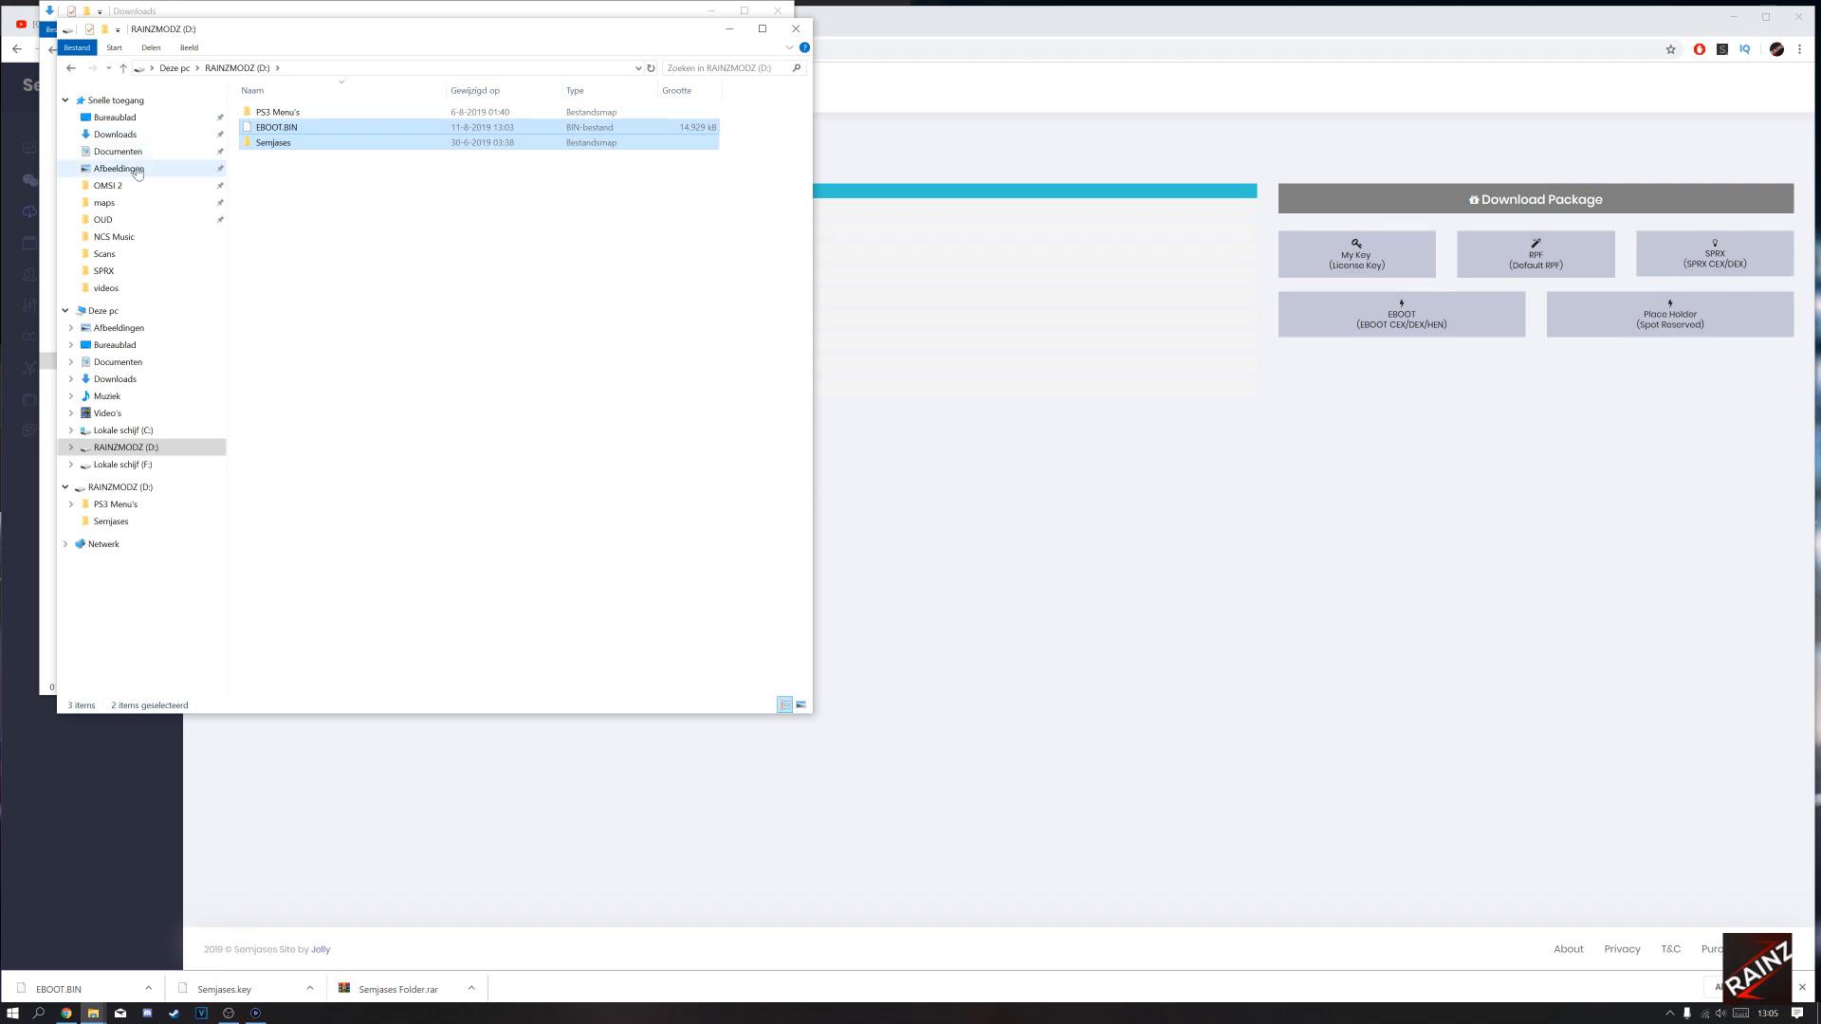
# Copy the boot_plugins text file from Afbeeldingen onto the RAINZMODZ (D:) drive.
pyautogui.click(116, 167)
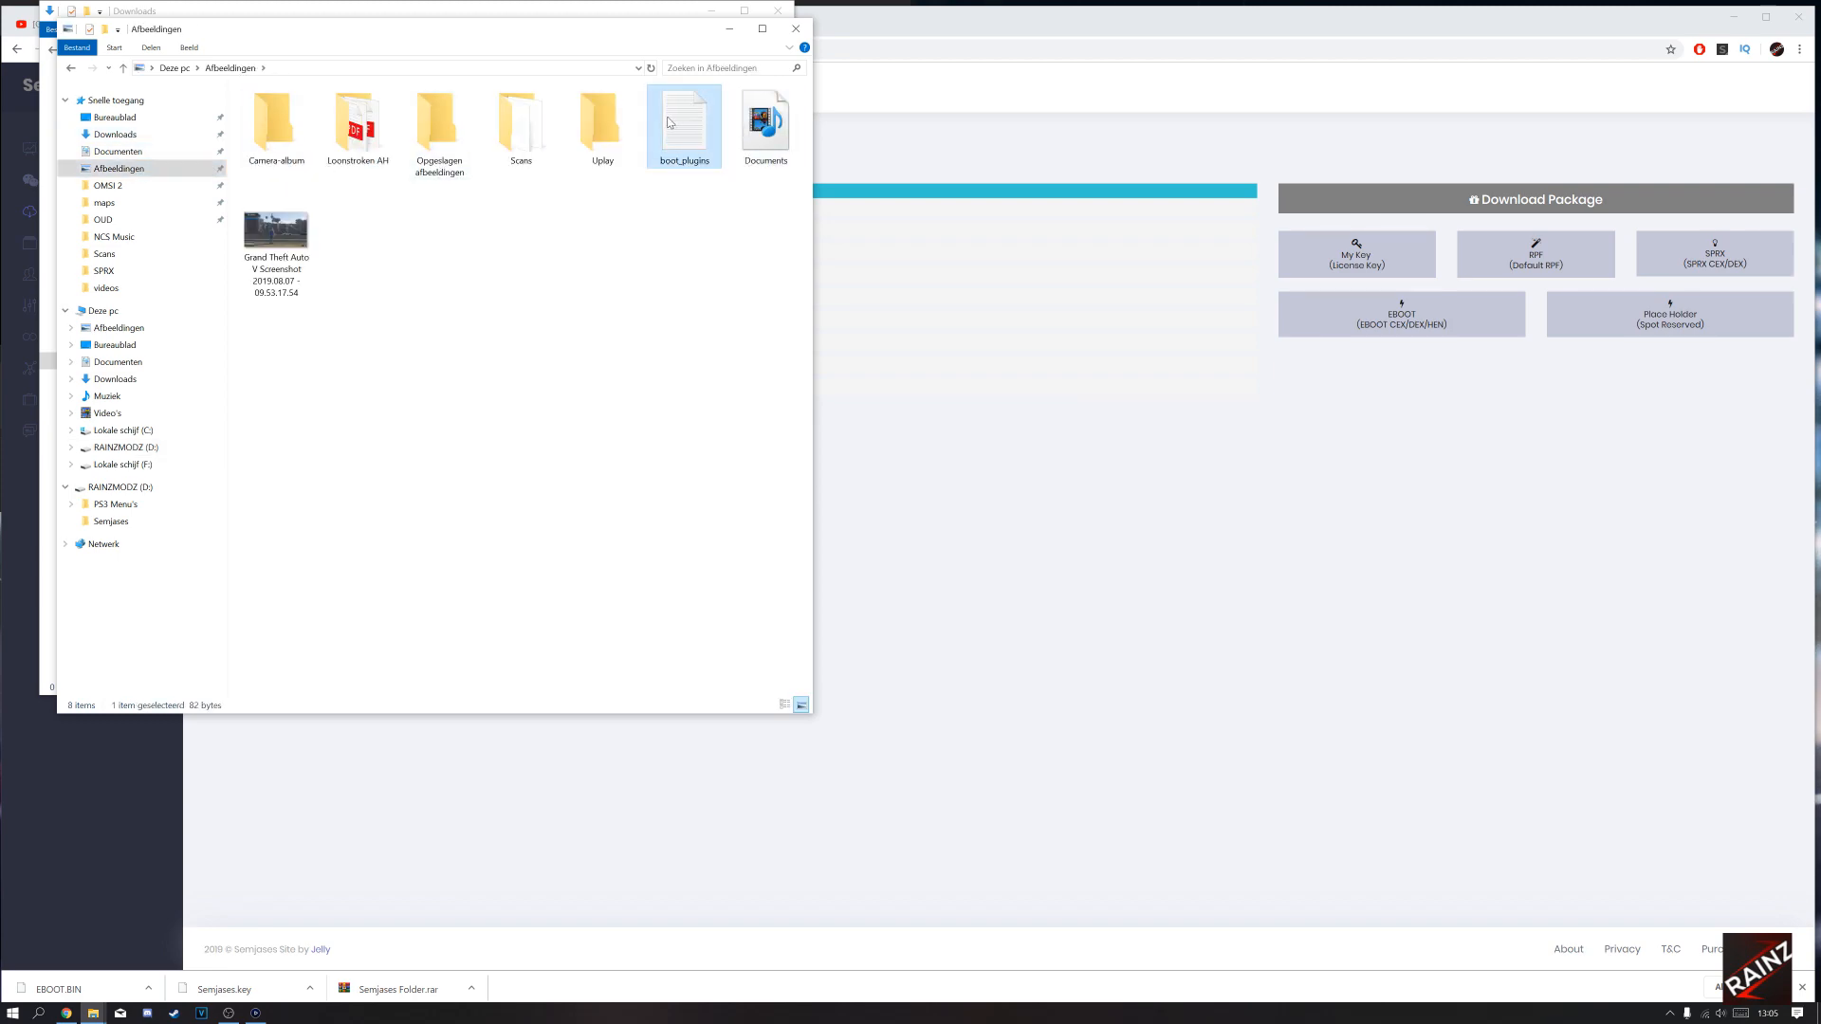
pyautogui.rightClick(685, 125)
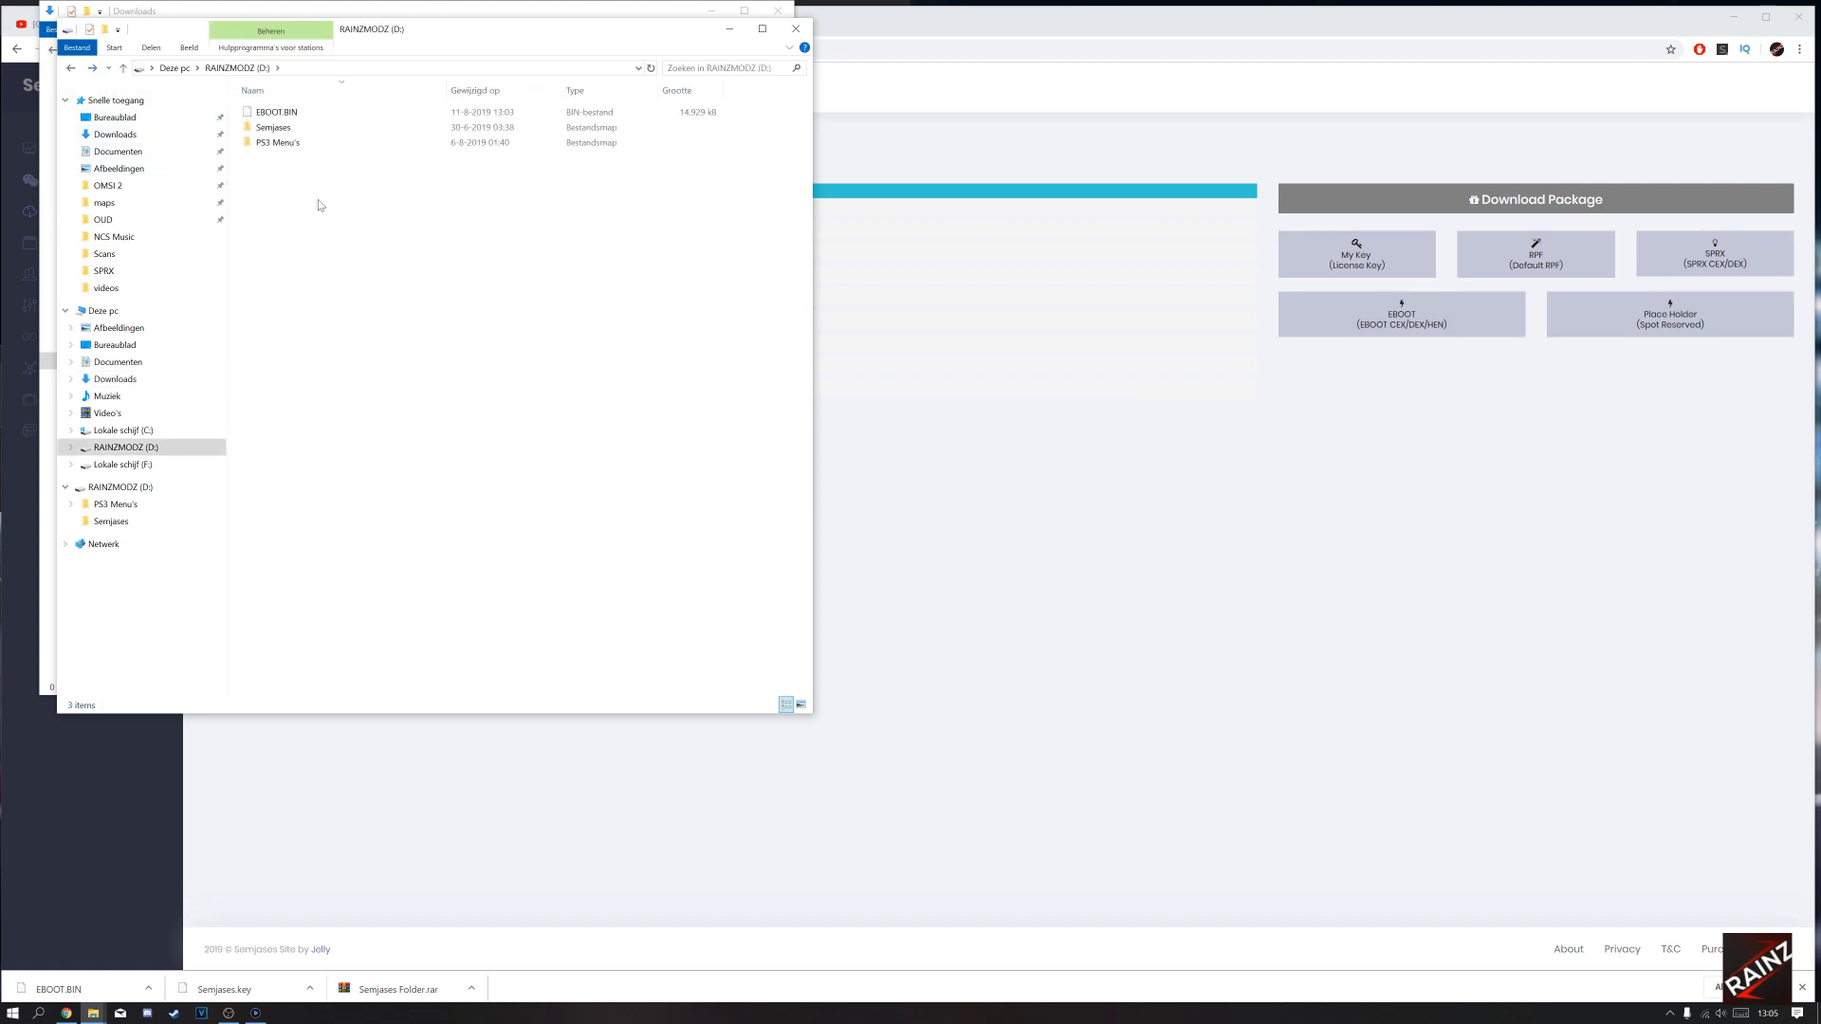
pyautogui.doubleClick(273, 128)
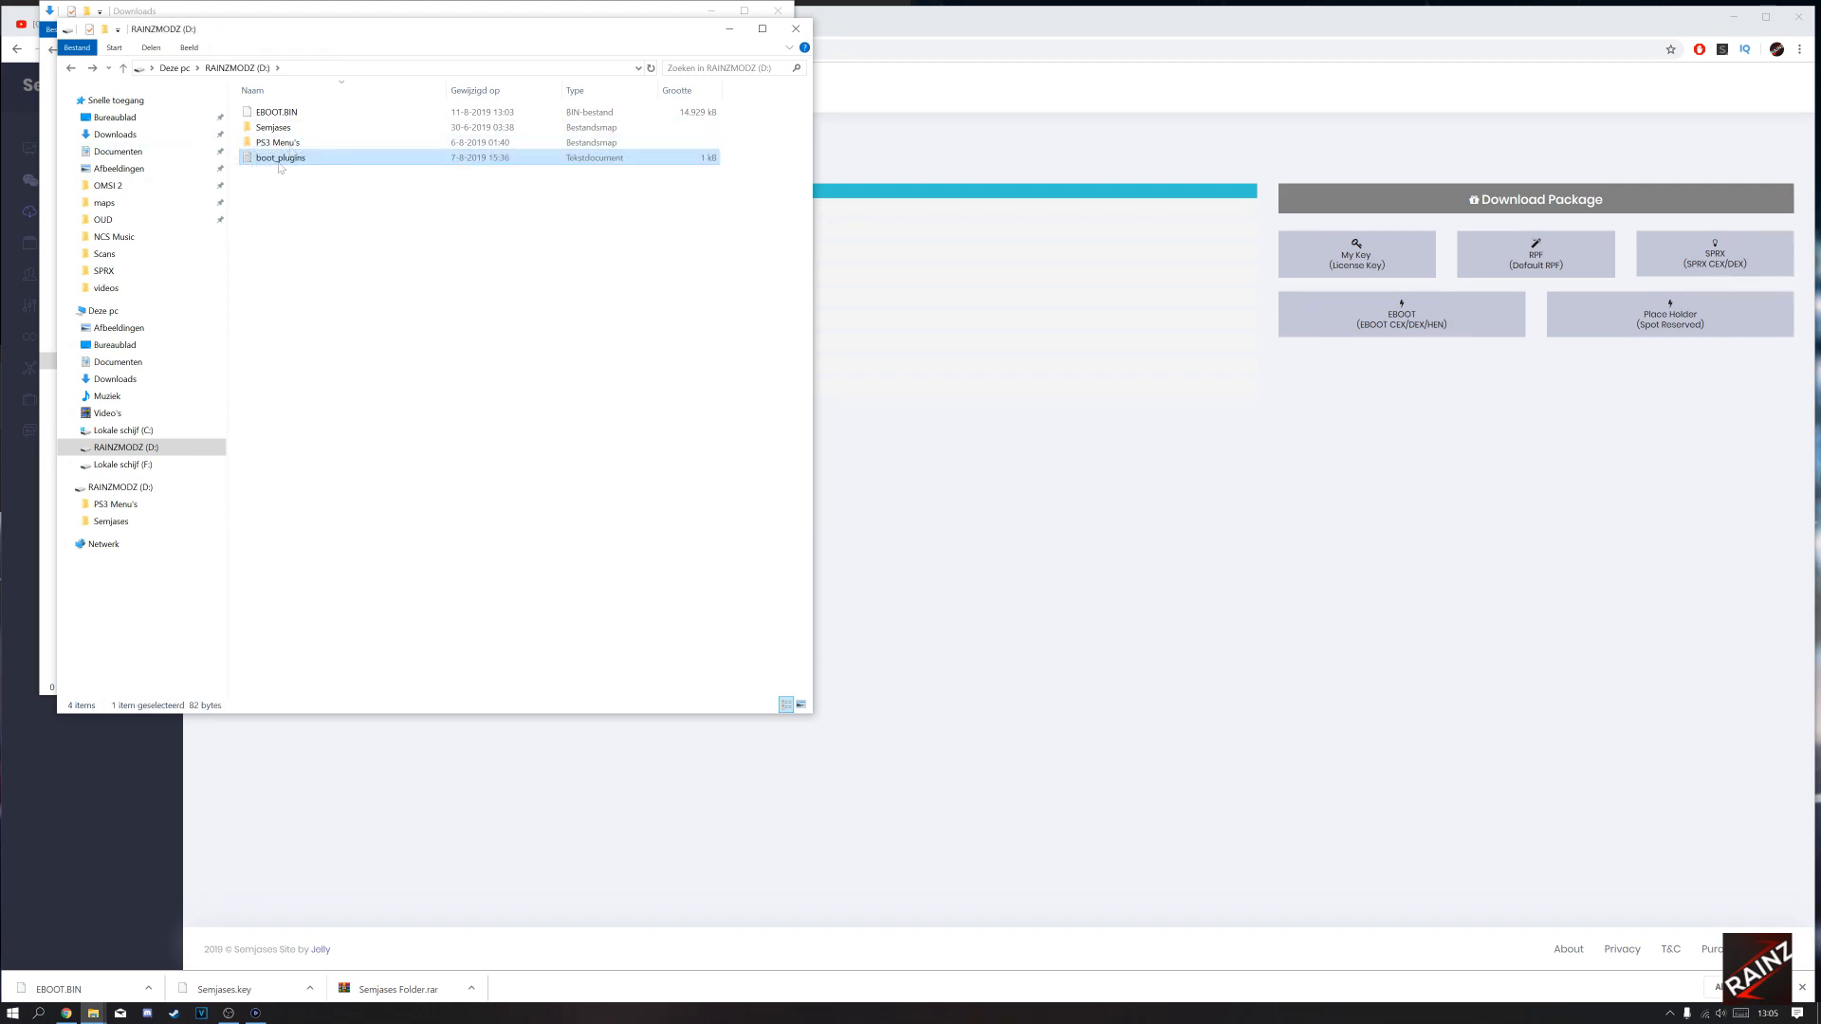
pyautogui.moveTo(279, 157)
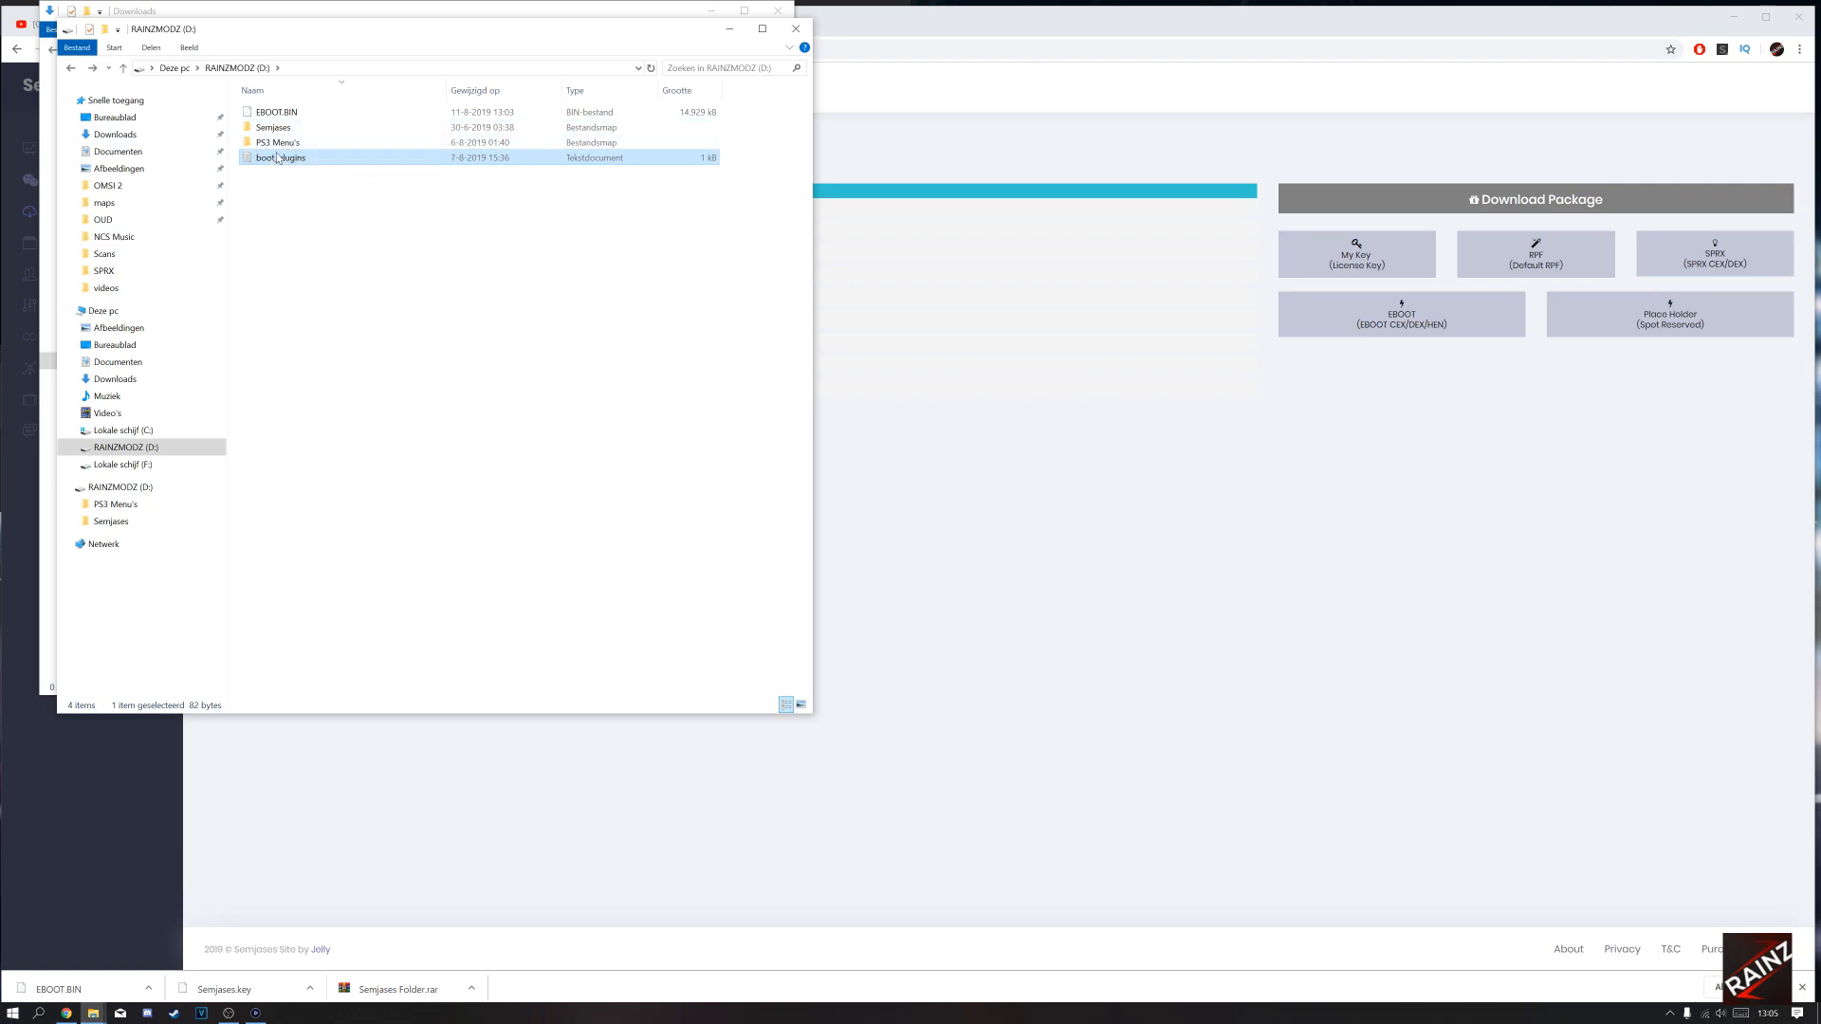
# View boot_plugins in Notepad and select part of the first /dev_hdd0 plugin path line.
pyautogui.doubleClick(279, 157)
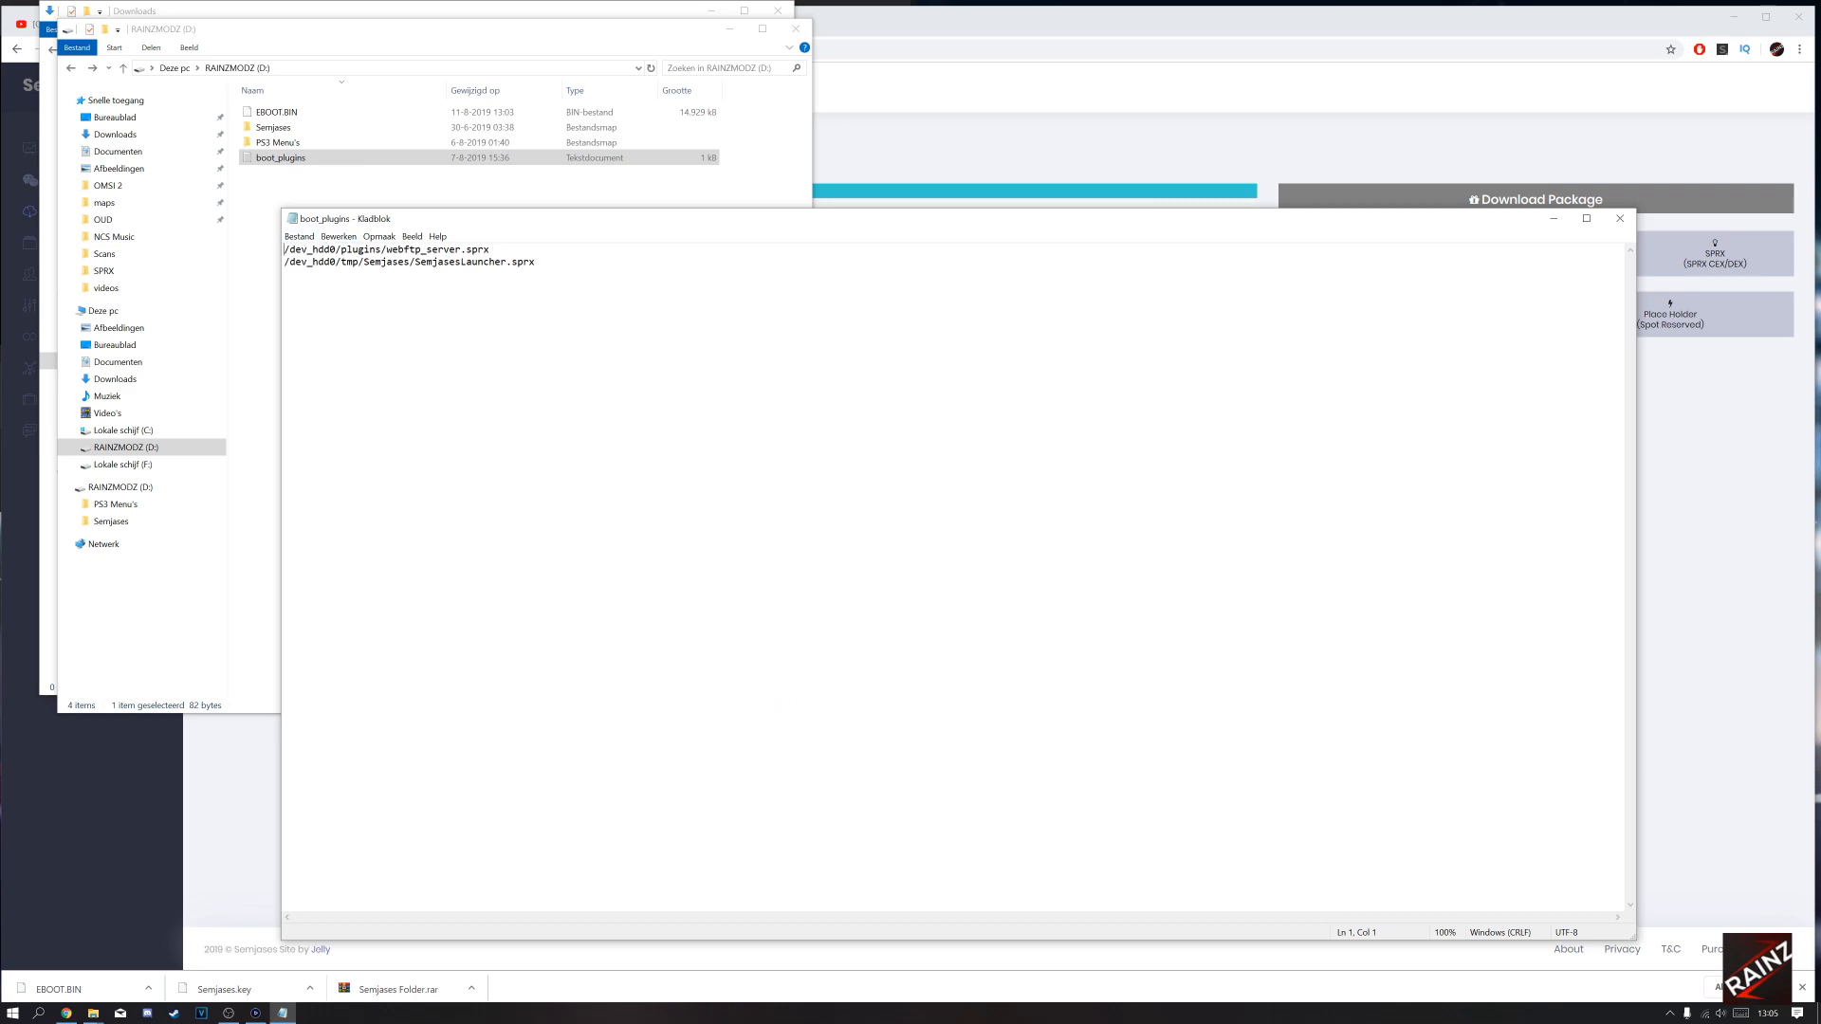
pyautogui.moveTo(313, 248); pyautogui.dragTo(490, 249)
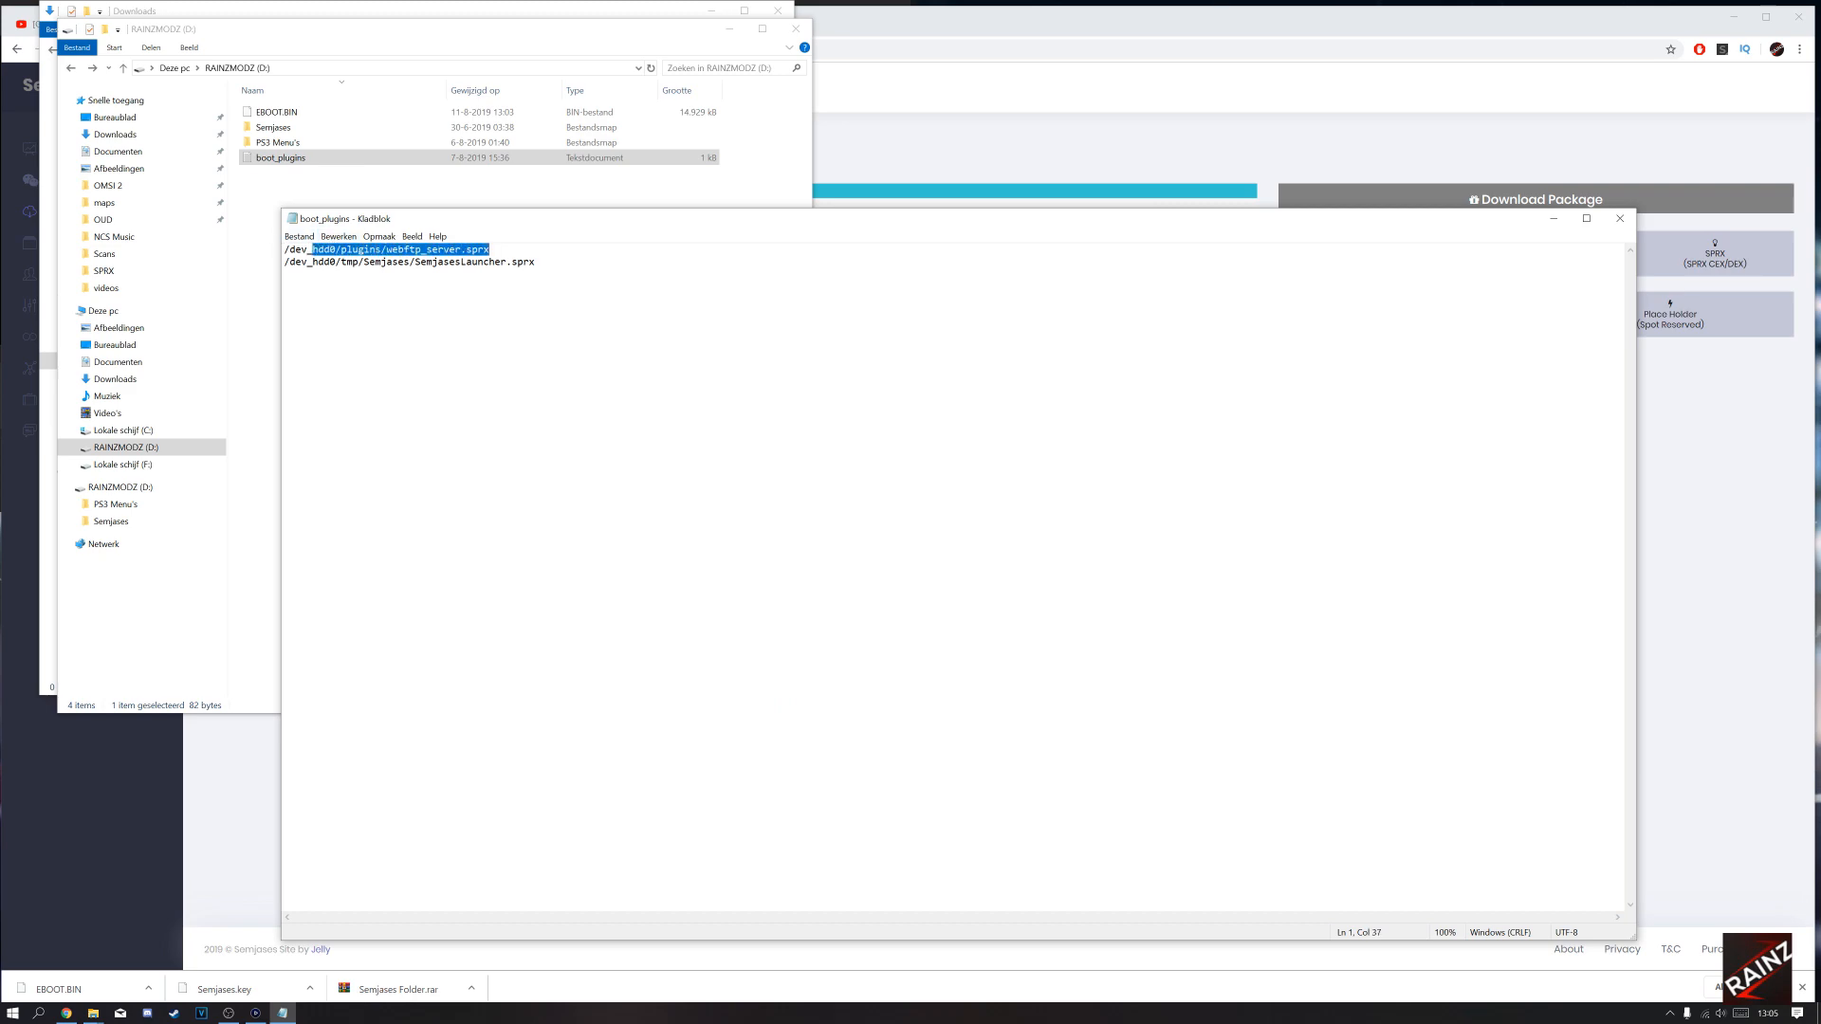
pyautogui.click(406, 262)
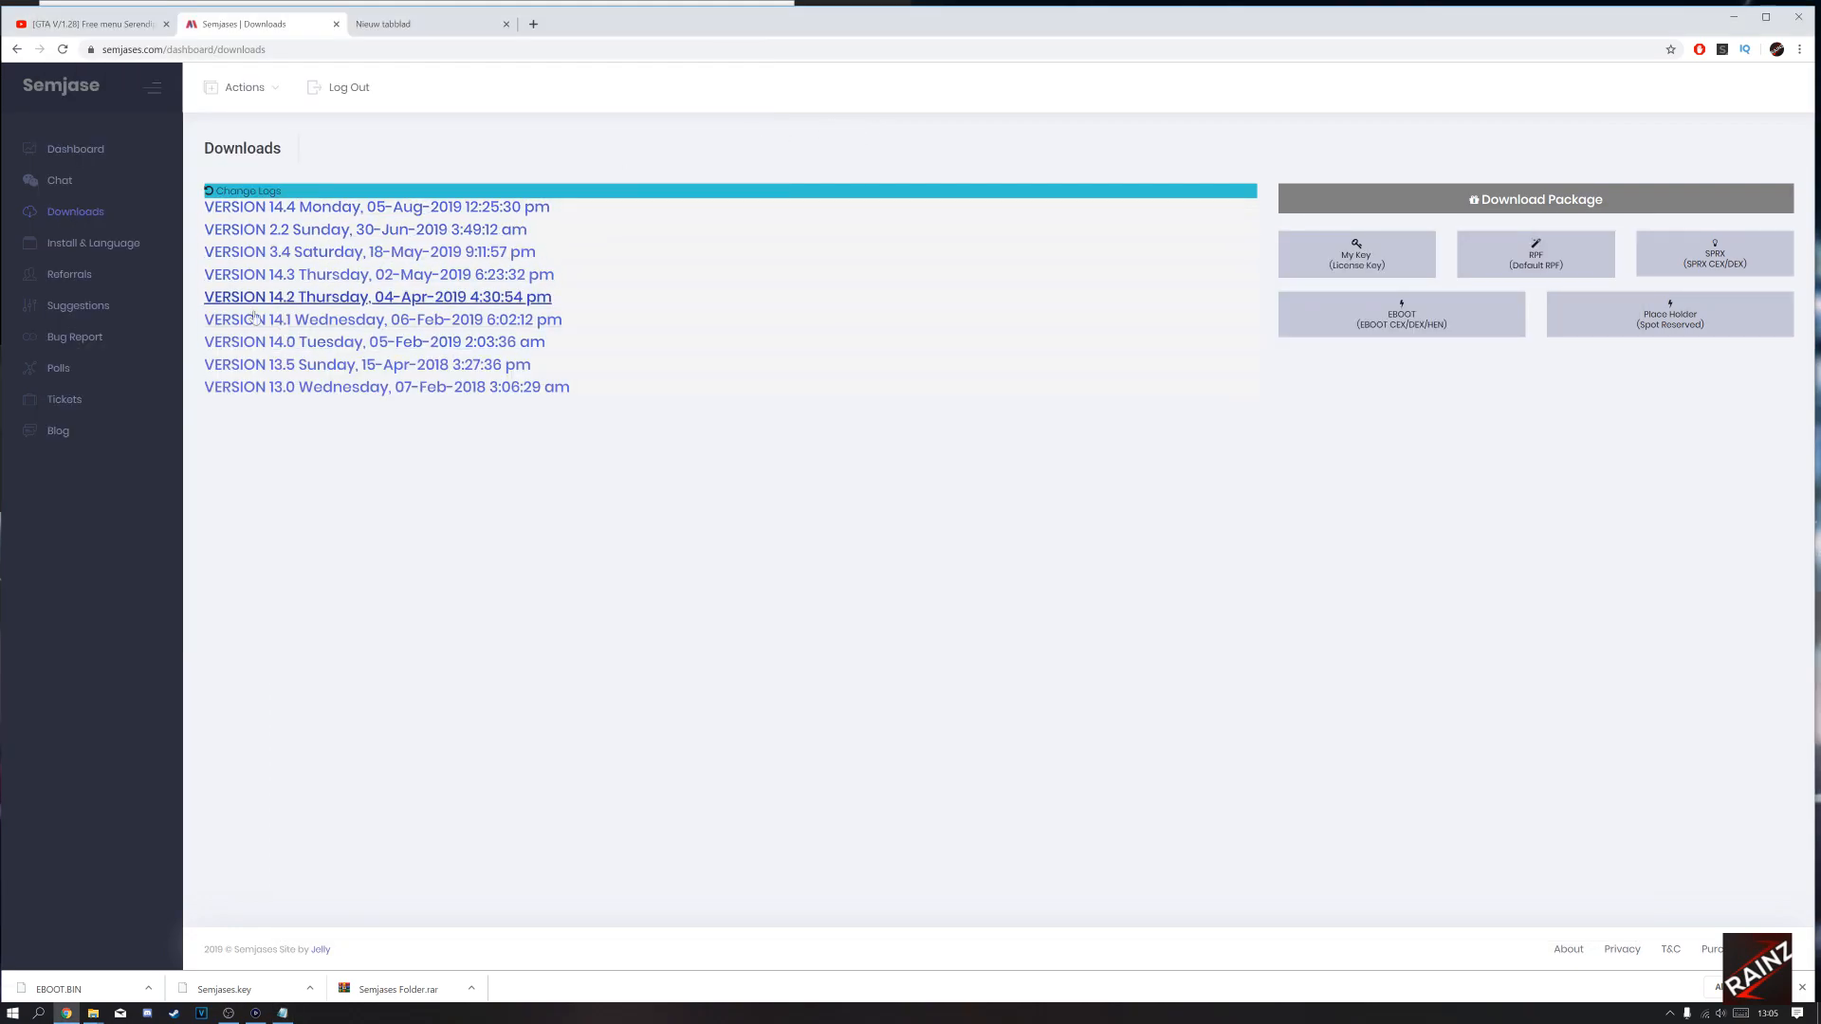
pyautogui.moveTo(372, 112)
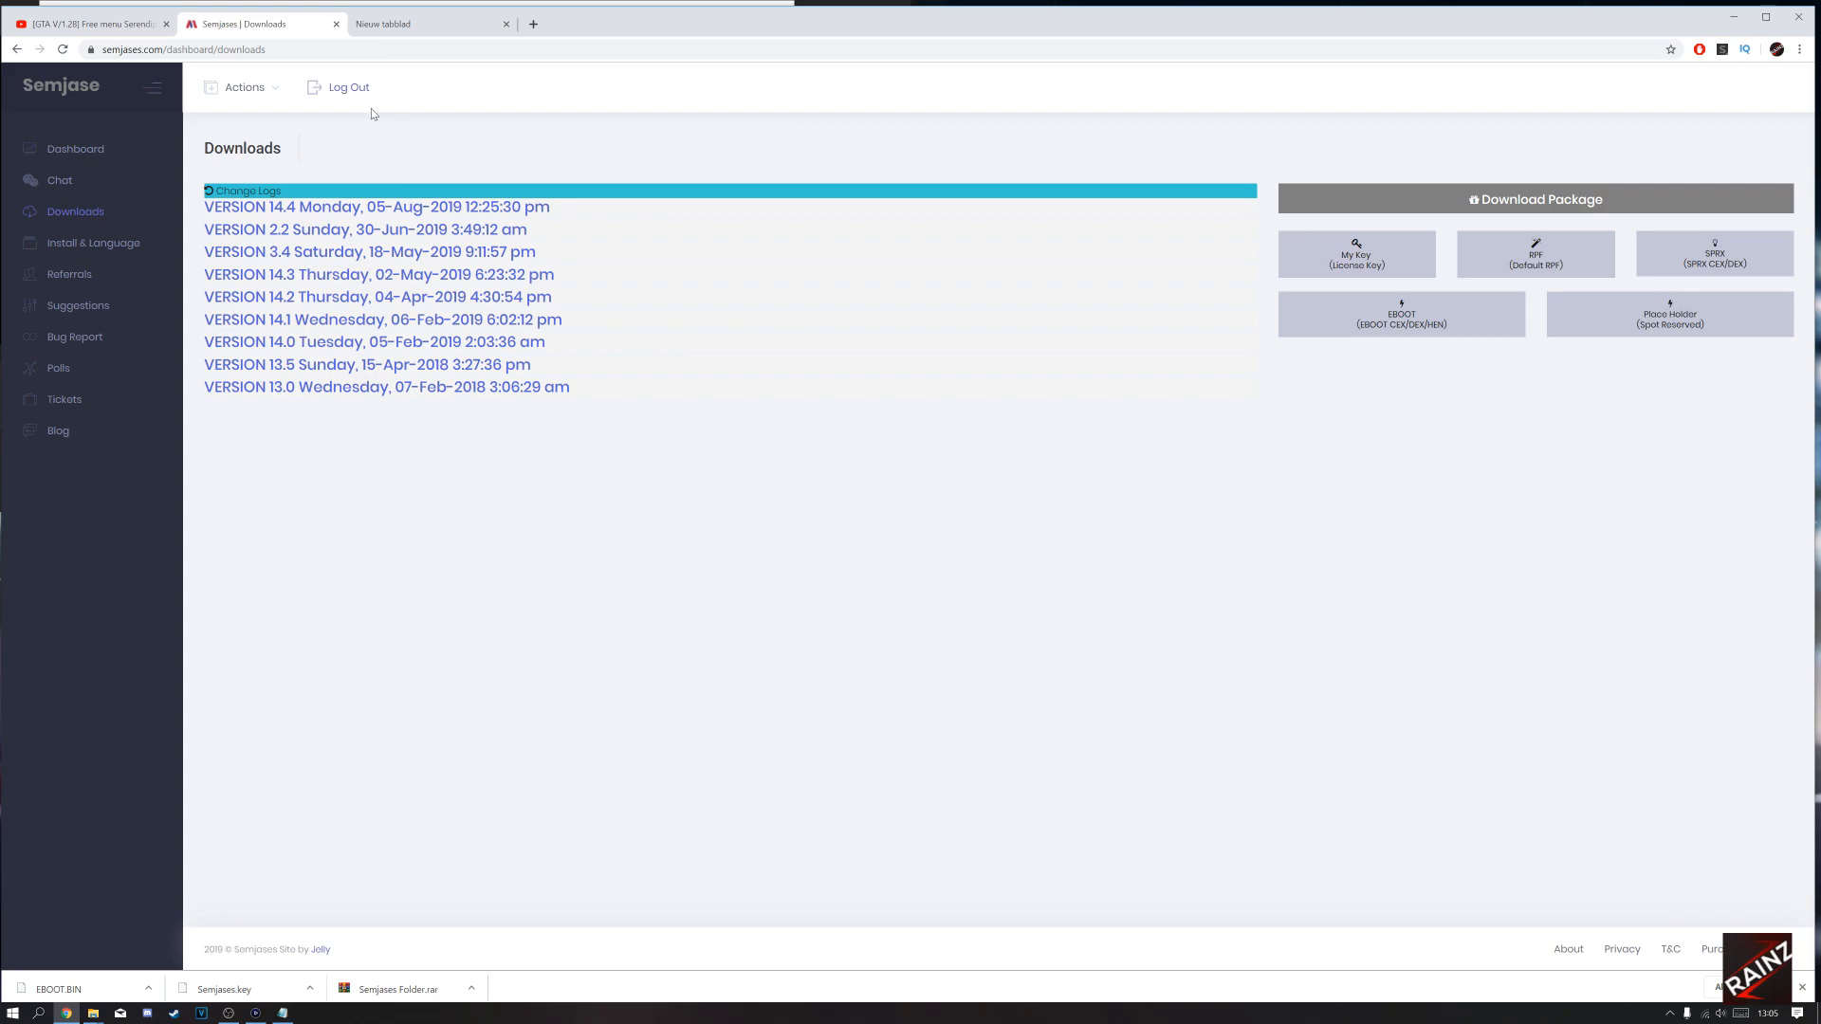
pyautogui.moveTo(70, 240)
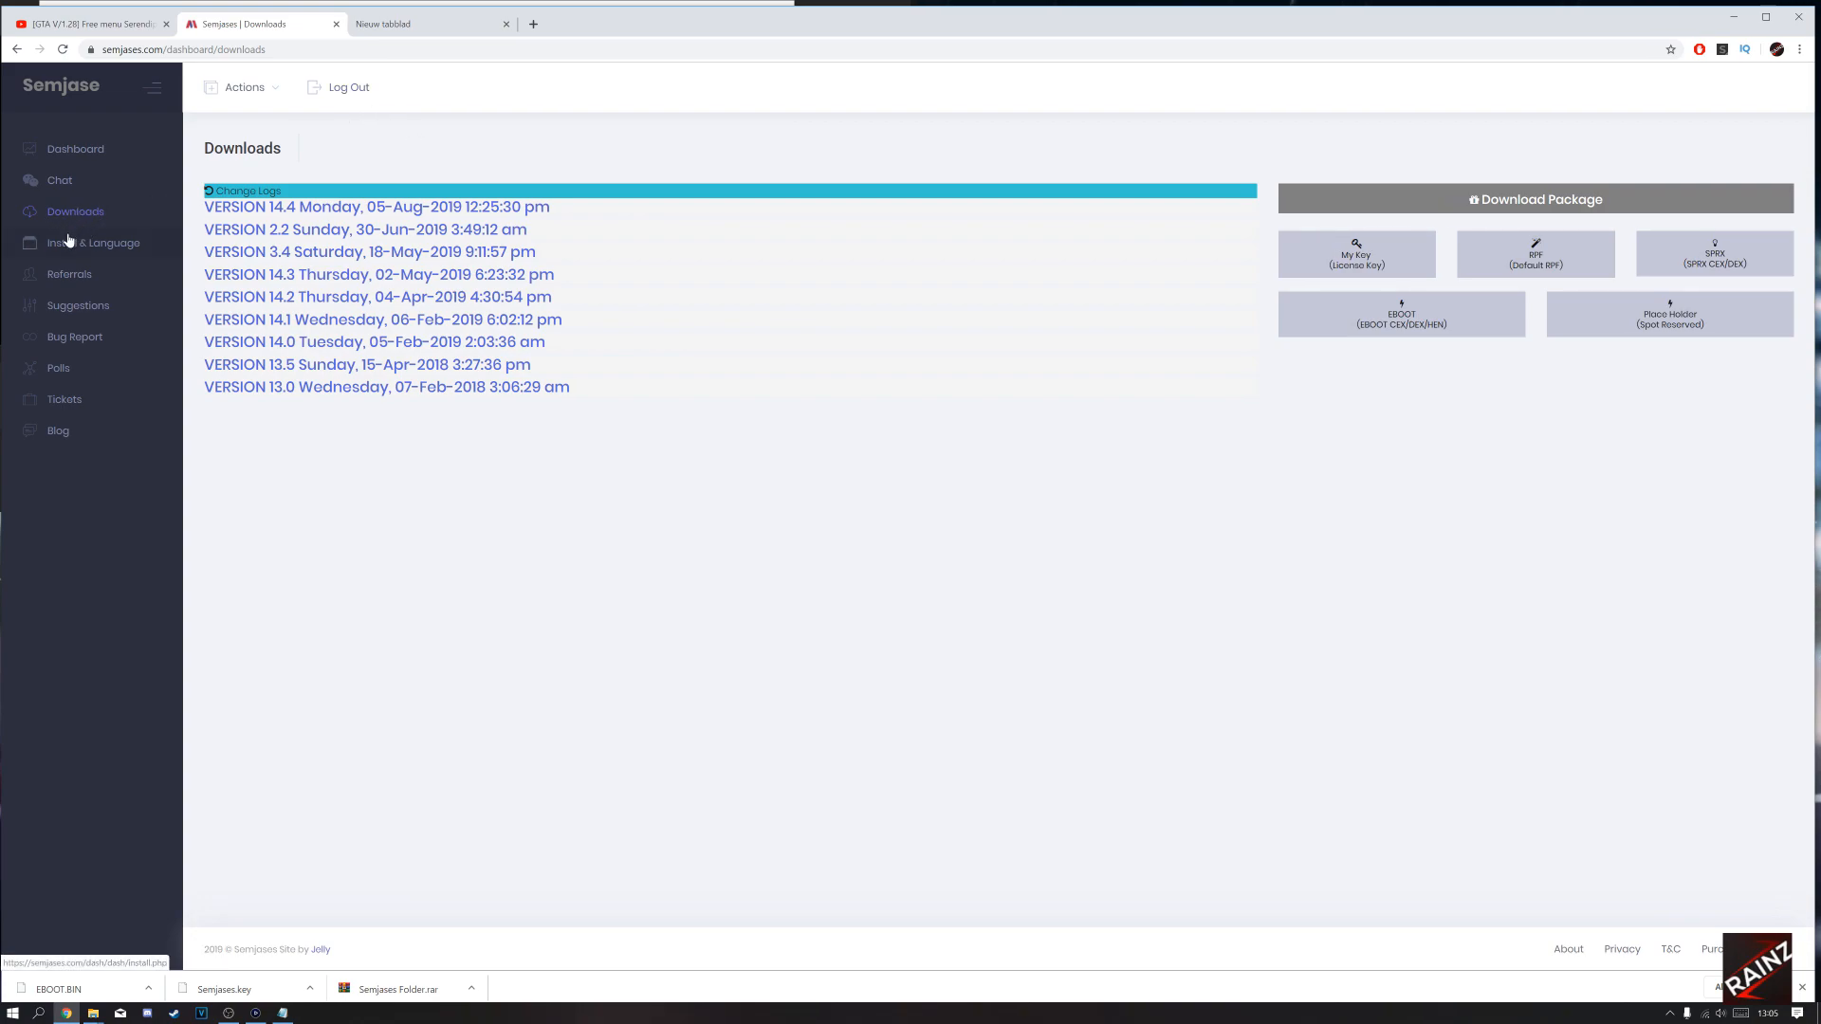
# Read the Install page tutorial and mark step 6 about adding the launcher path to boot_plugins.txt.
pyautogui.click(93, 243)
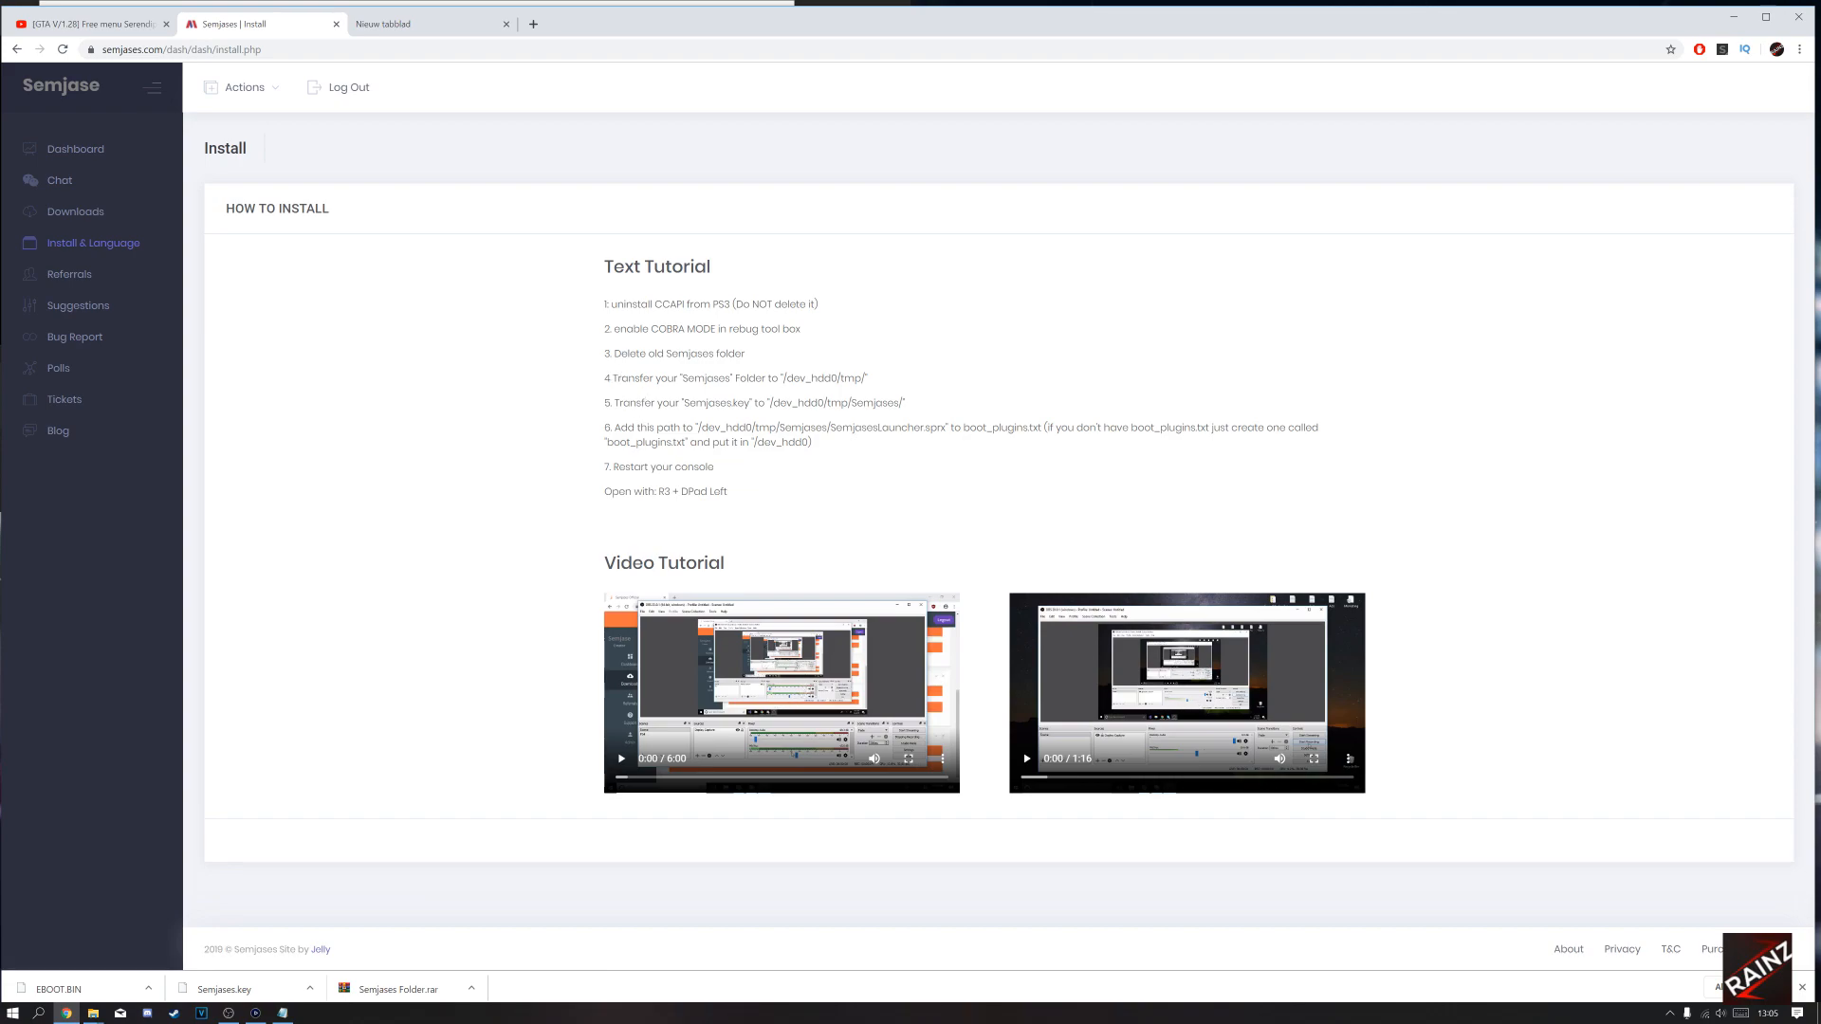
pyautogui.moveTo(607, 427); pyautogui.dragTo(814, 442)
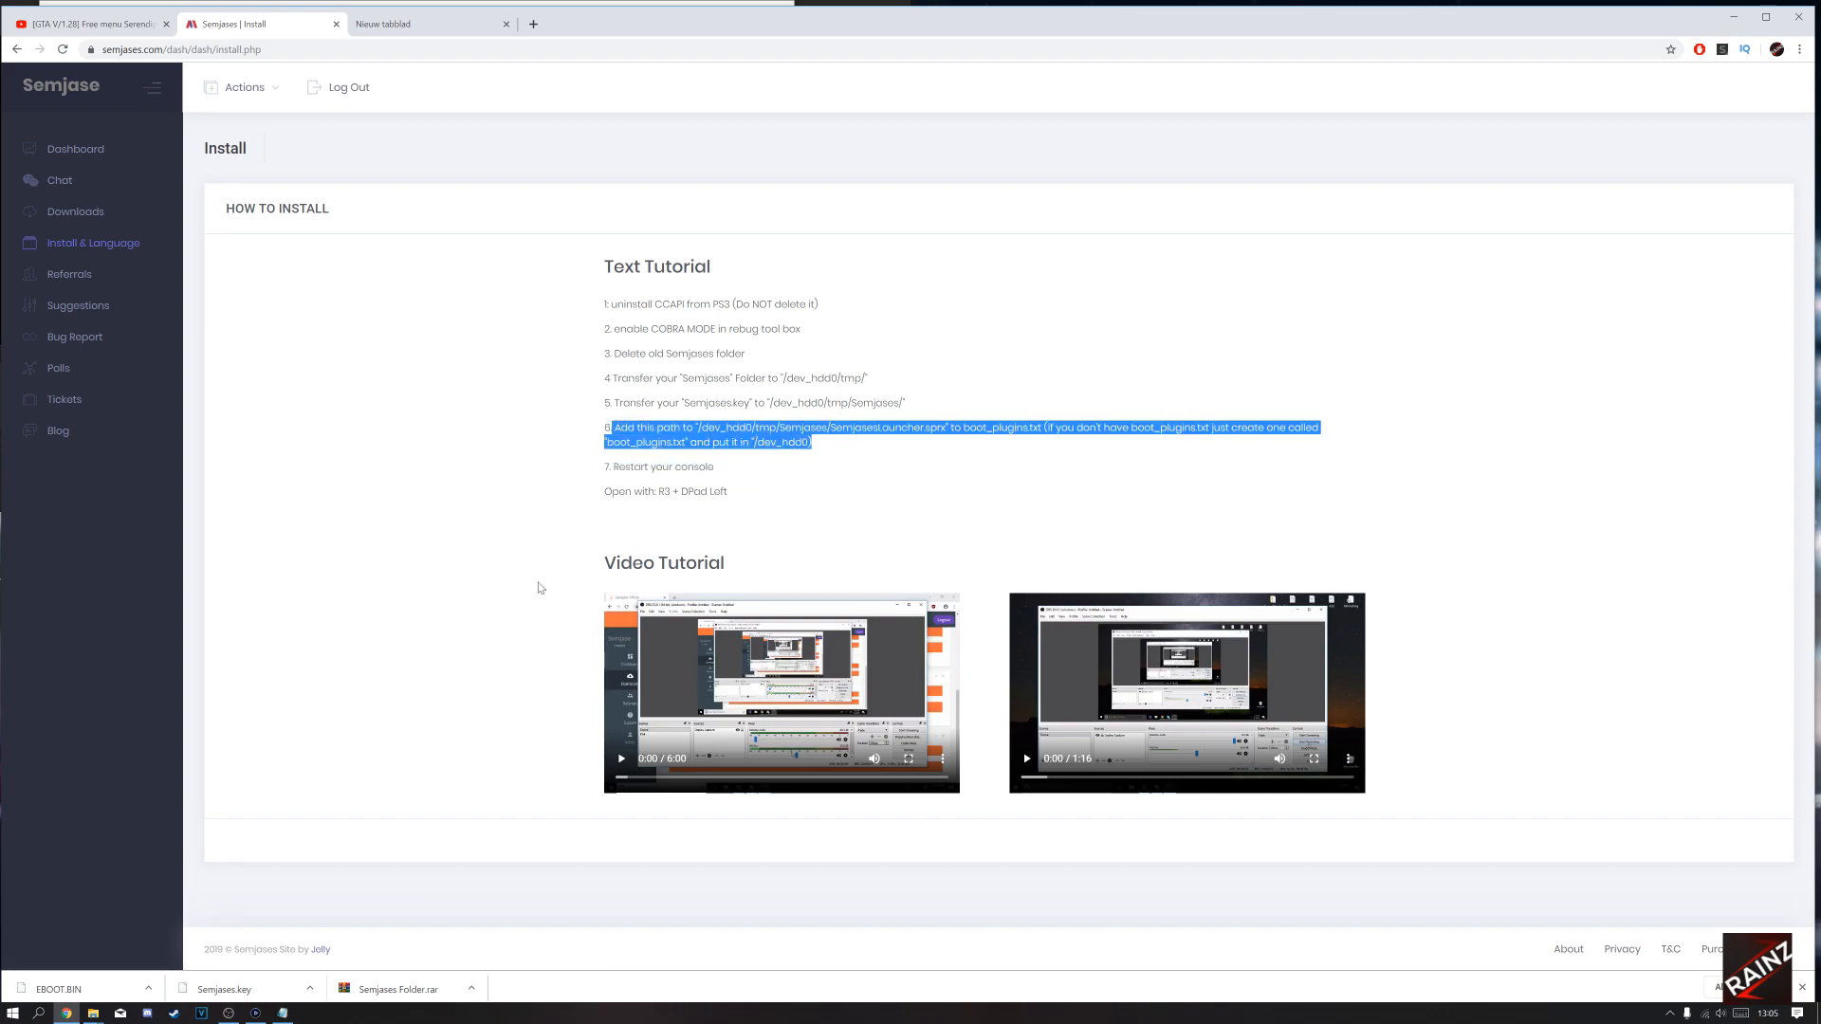
pyautogui.click(537, 588)
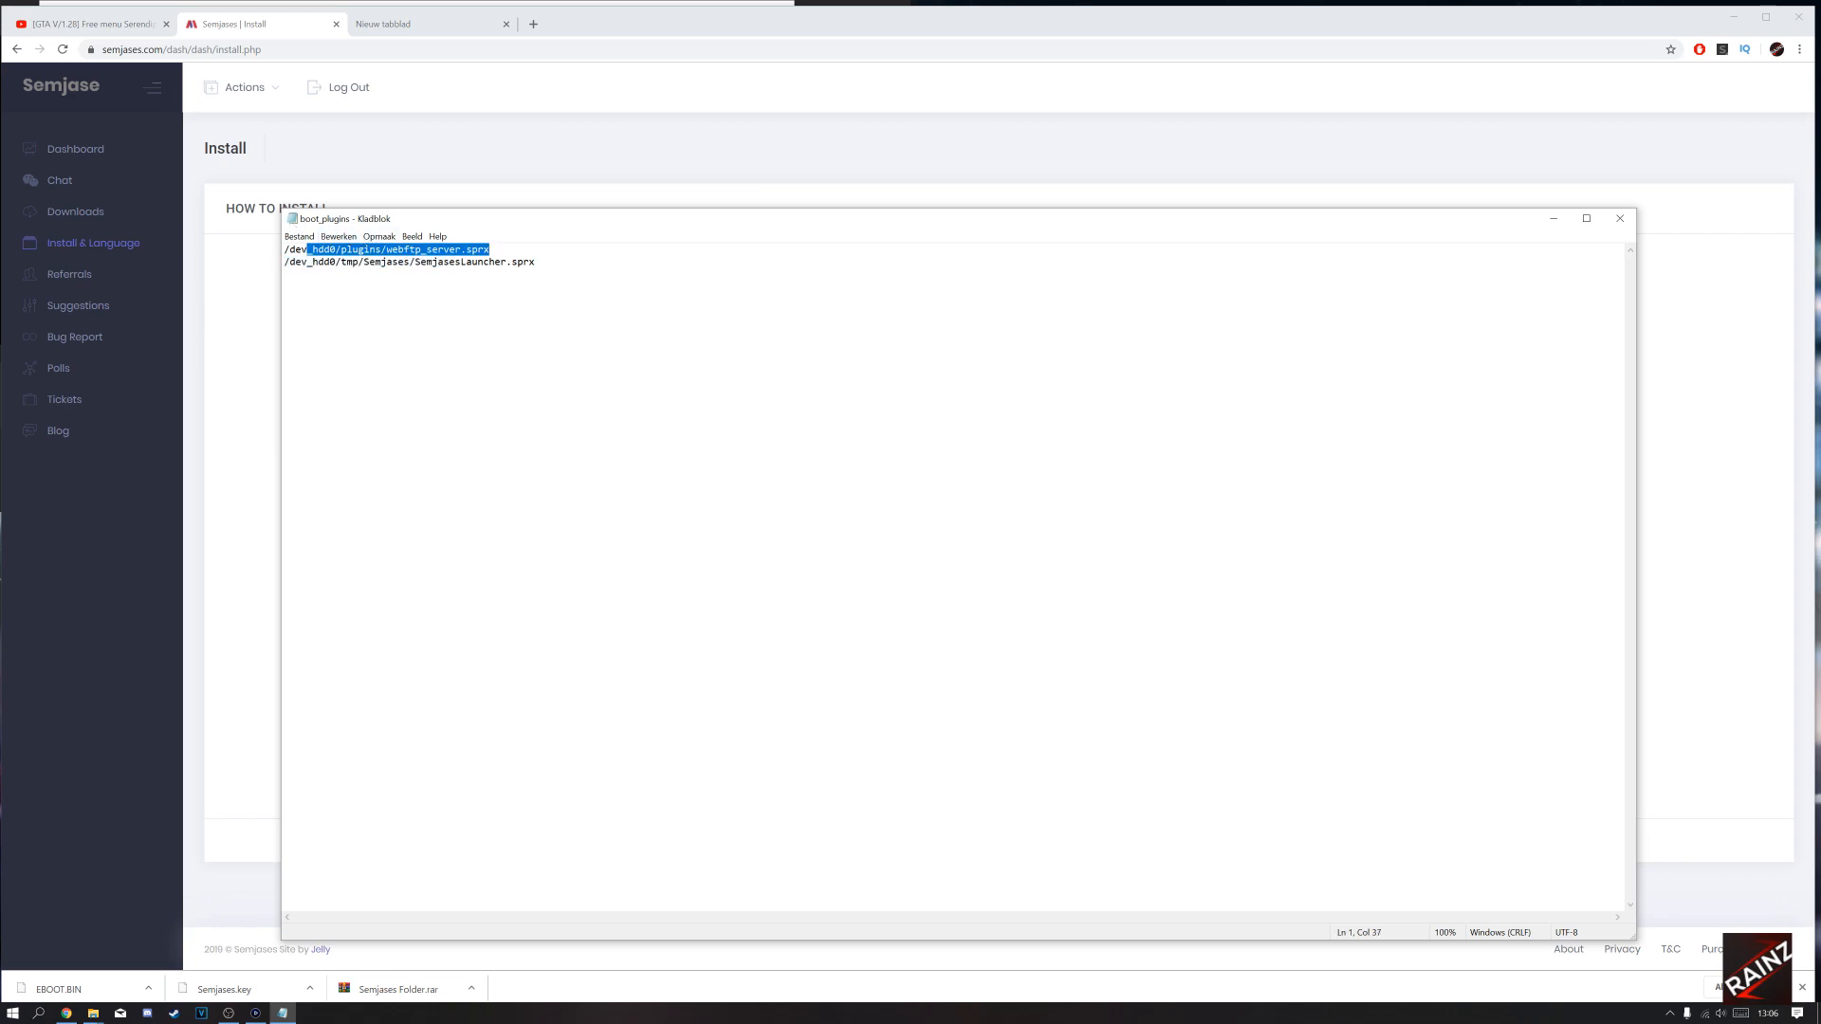
pyautogui.moveTo(770, 209)
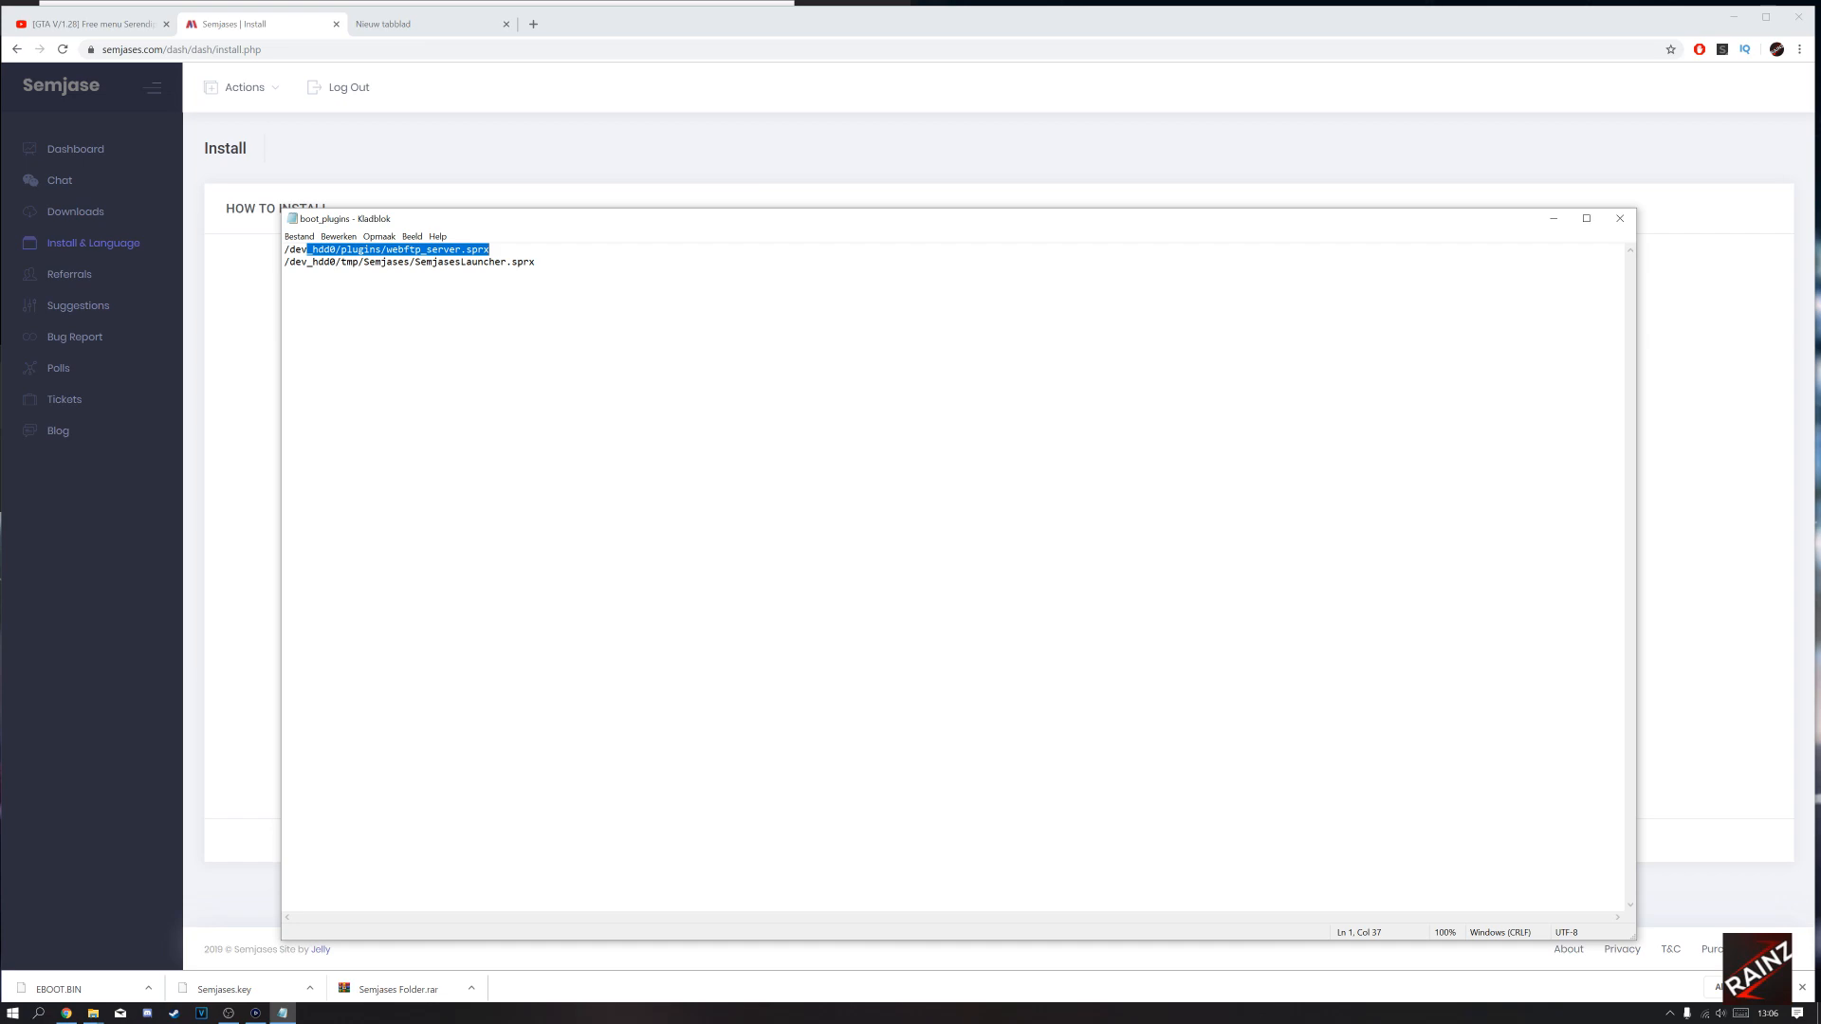
pyautogui.moveTo(1618, 218)
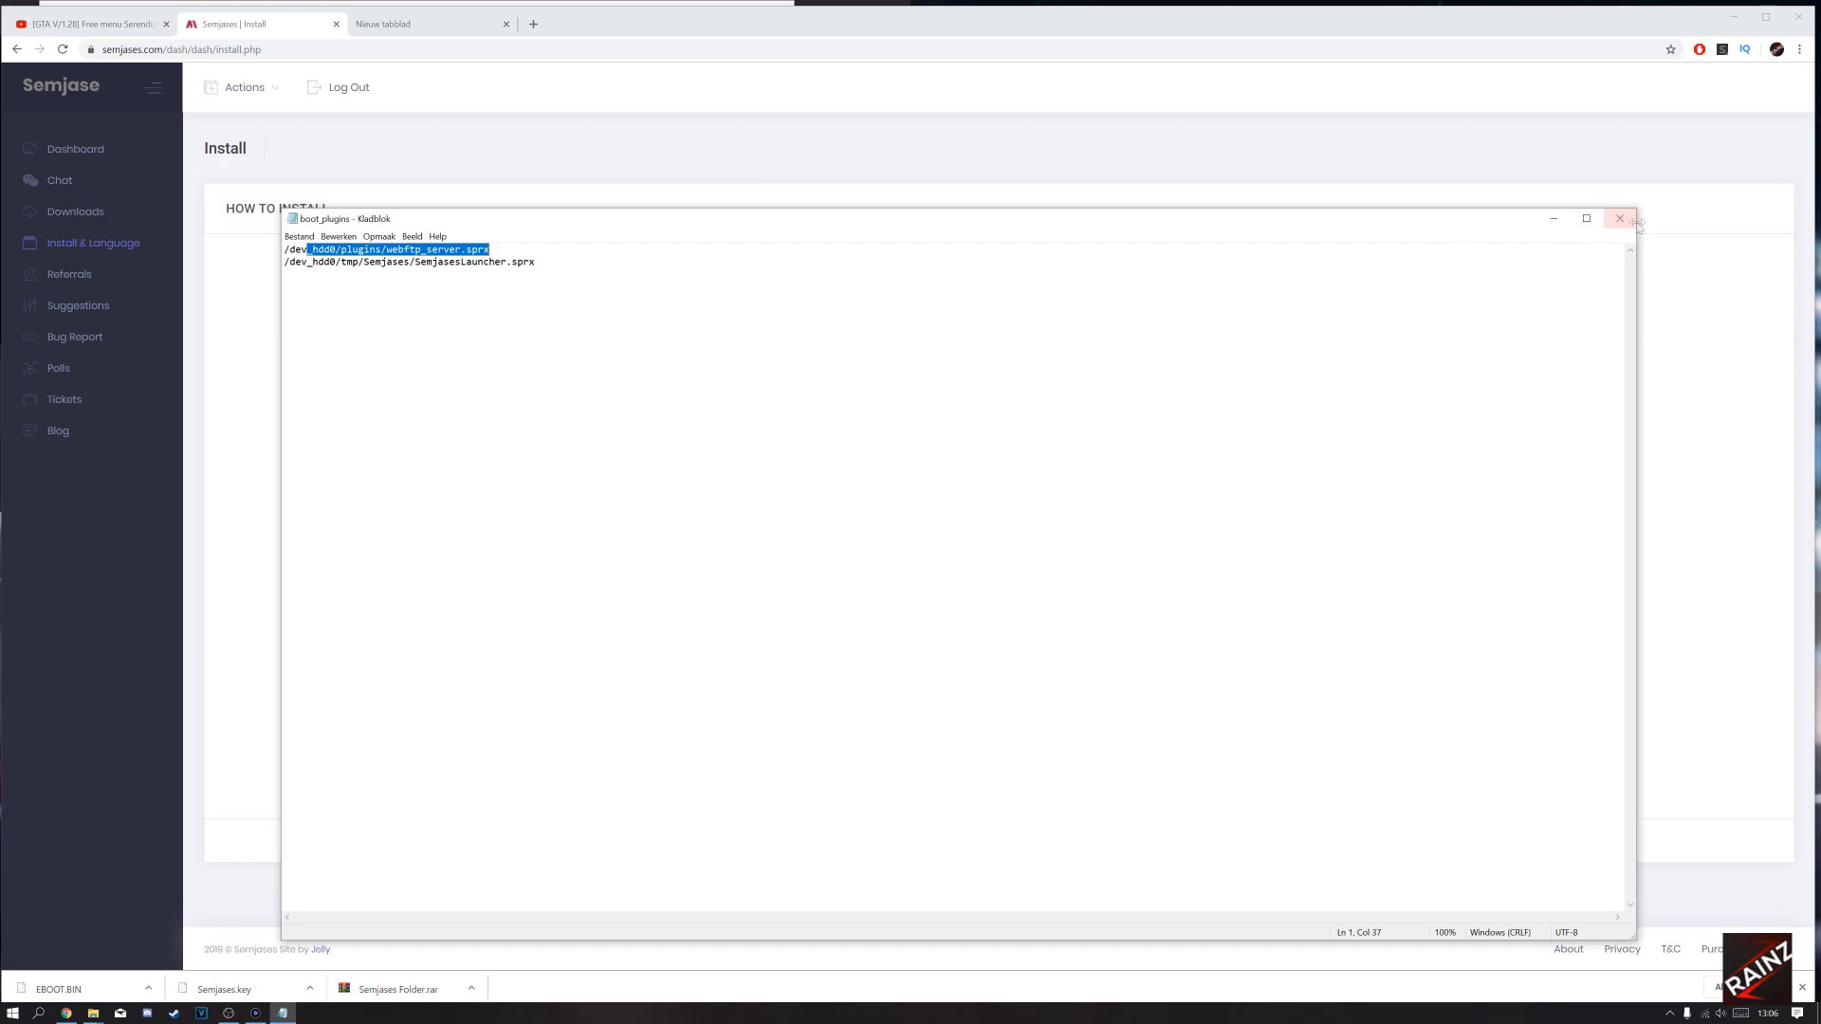
# Close the boot_plugins file in Notepad.
pyautogui.click(1618, 218)
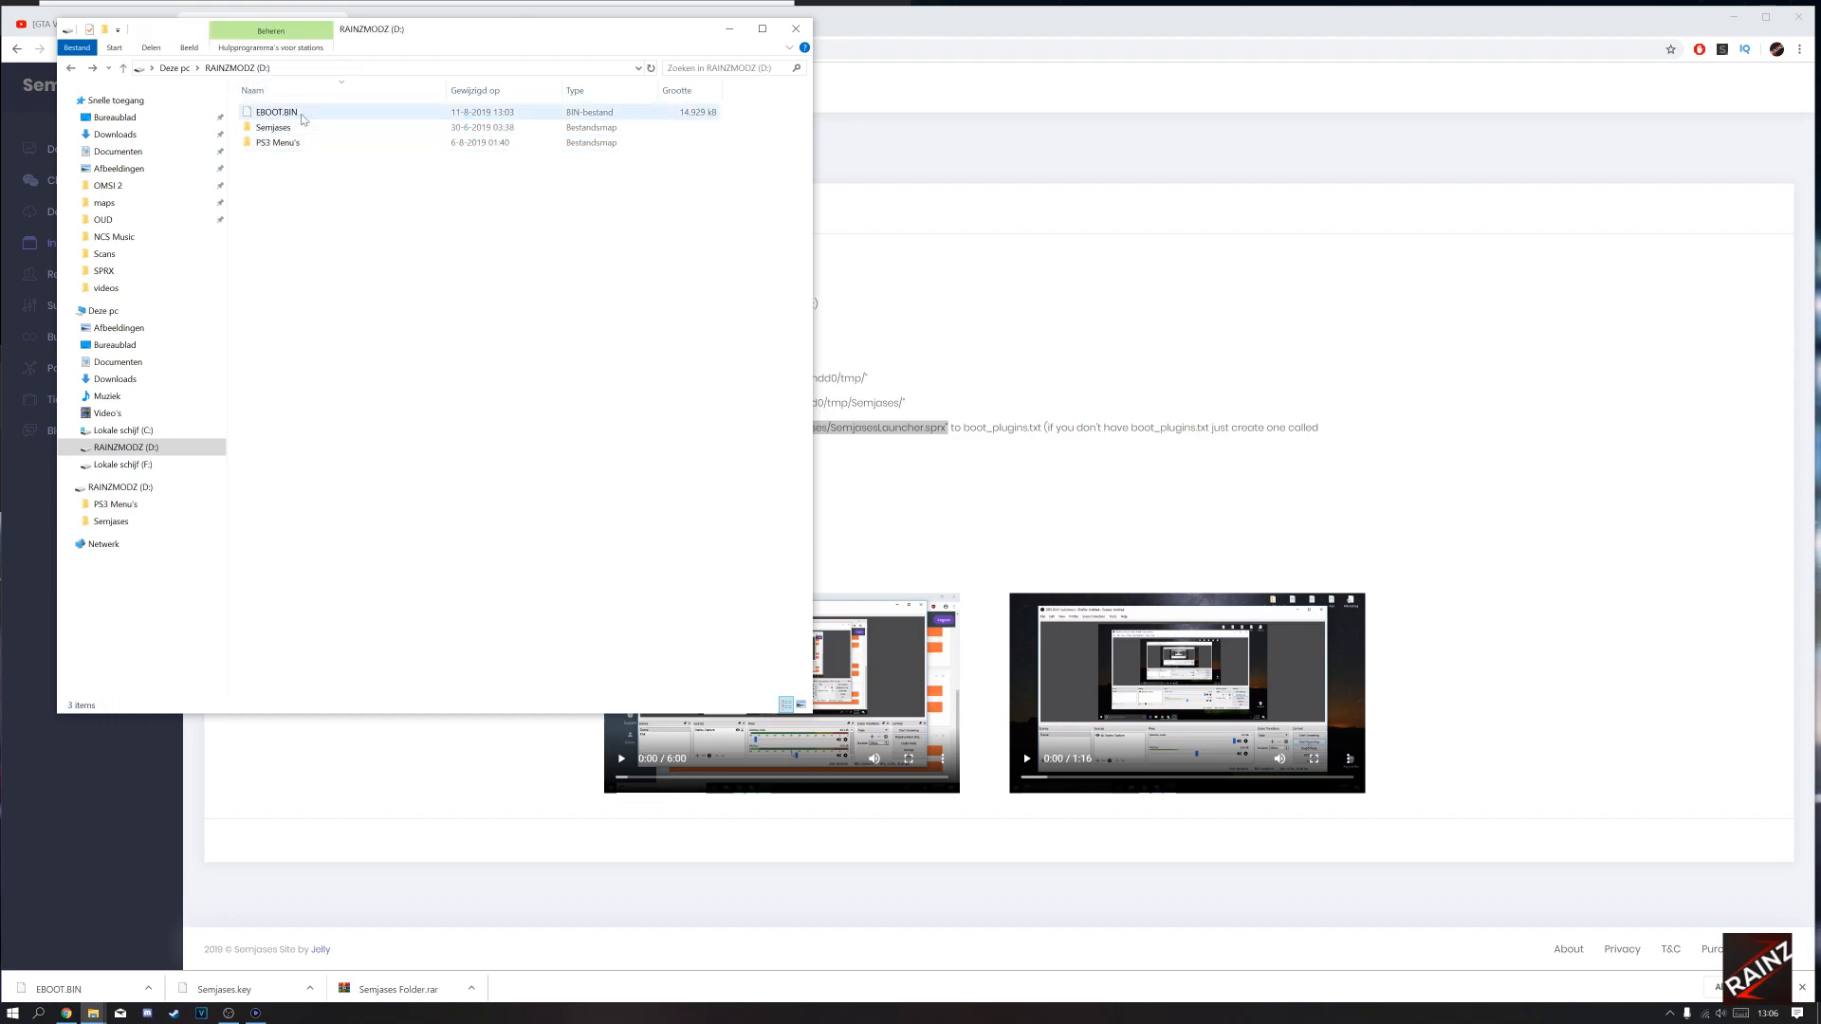
# Select EBOOT.BIN on the RAINZMODZ (D:) drive.
pyautogui.click(275, 112)
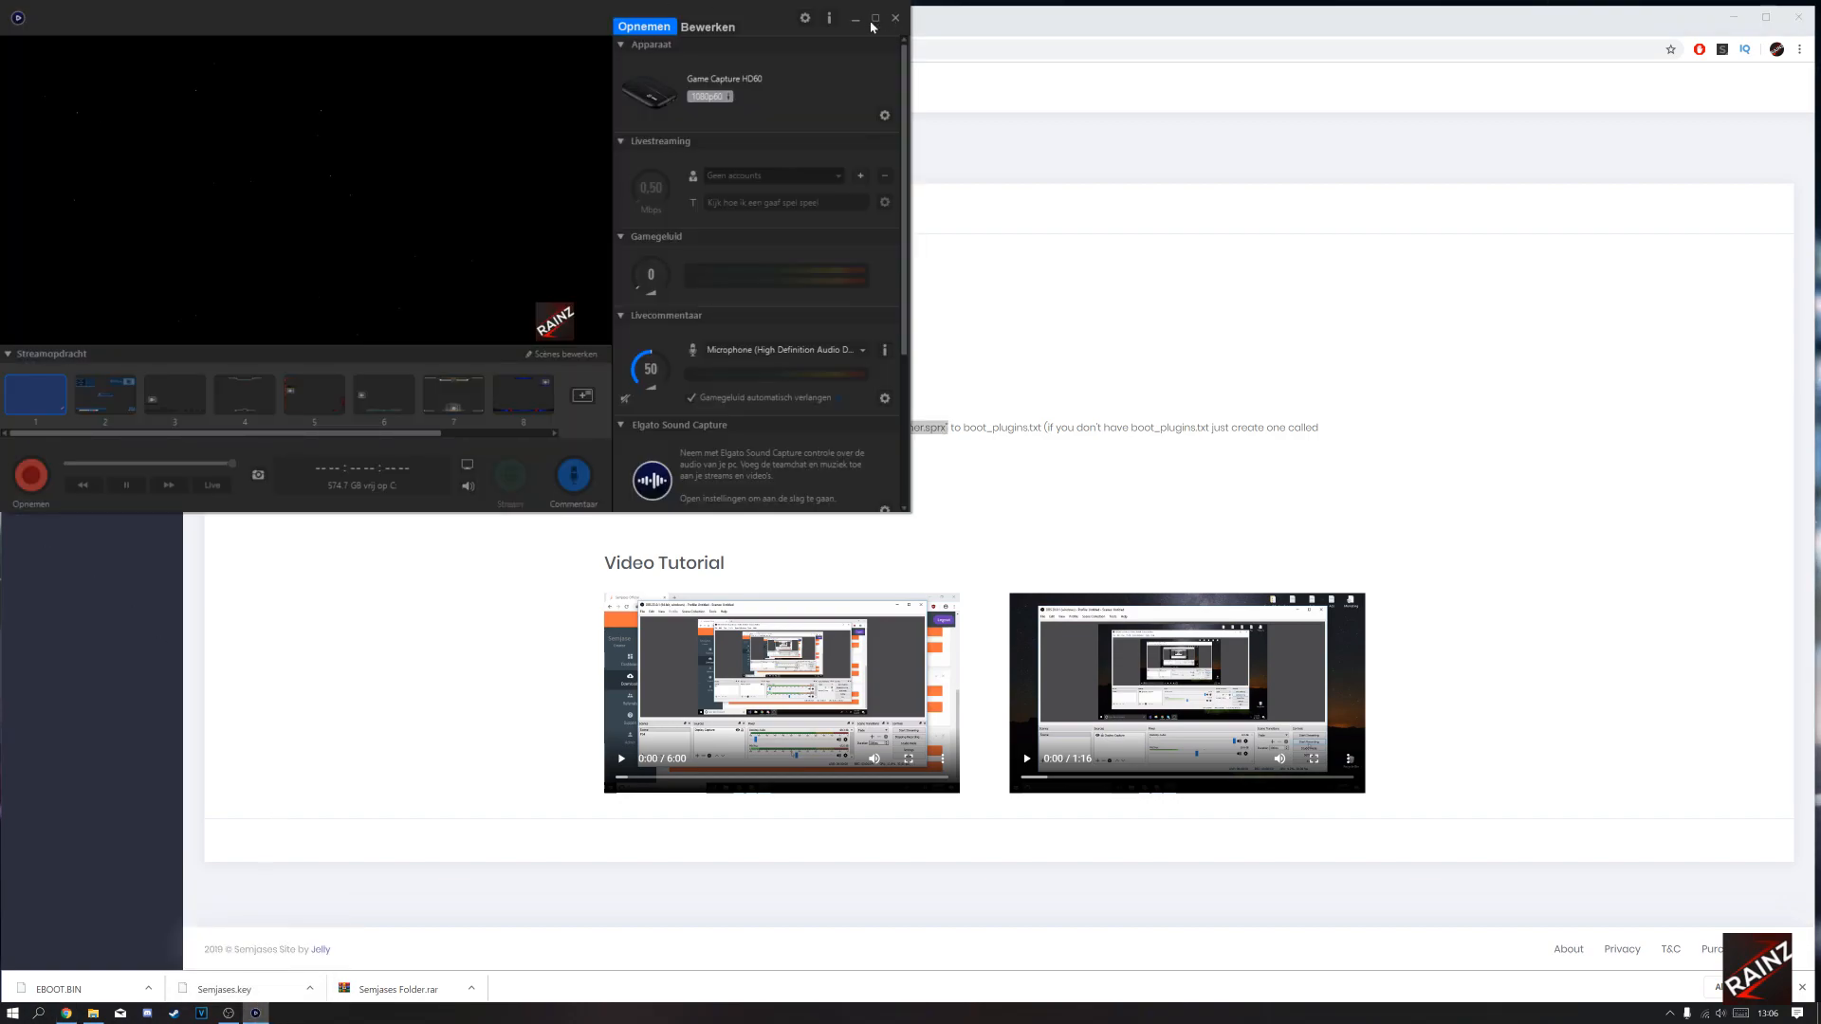
# Maximize the Elgato Game Capture HD window to fill the screen.
pyautogui.click(875, 19)
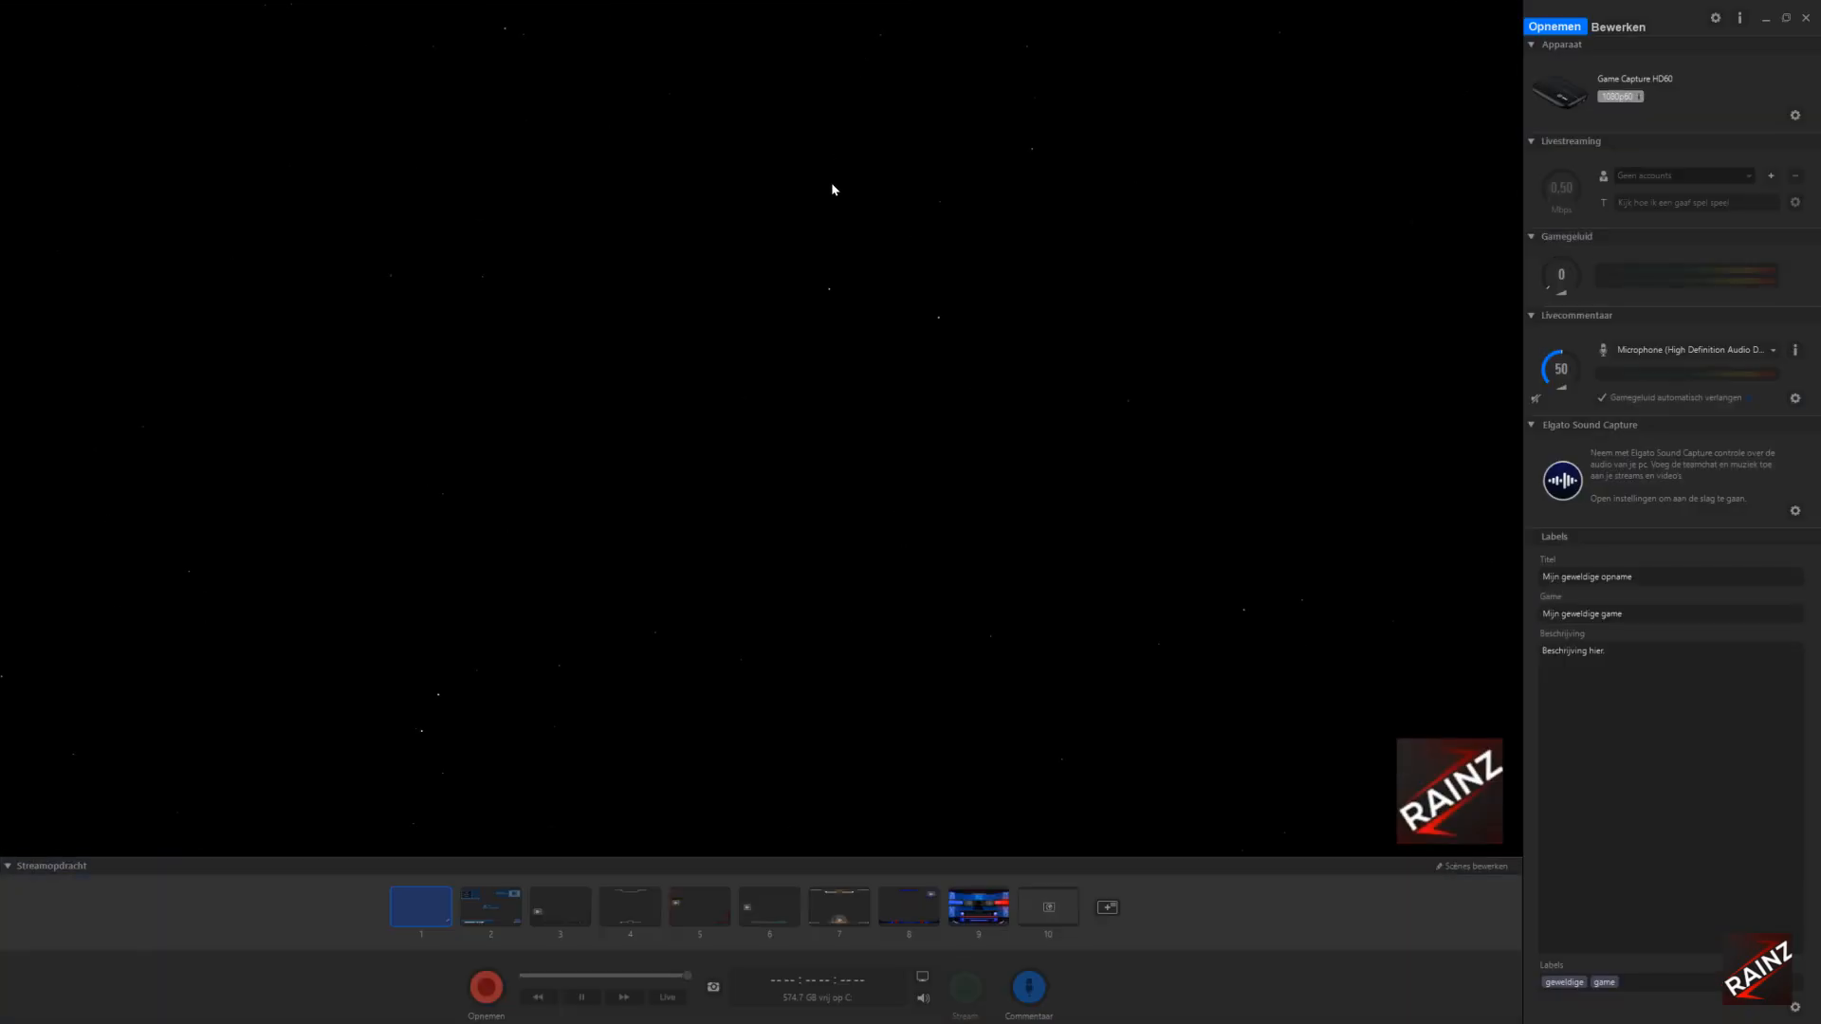
pyautogui.moveTo(818, 184)
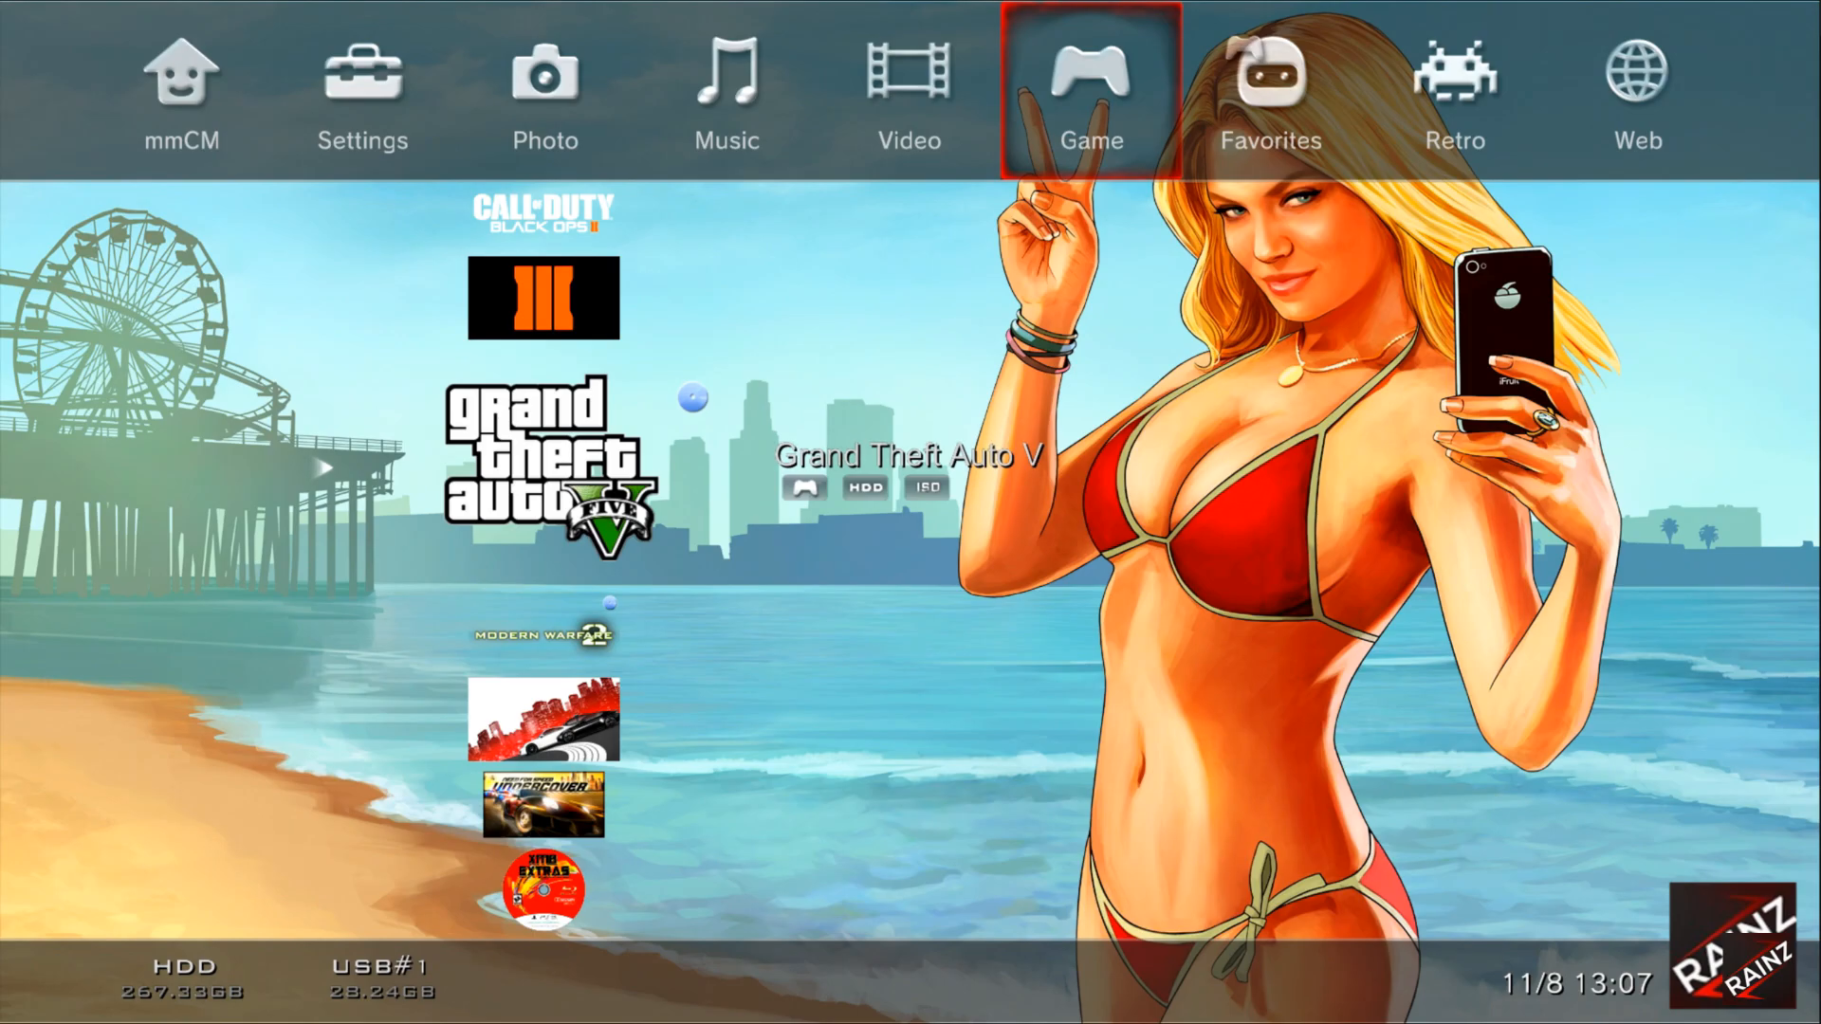
# Launch mmOS and browse /dev_usb000 listing PS3 Menu's, Semjases and System Volume Information.
pyautogui.click(180, 87)
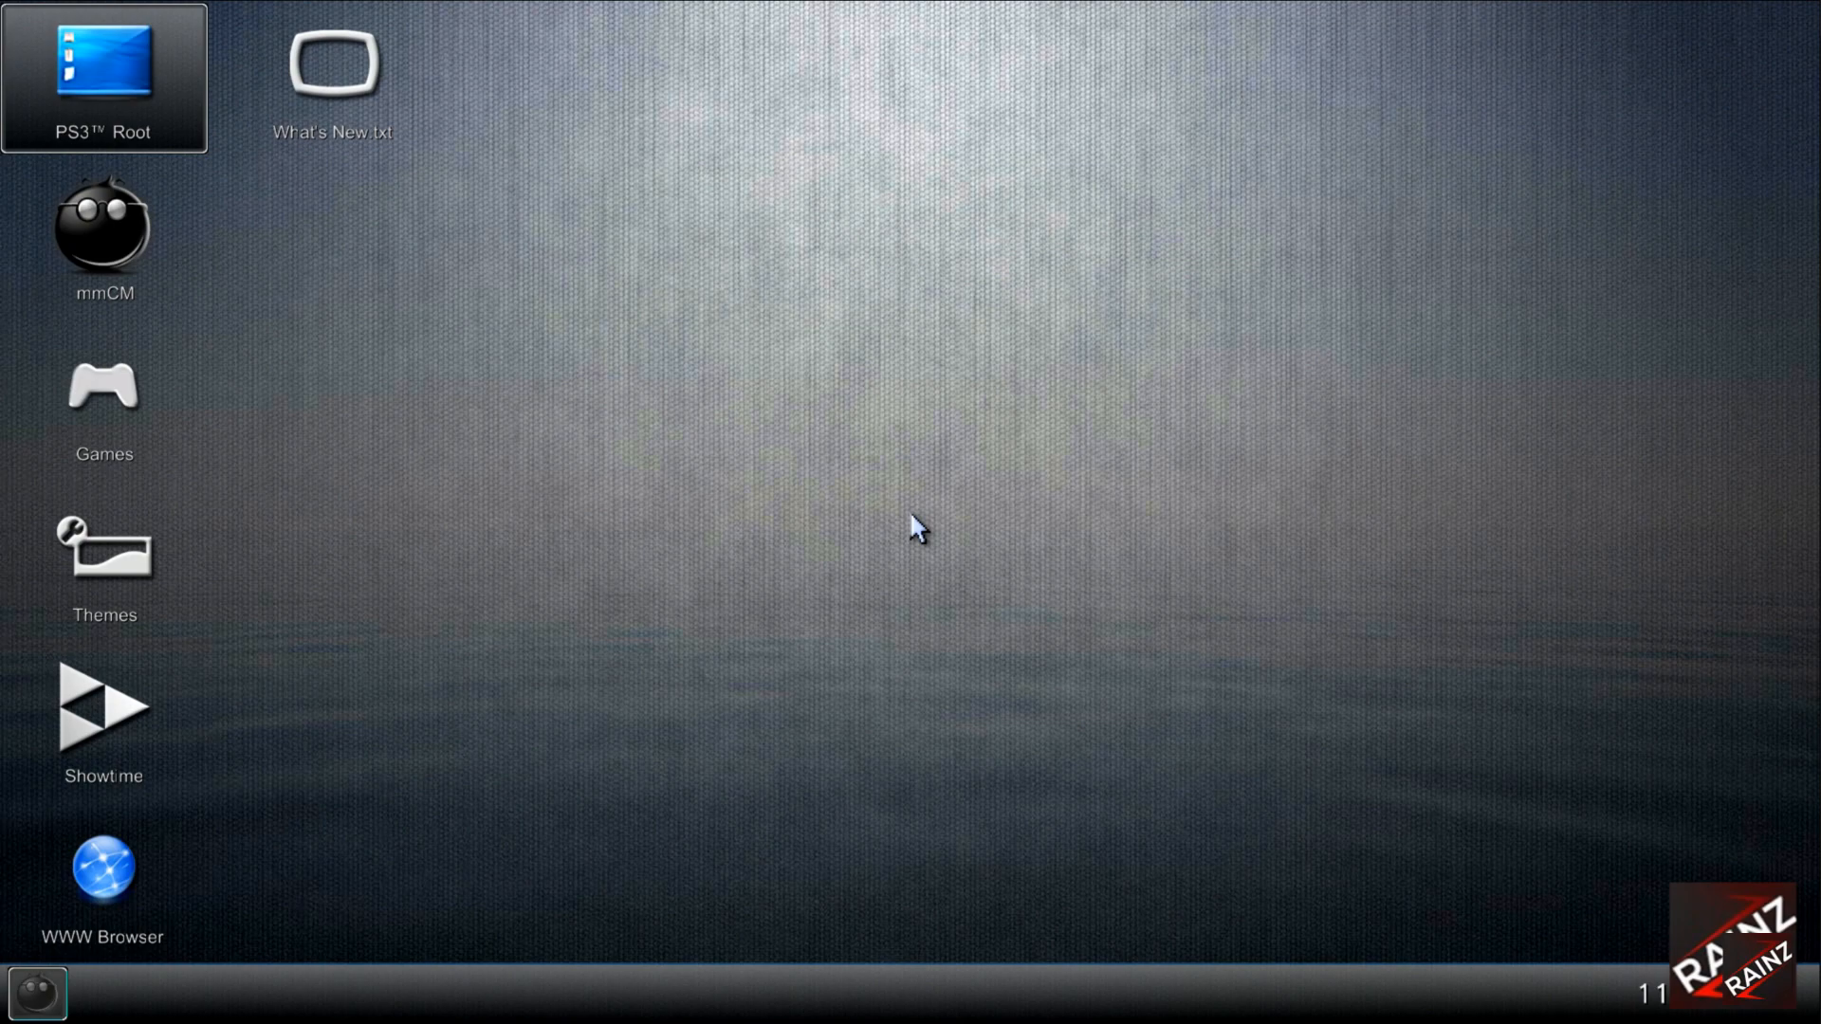
pyautogui.click(334, 70)
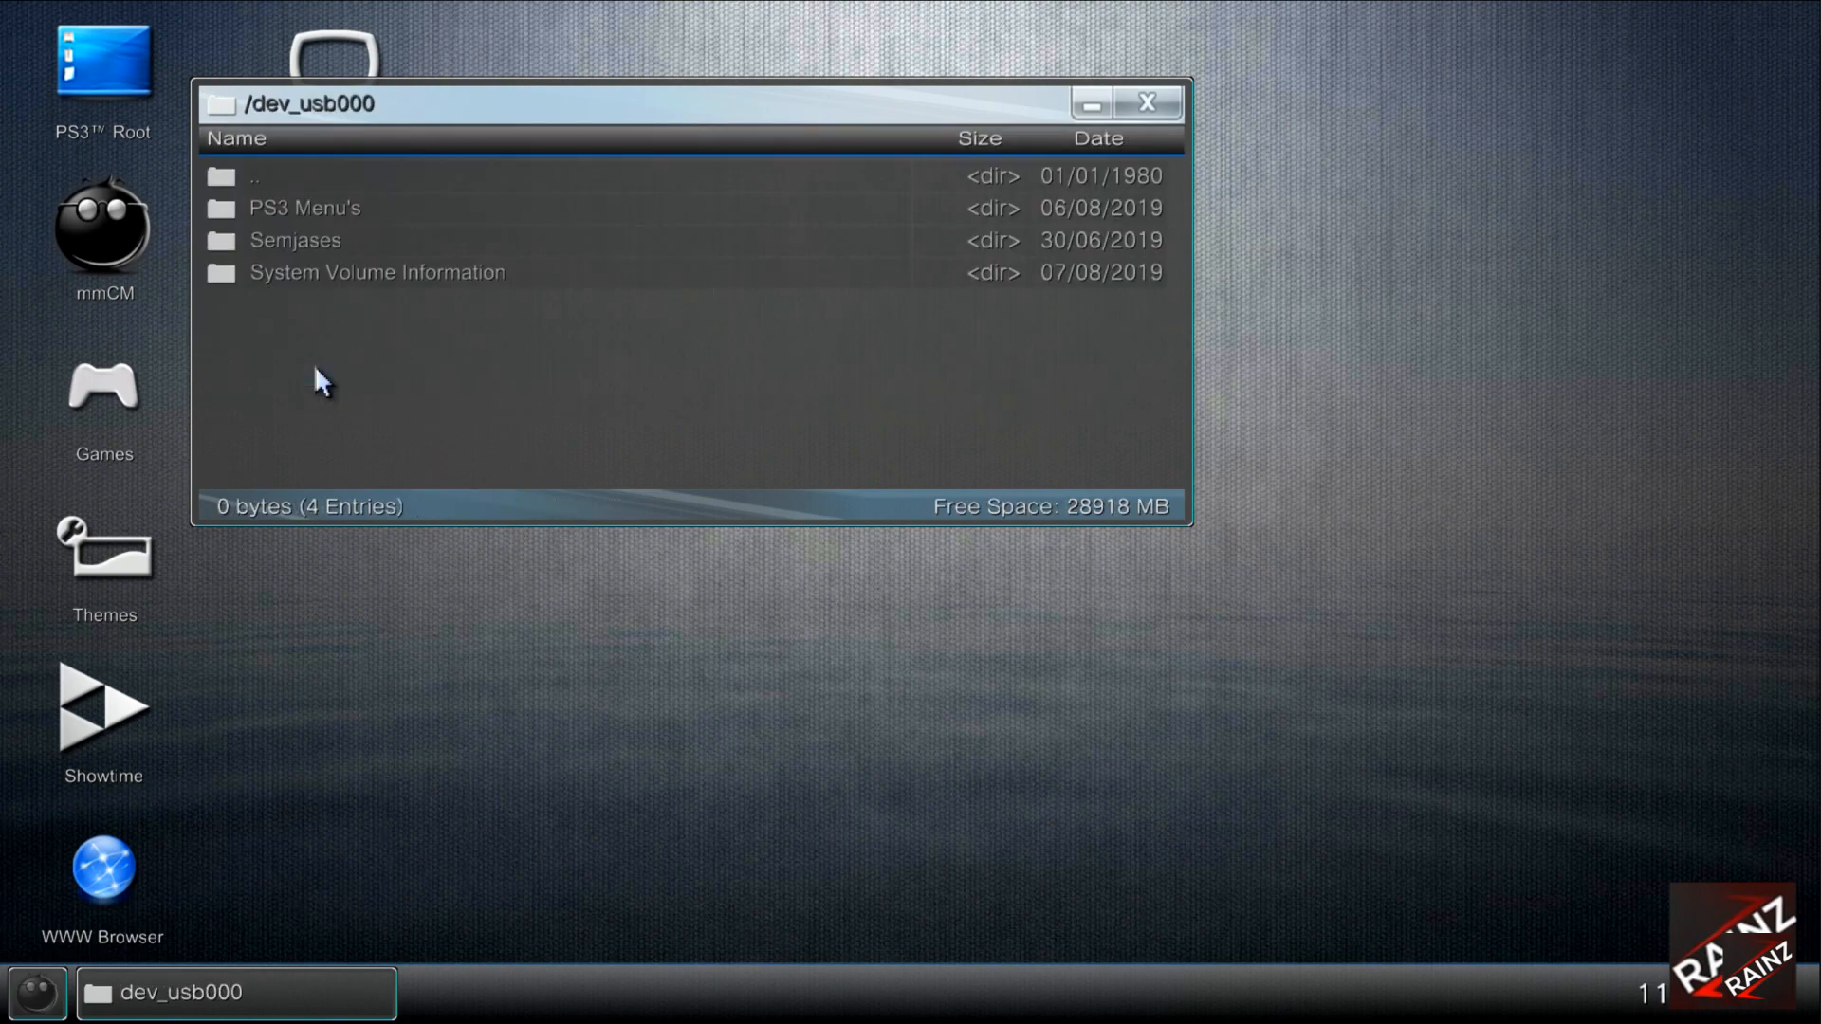
# Browse the USB Semjases folder, then return to the root and go into dev_hdd0.
pyautogui.click(302, 241)
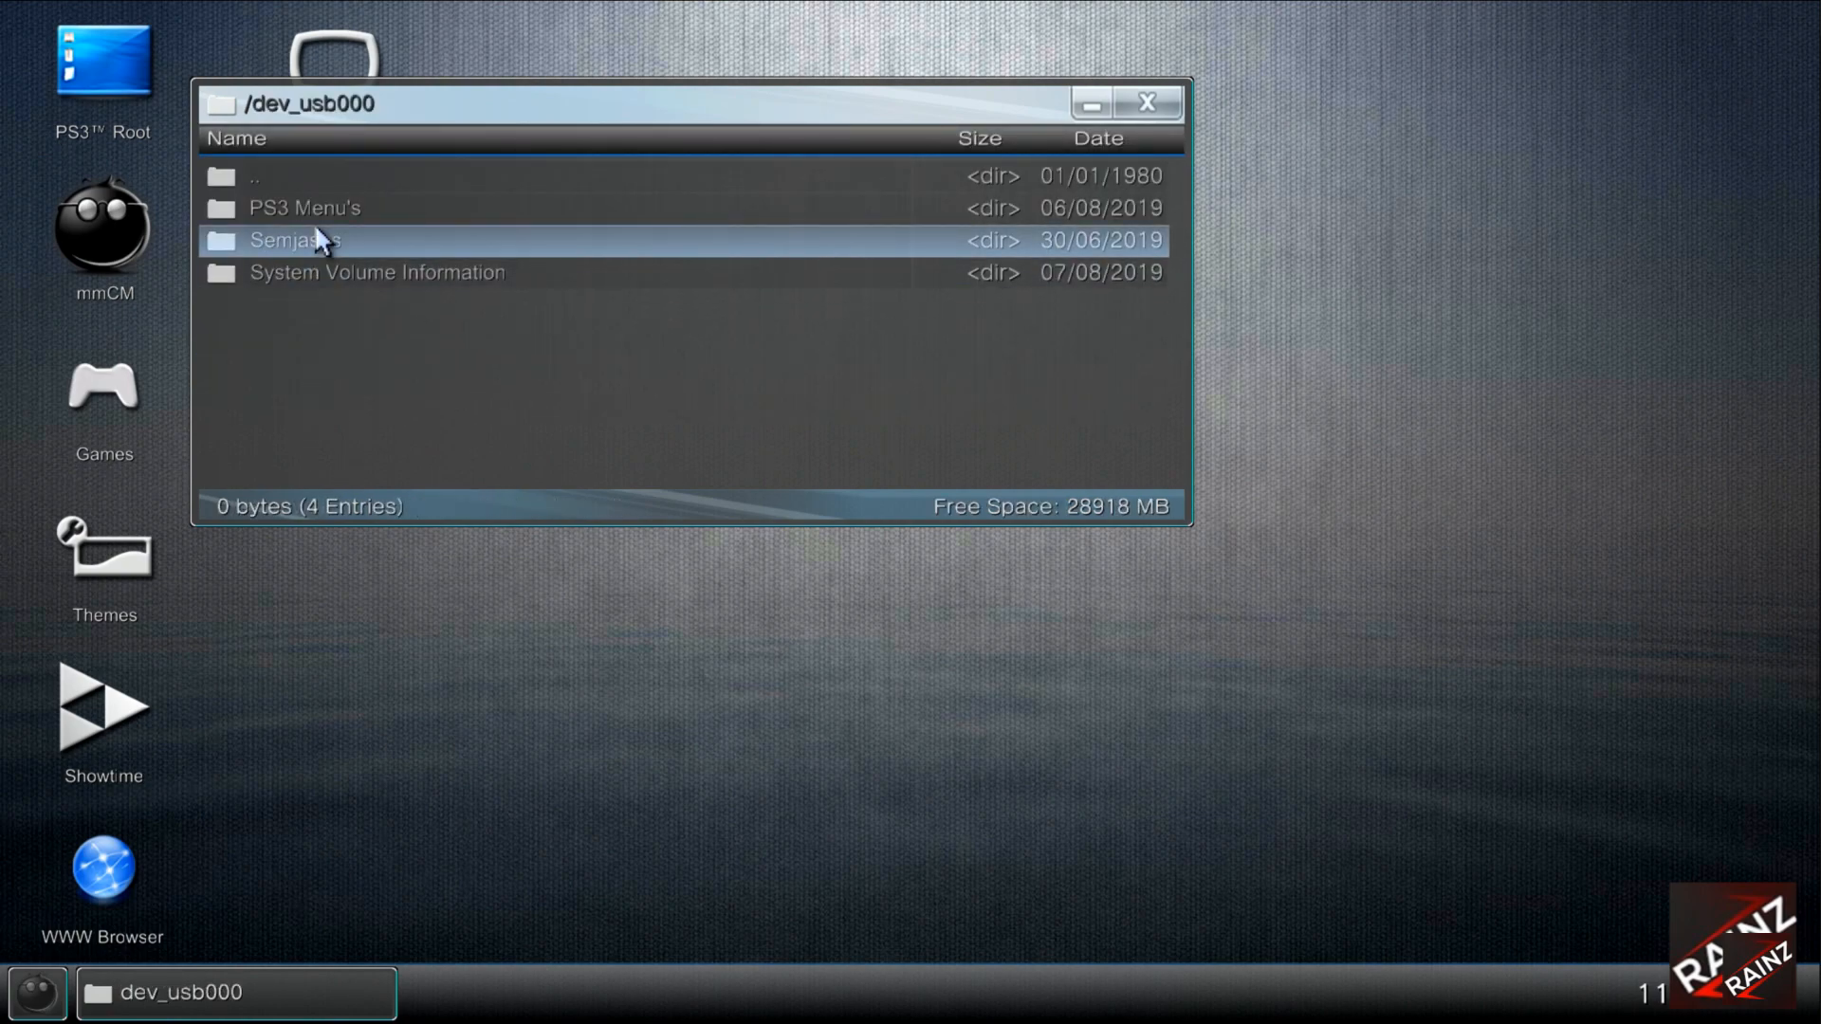
pyautogui.doubleClick(296, 239)
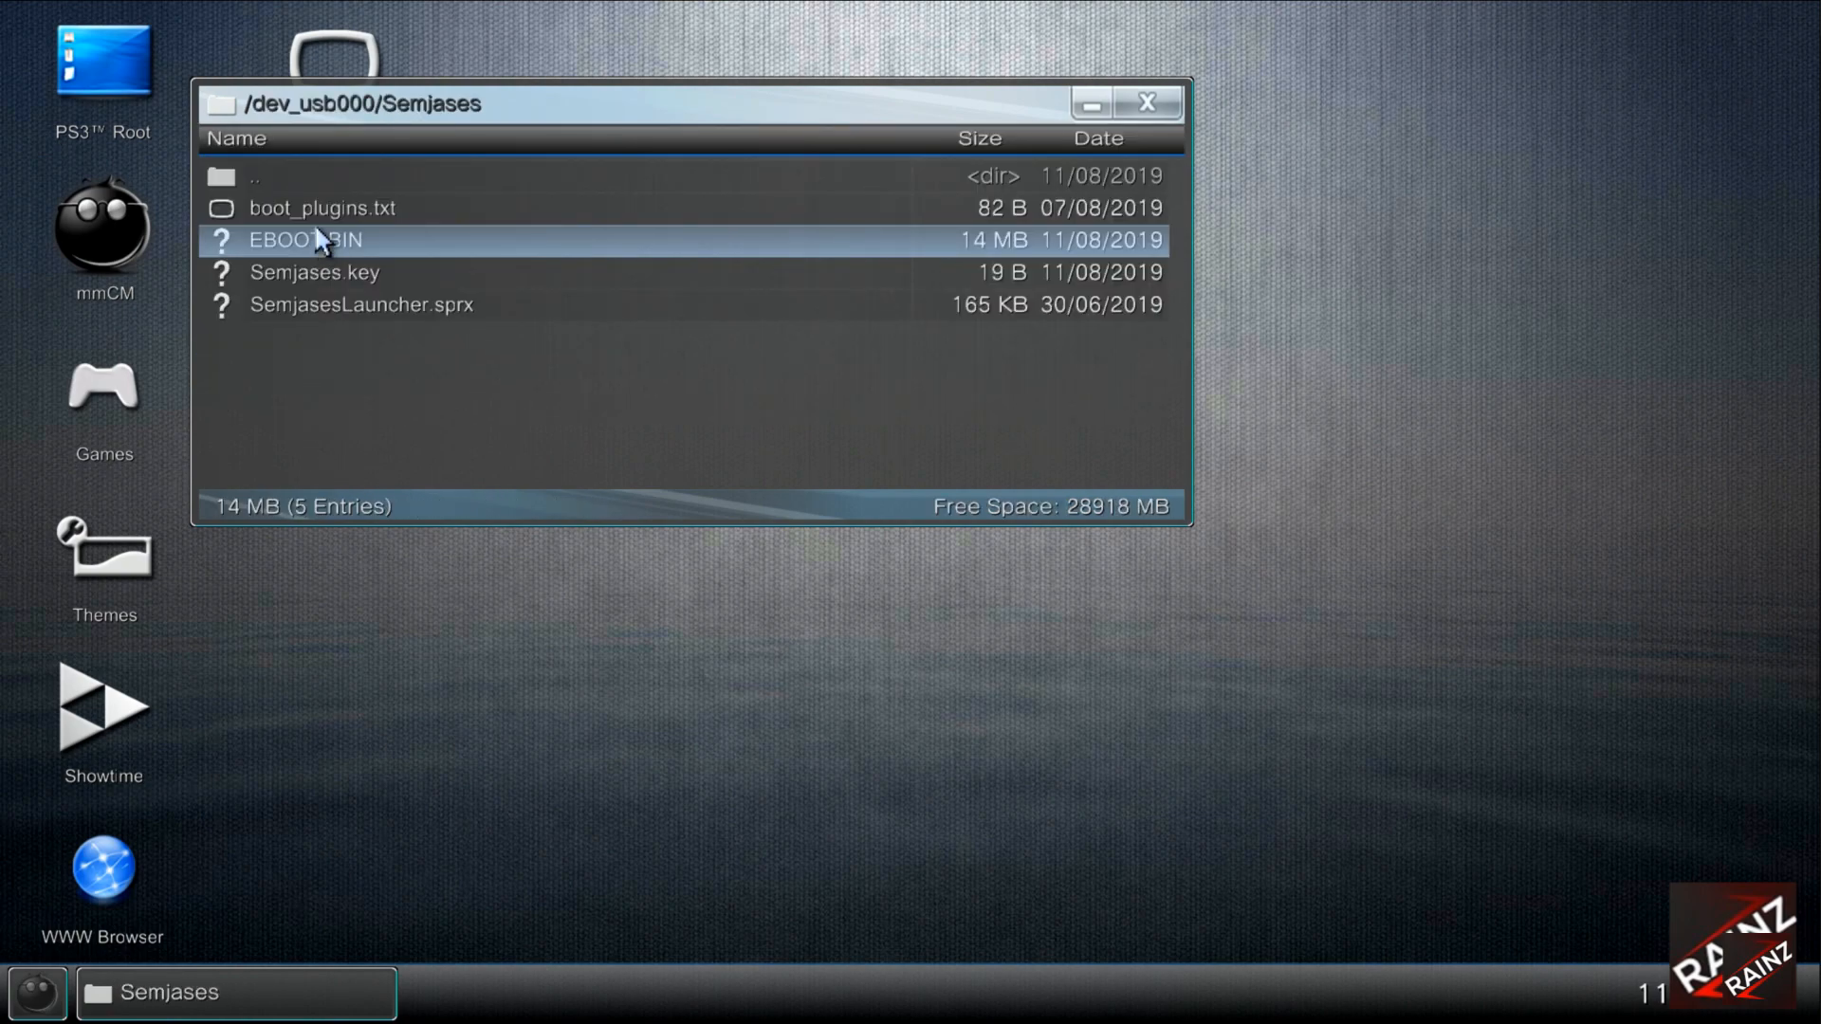
pyautogui.click(338, 208)
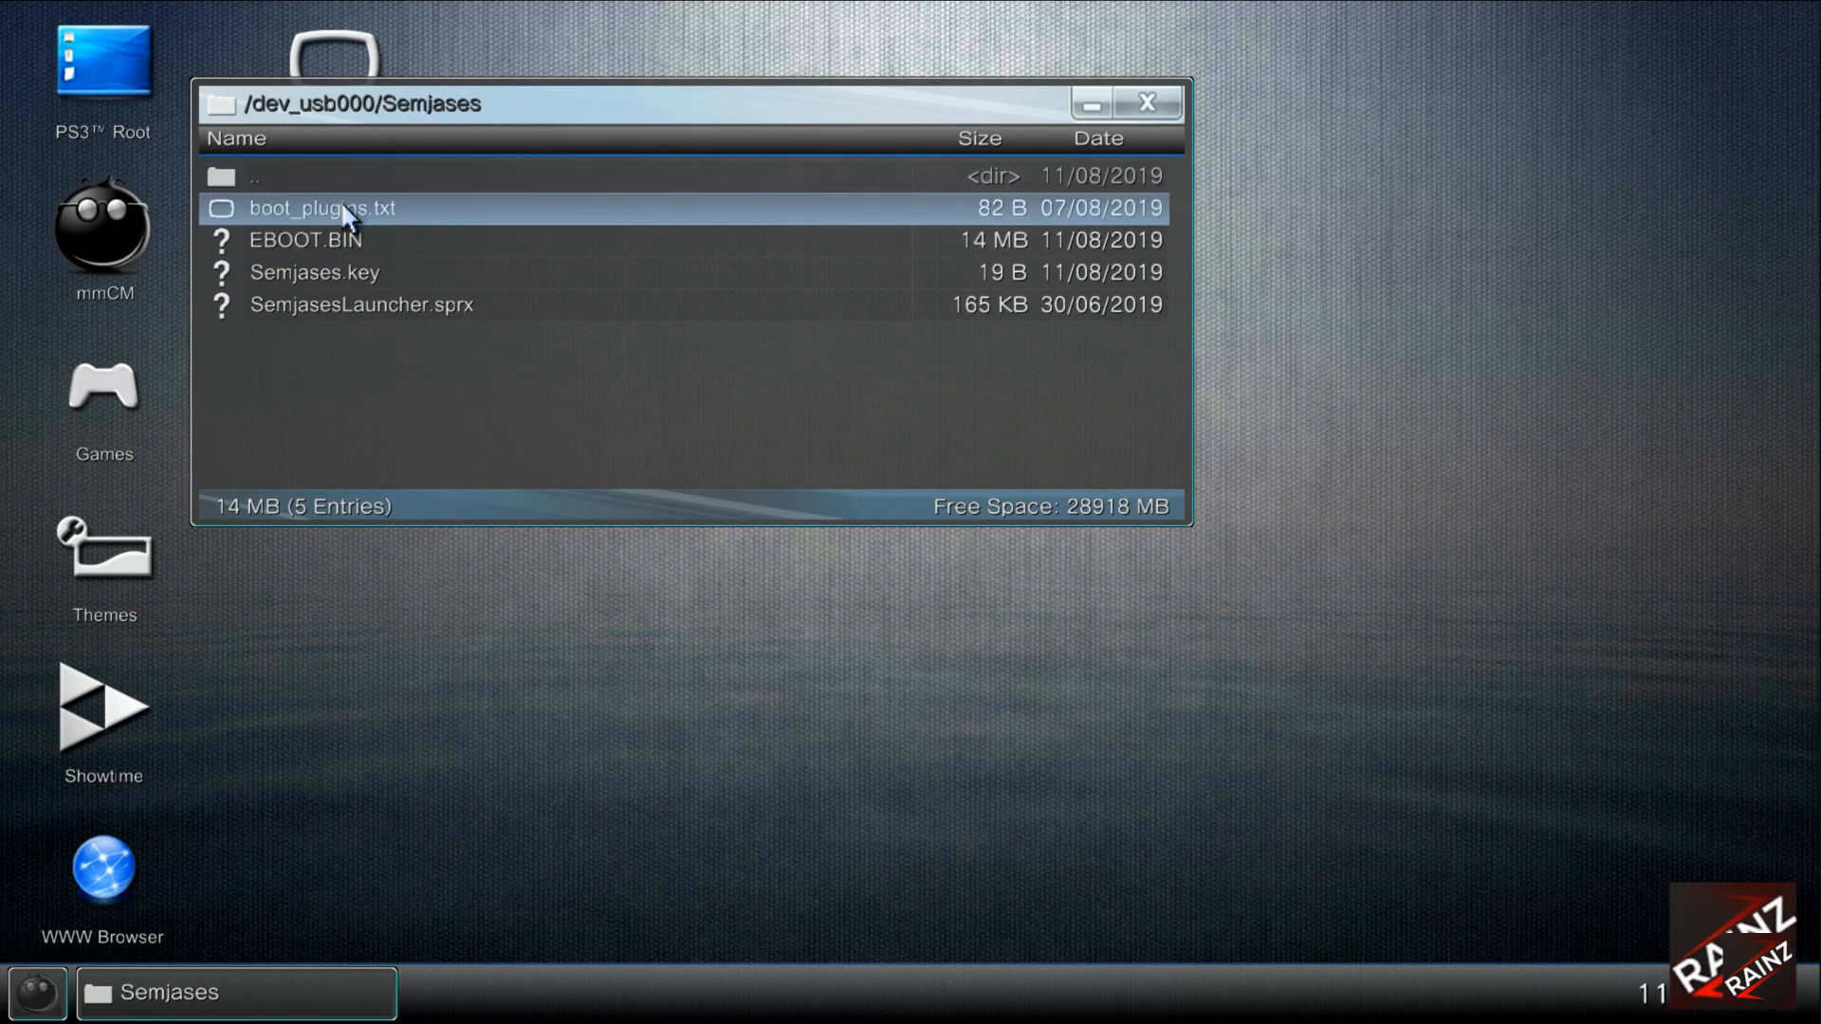
pyautogui.click(343, 209)
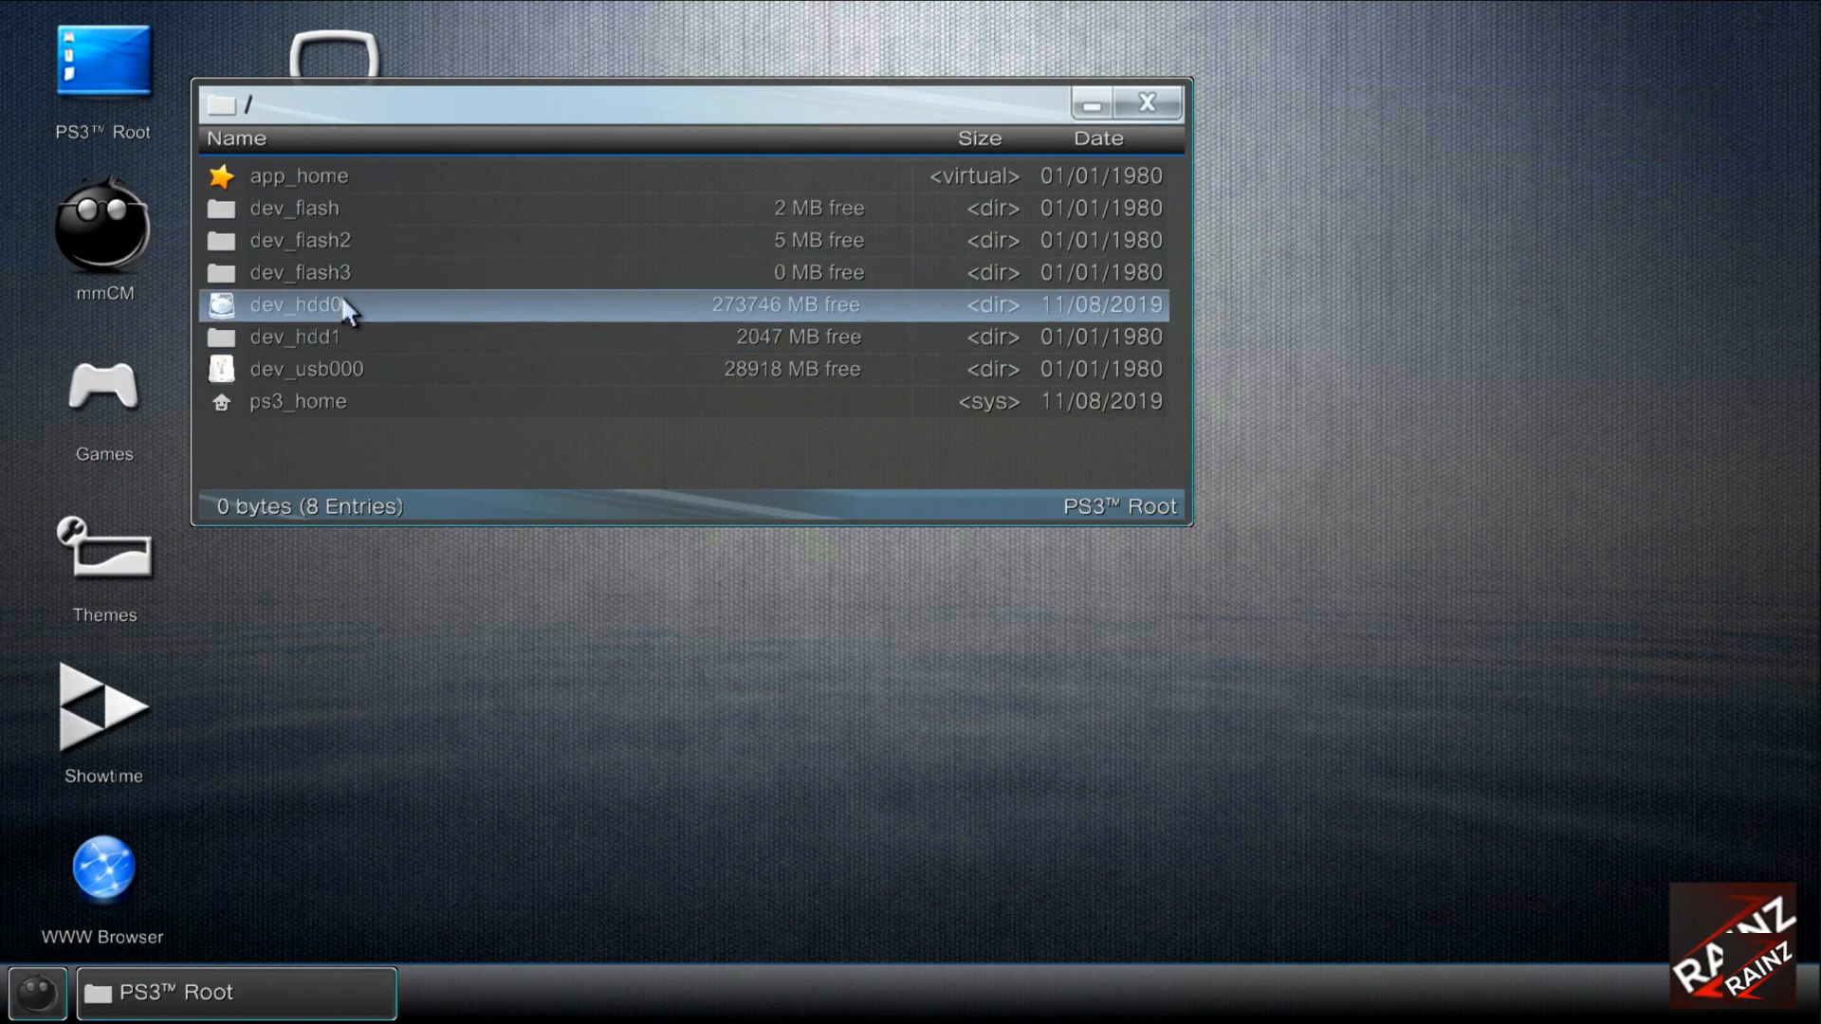
pyautogui.doubleClick(307, 304)
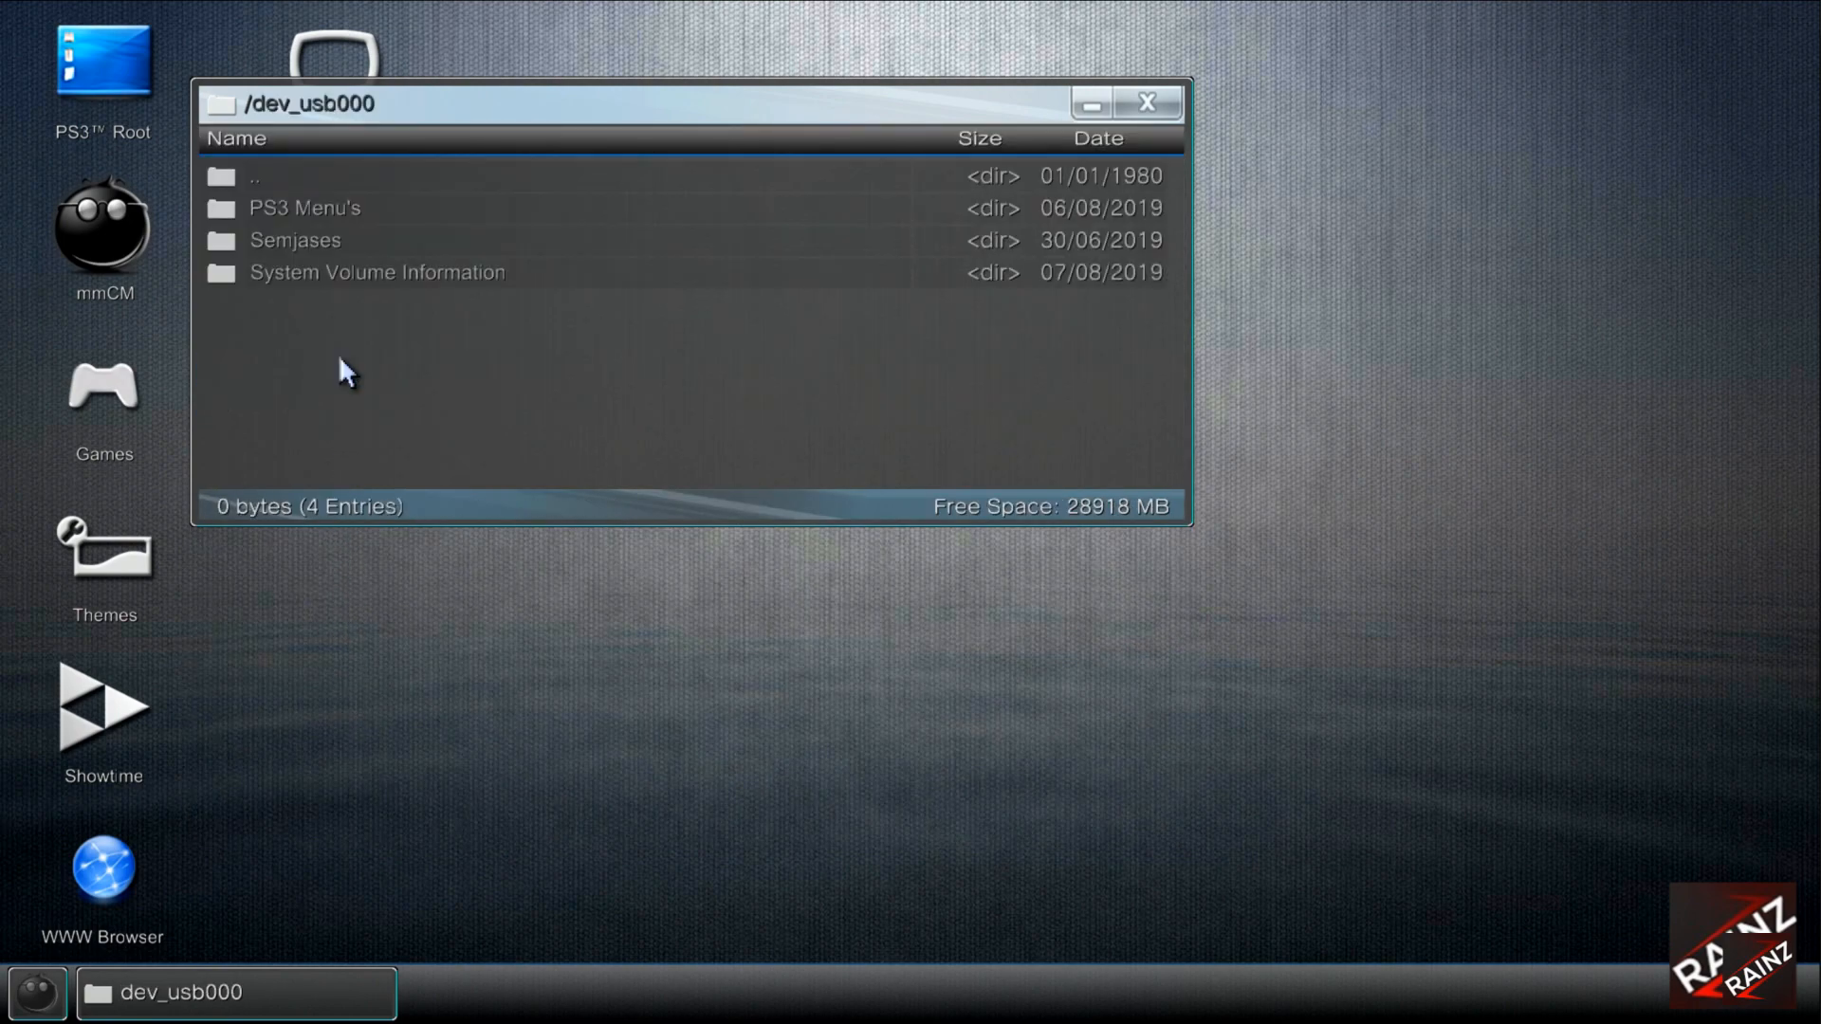
# Copy EBOOT.BIN from the Semjases folder to the clipboard, then browse into BLES01807's USRDIR on dev_hdd0.
pyautogui.doubleClick(292, 241)
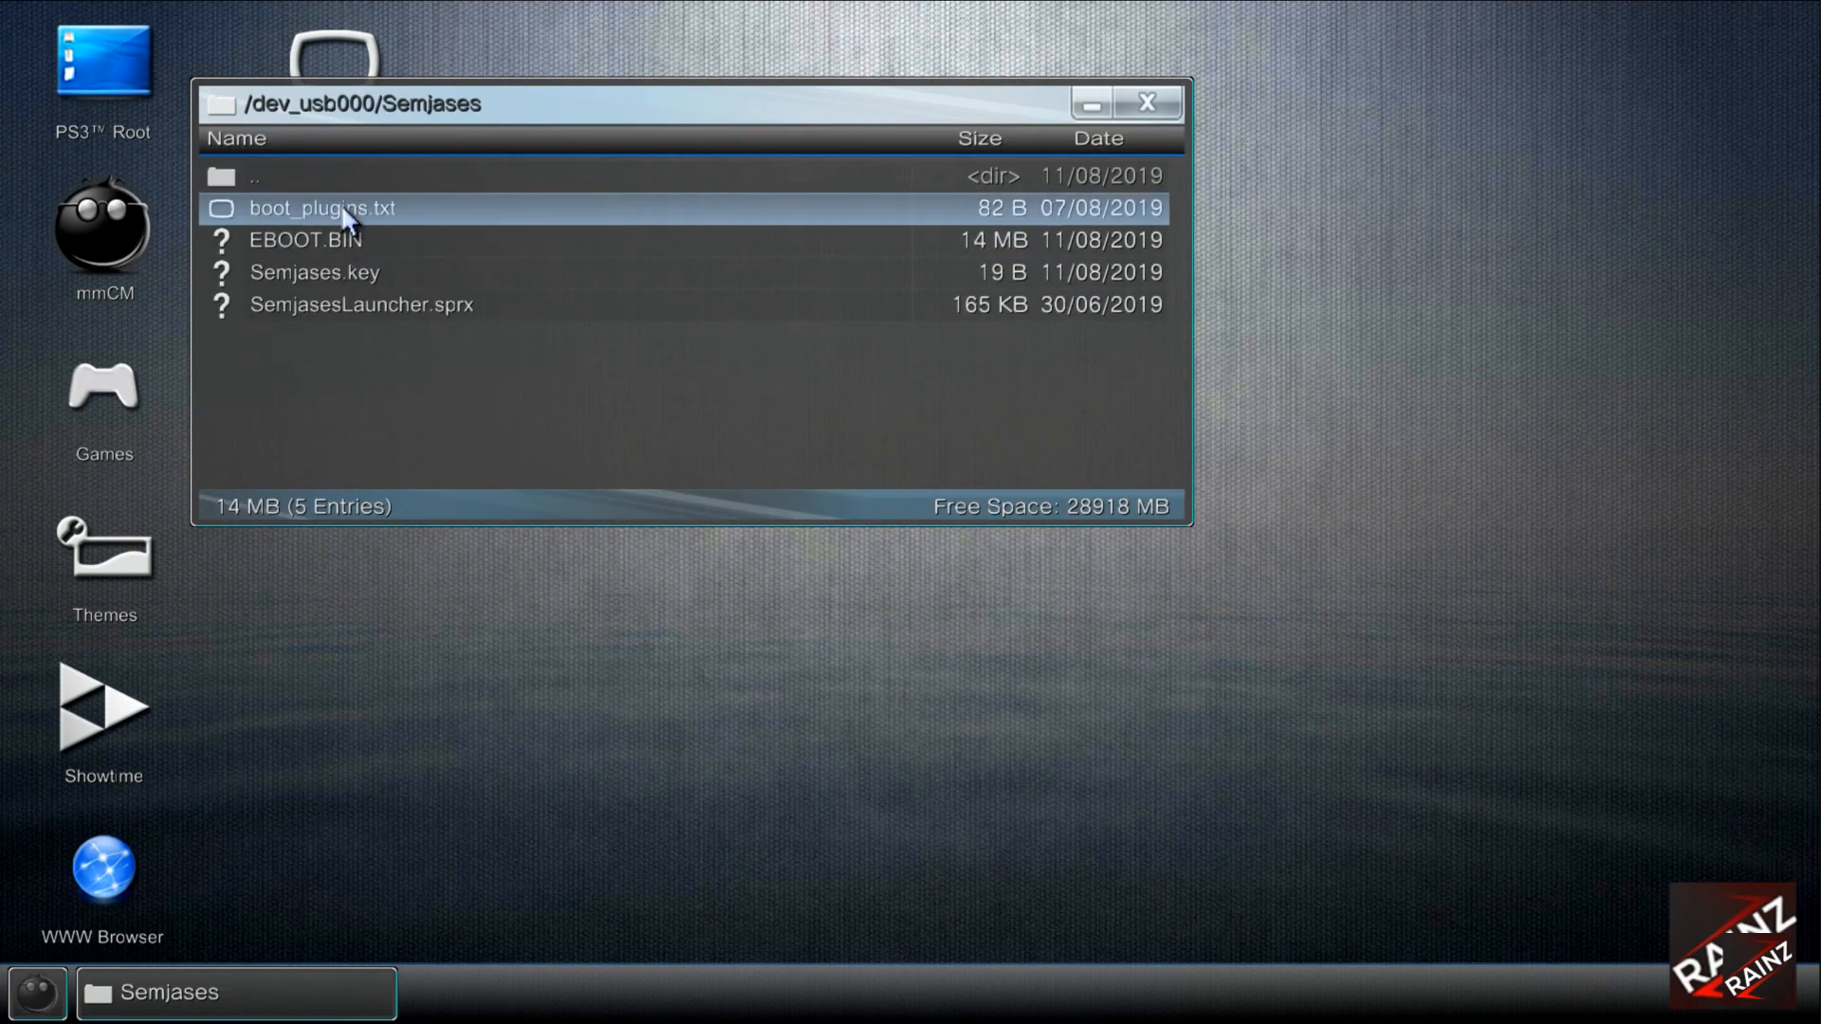
pyautogui.rightClick(303, 241)
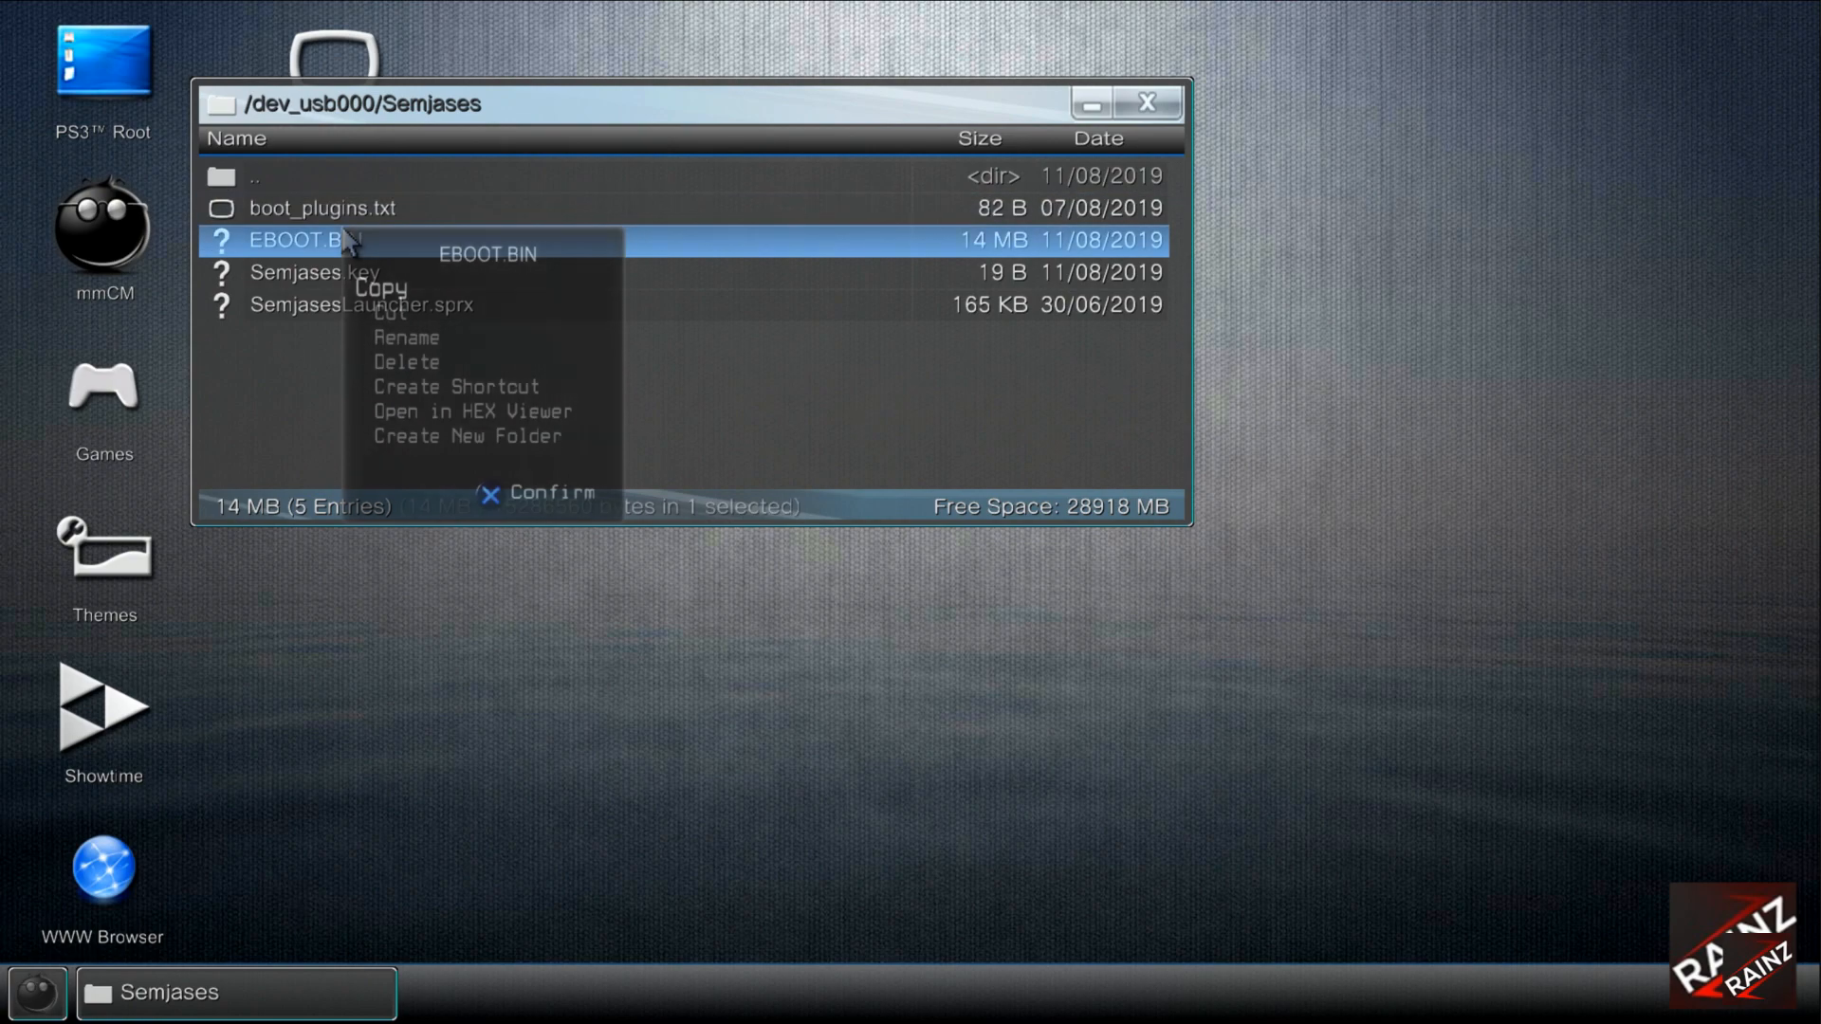
pyautogui.click(382, 288)
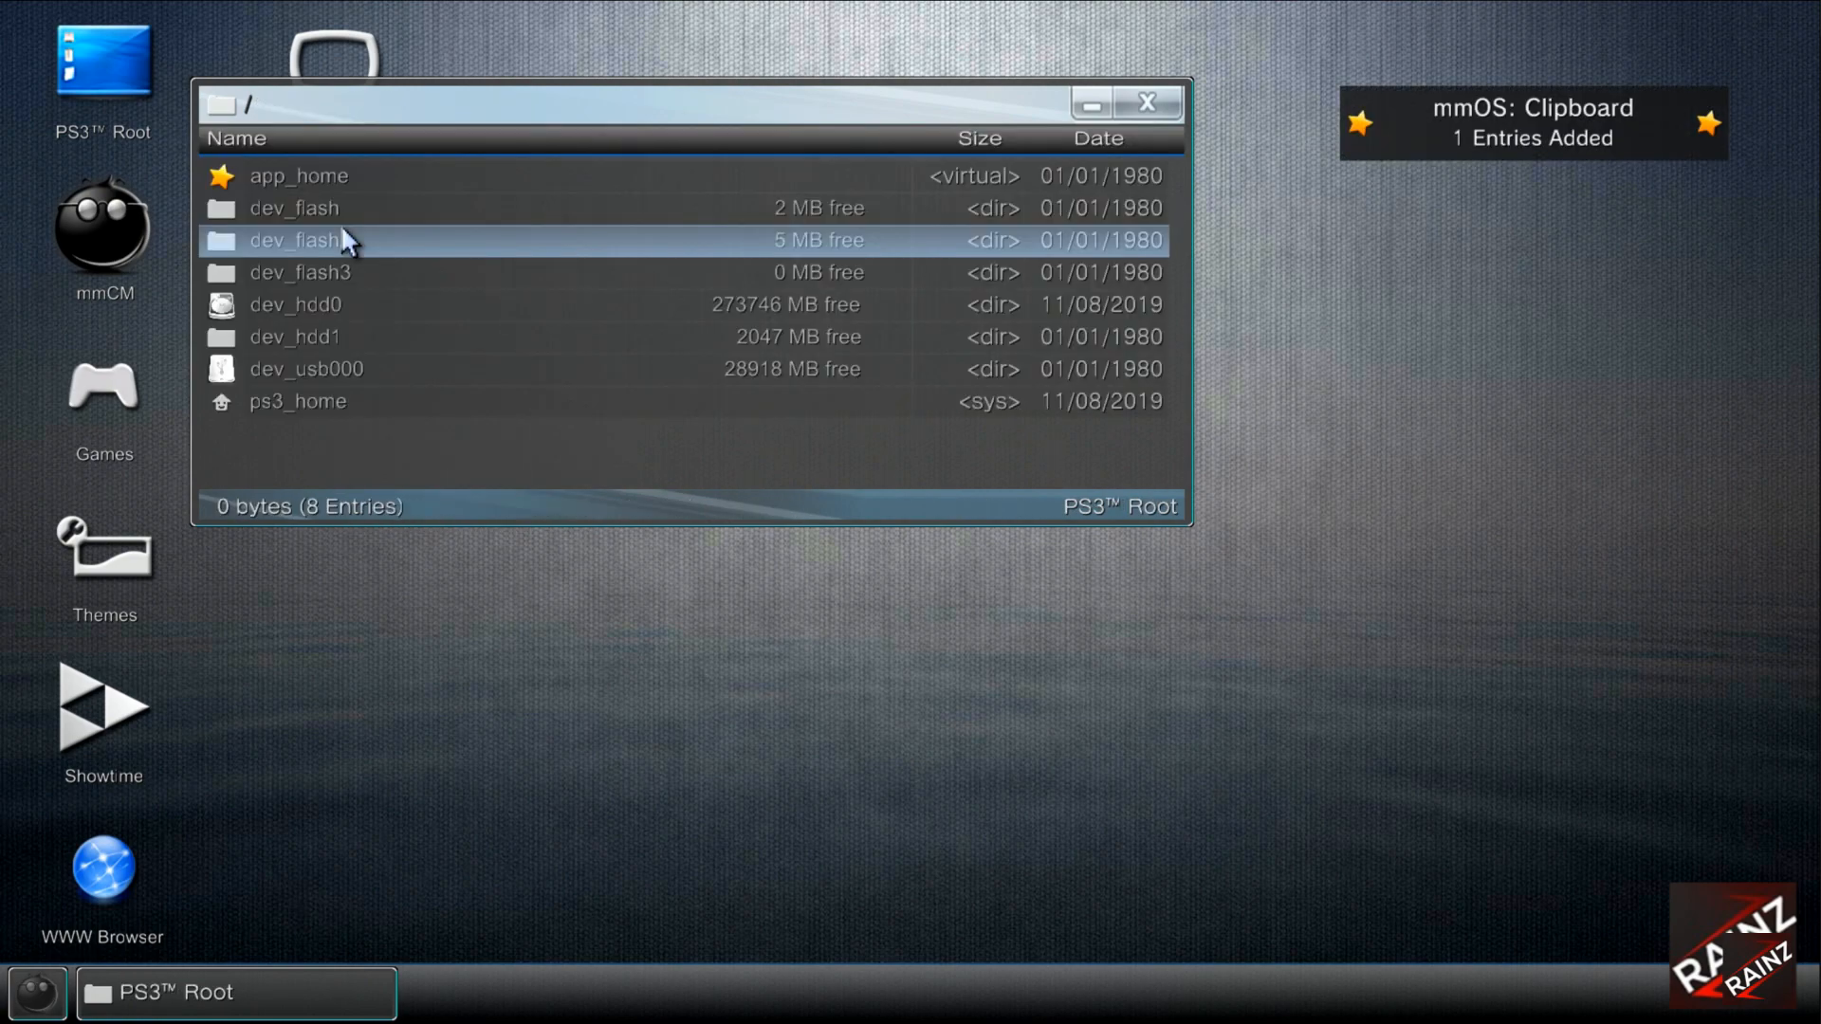
pyautogui.click(296, 304)
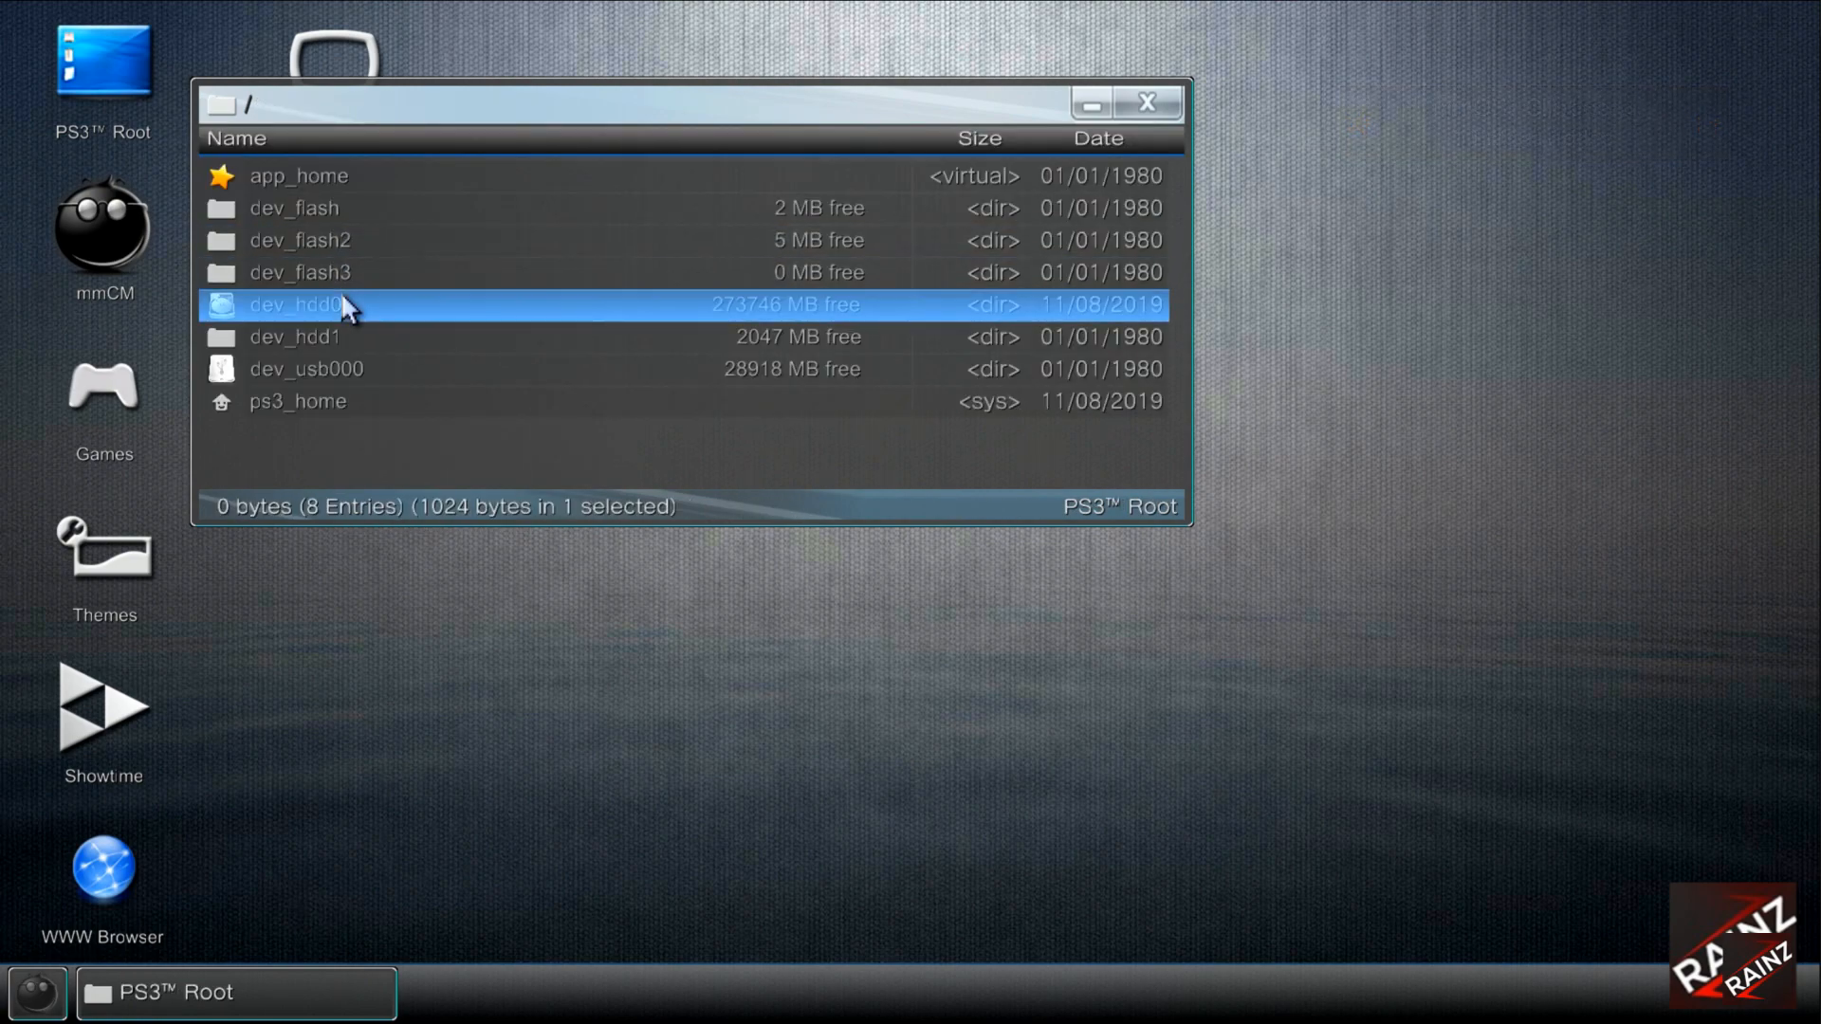
pyautogui.doubleClick(324, 303)
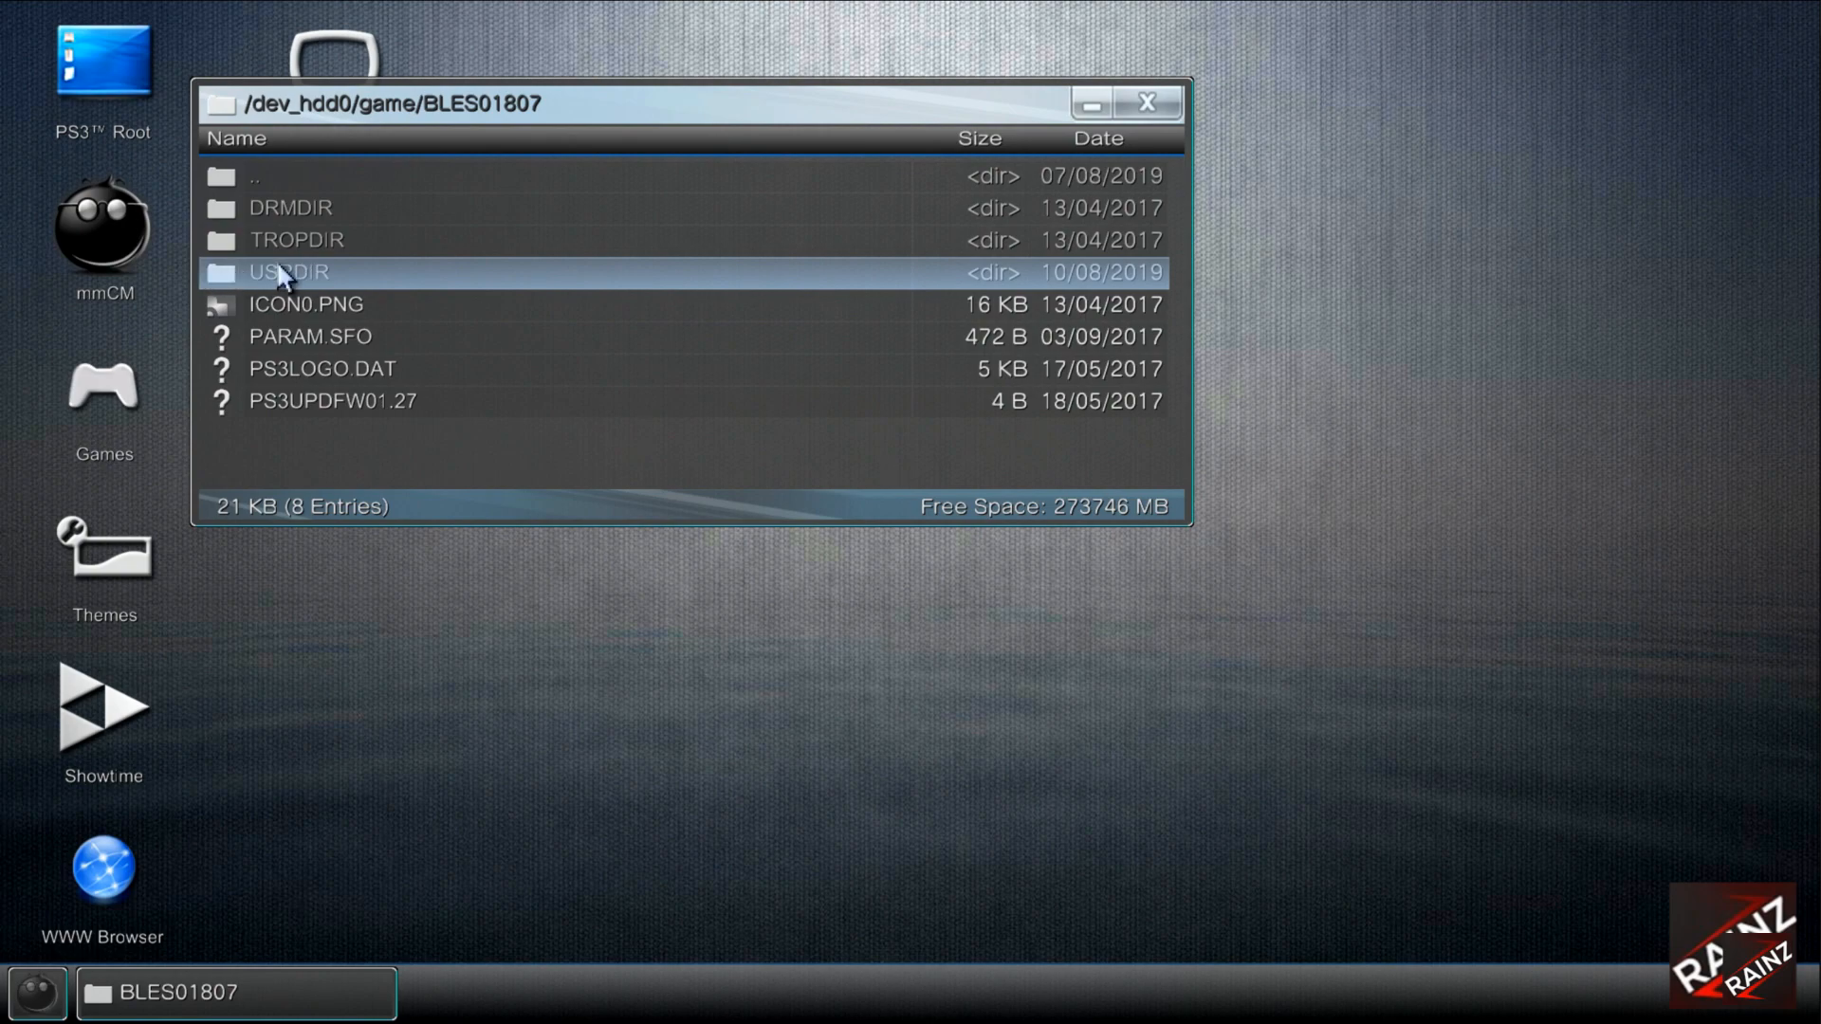
pyautogui.doubleClick(287, 272)
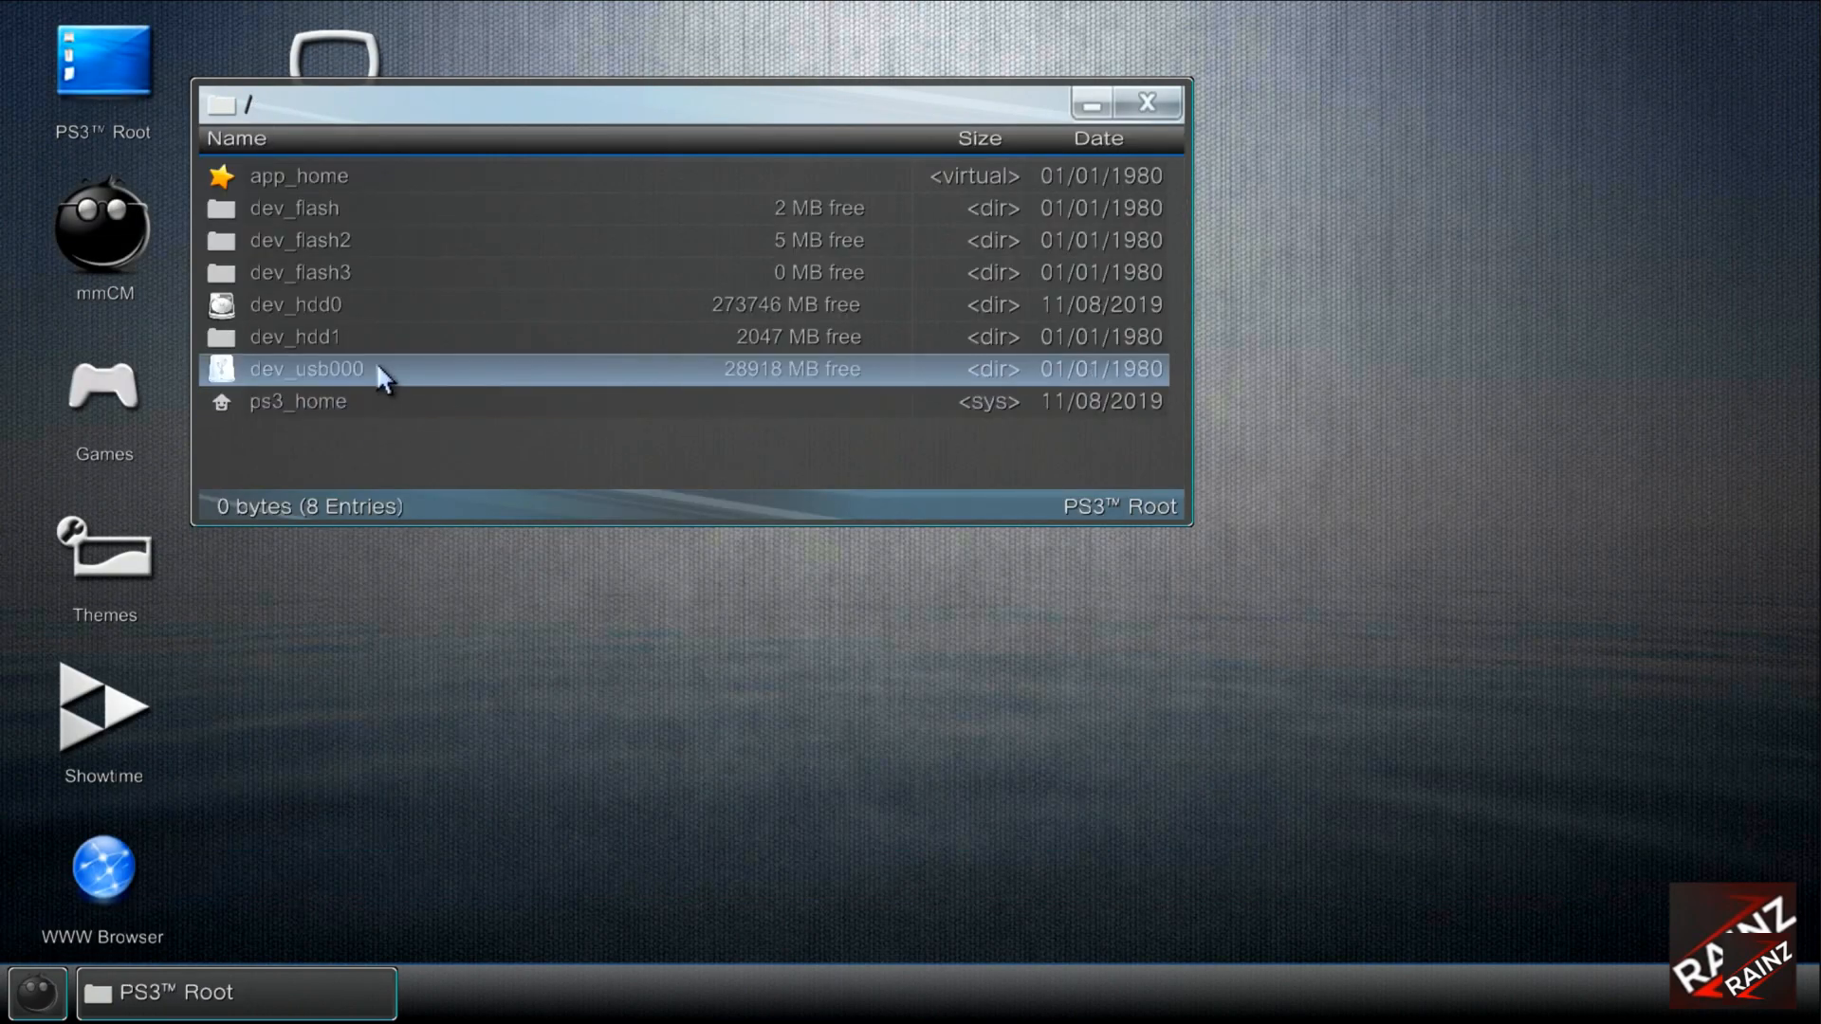
# Copy the Semjases folder from dev_usb000 to the clipboard and show dev_hdd0's folders.
pyautogui.doubleClick(304, 368)
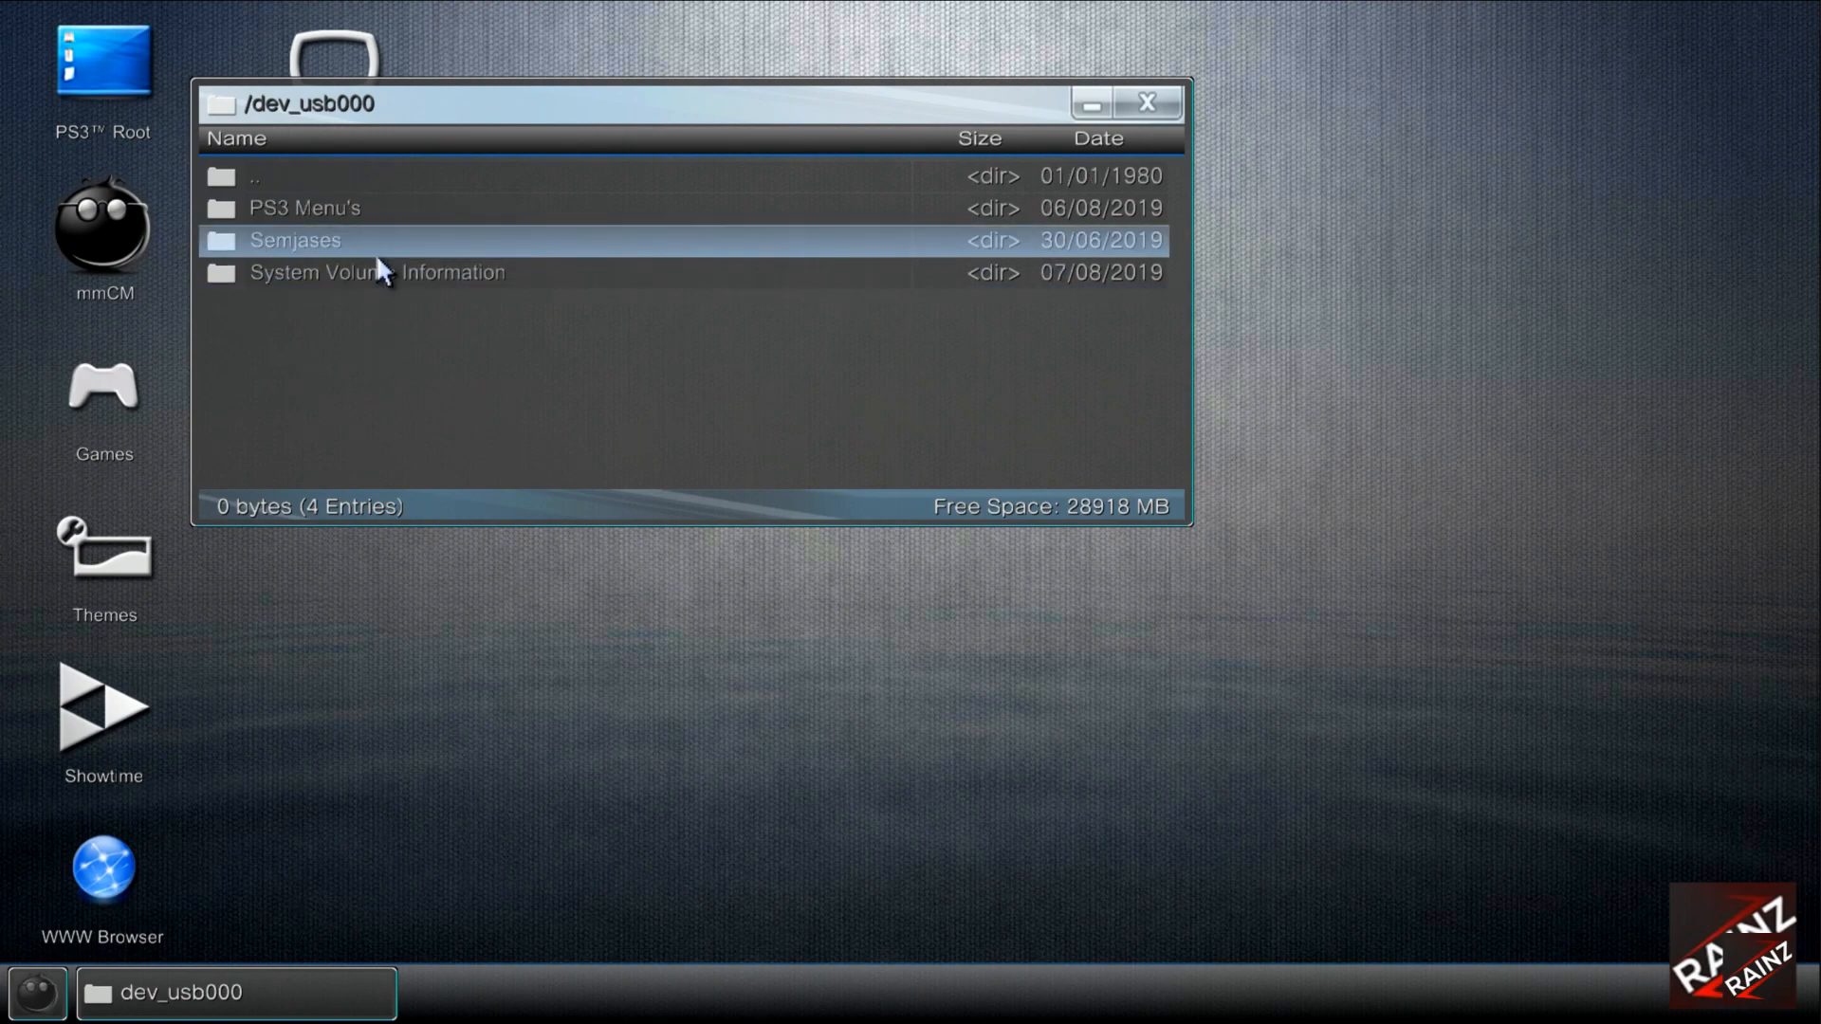
pyautogui.doubleClick(292, 241)
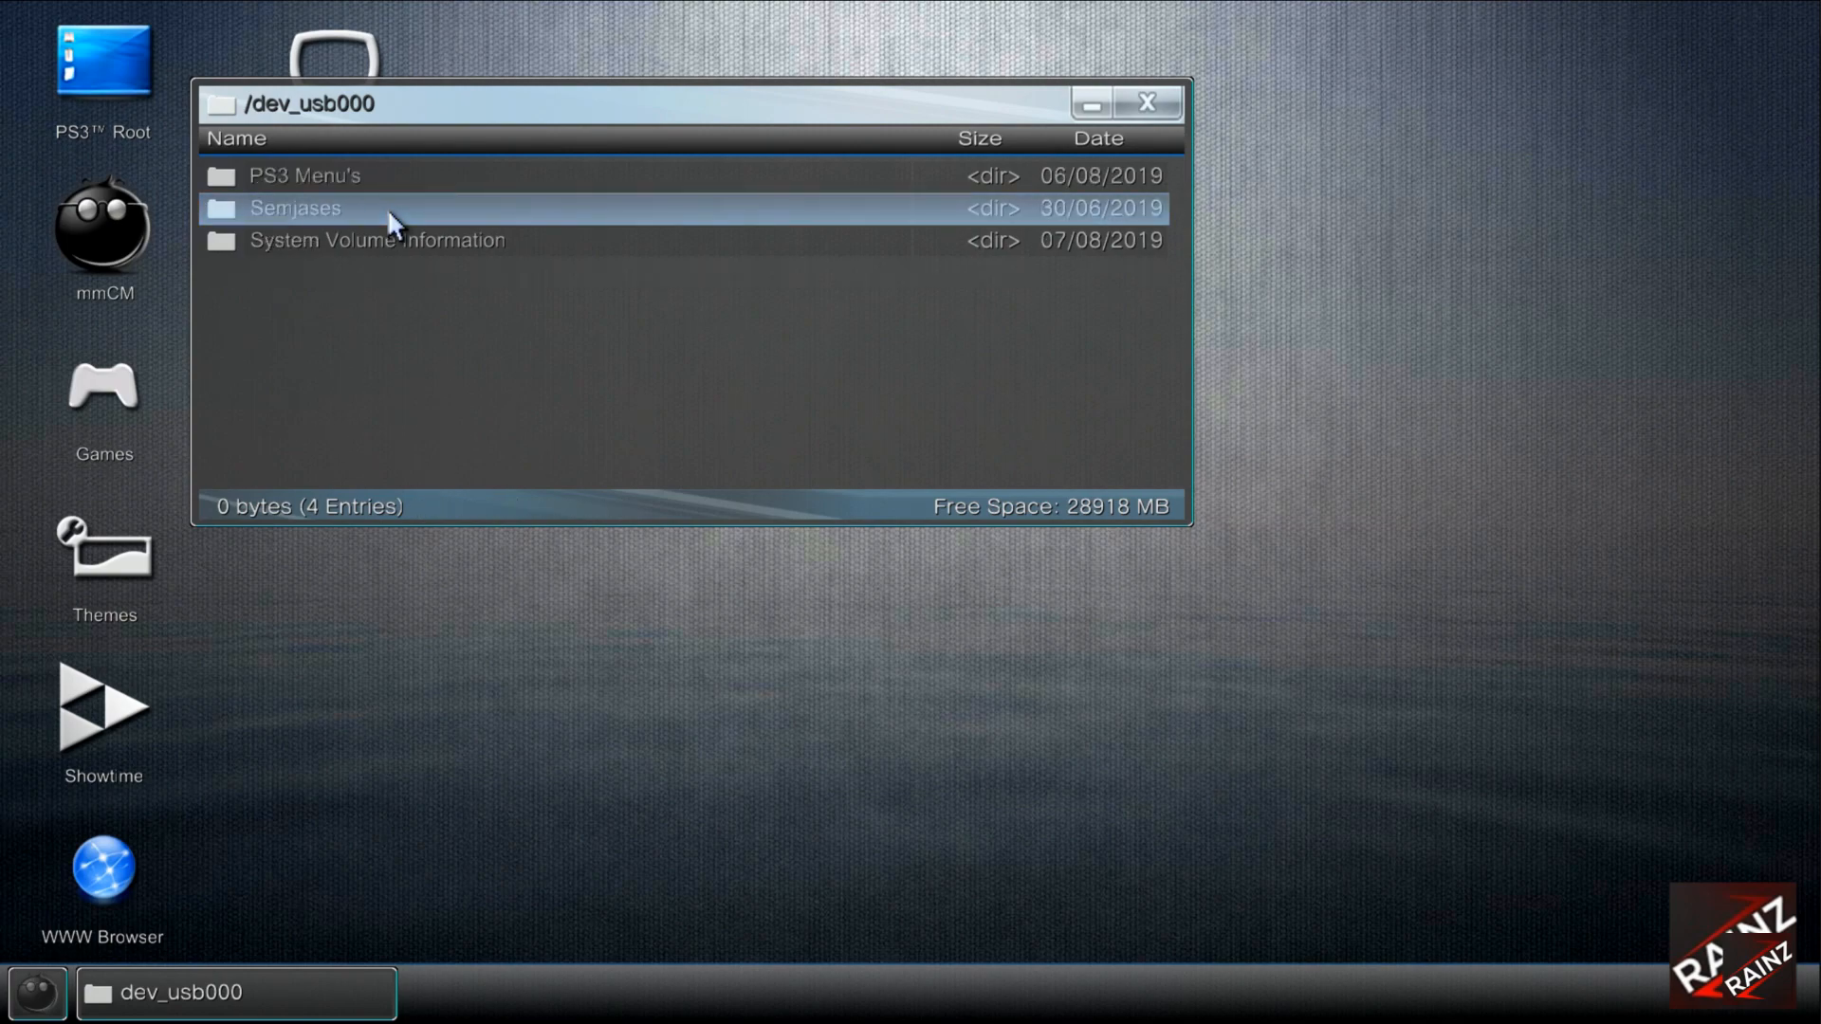
pyautogui.doubleClick(294, 209)
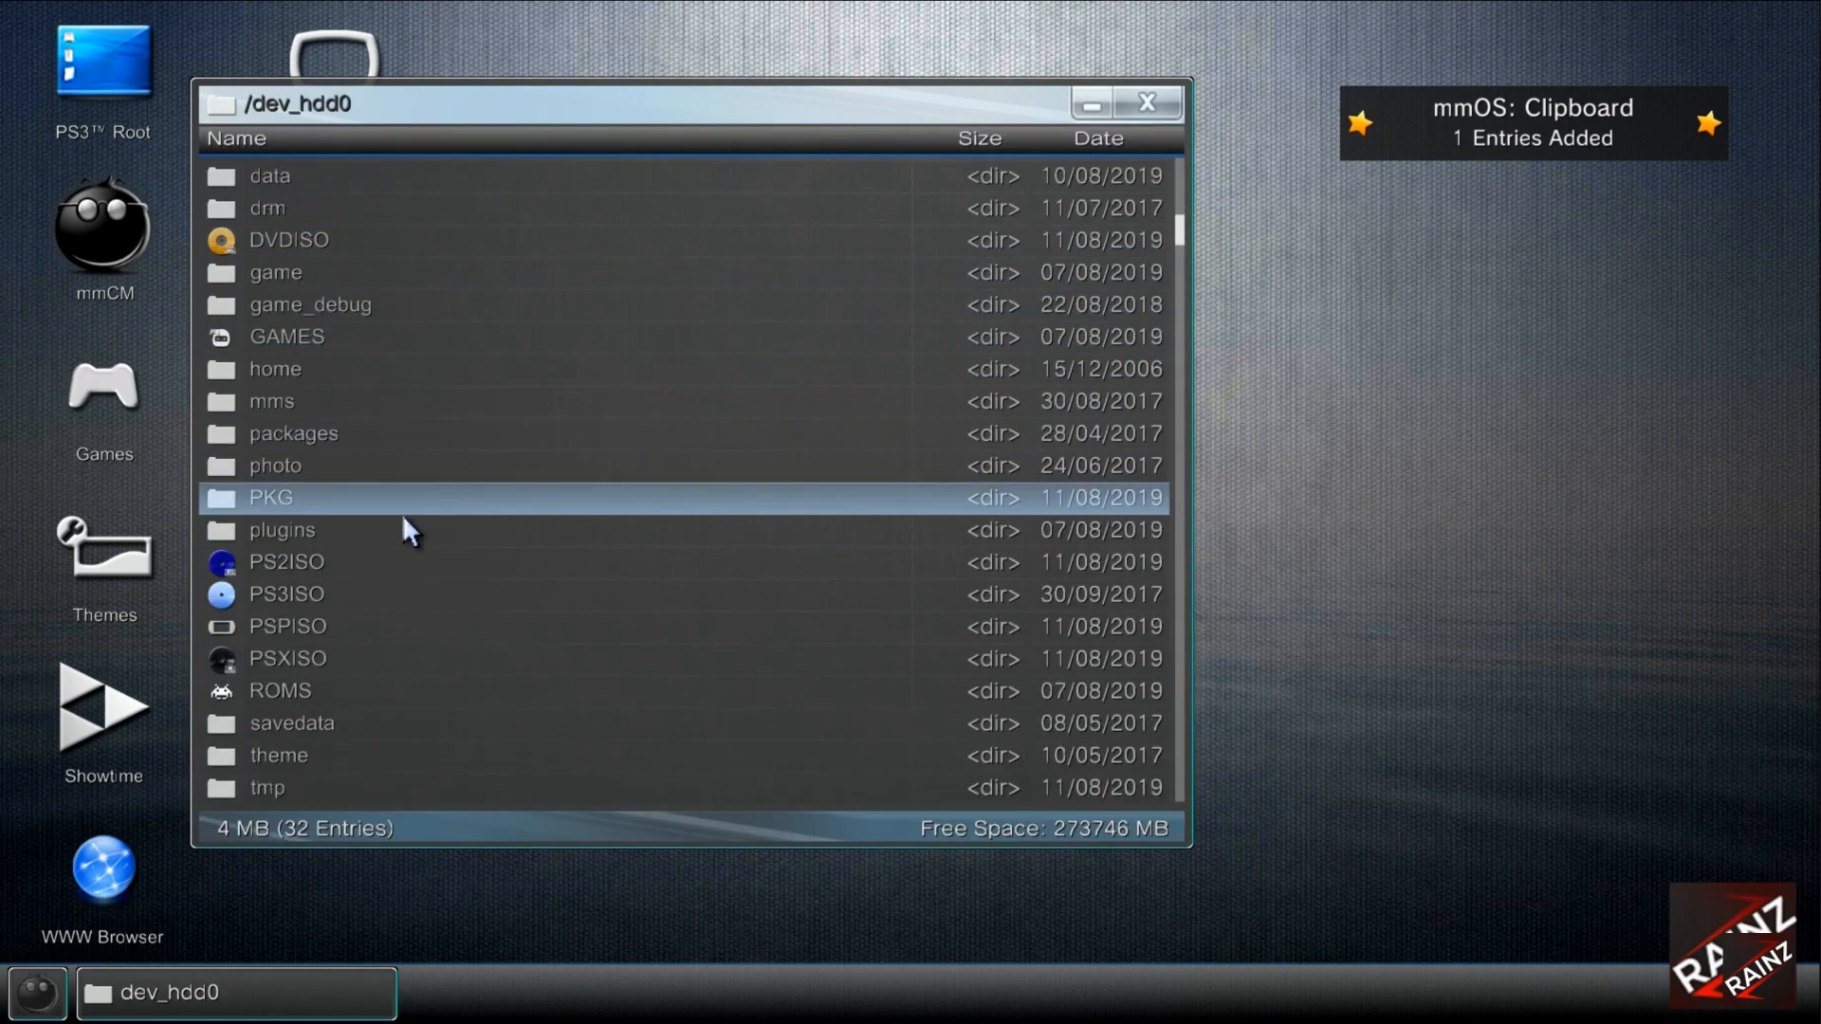
# Paste Semjases into dev_hdd0/tmp and remove GTA.sprx and the old Galerium files.
pyautogui.doubleClick(266, 788)
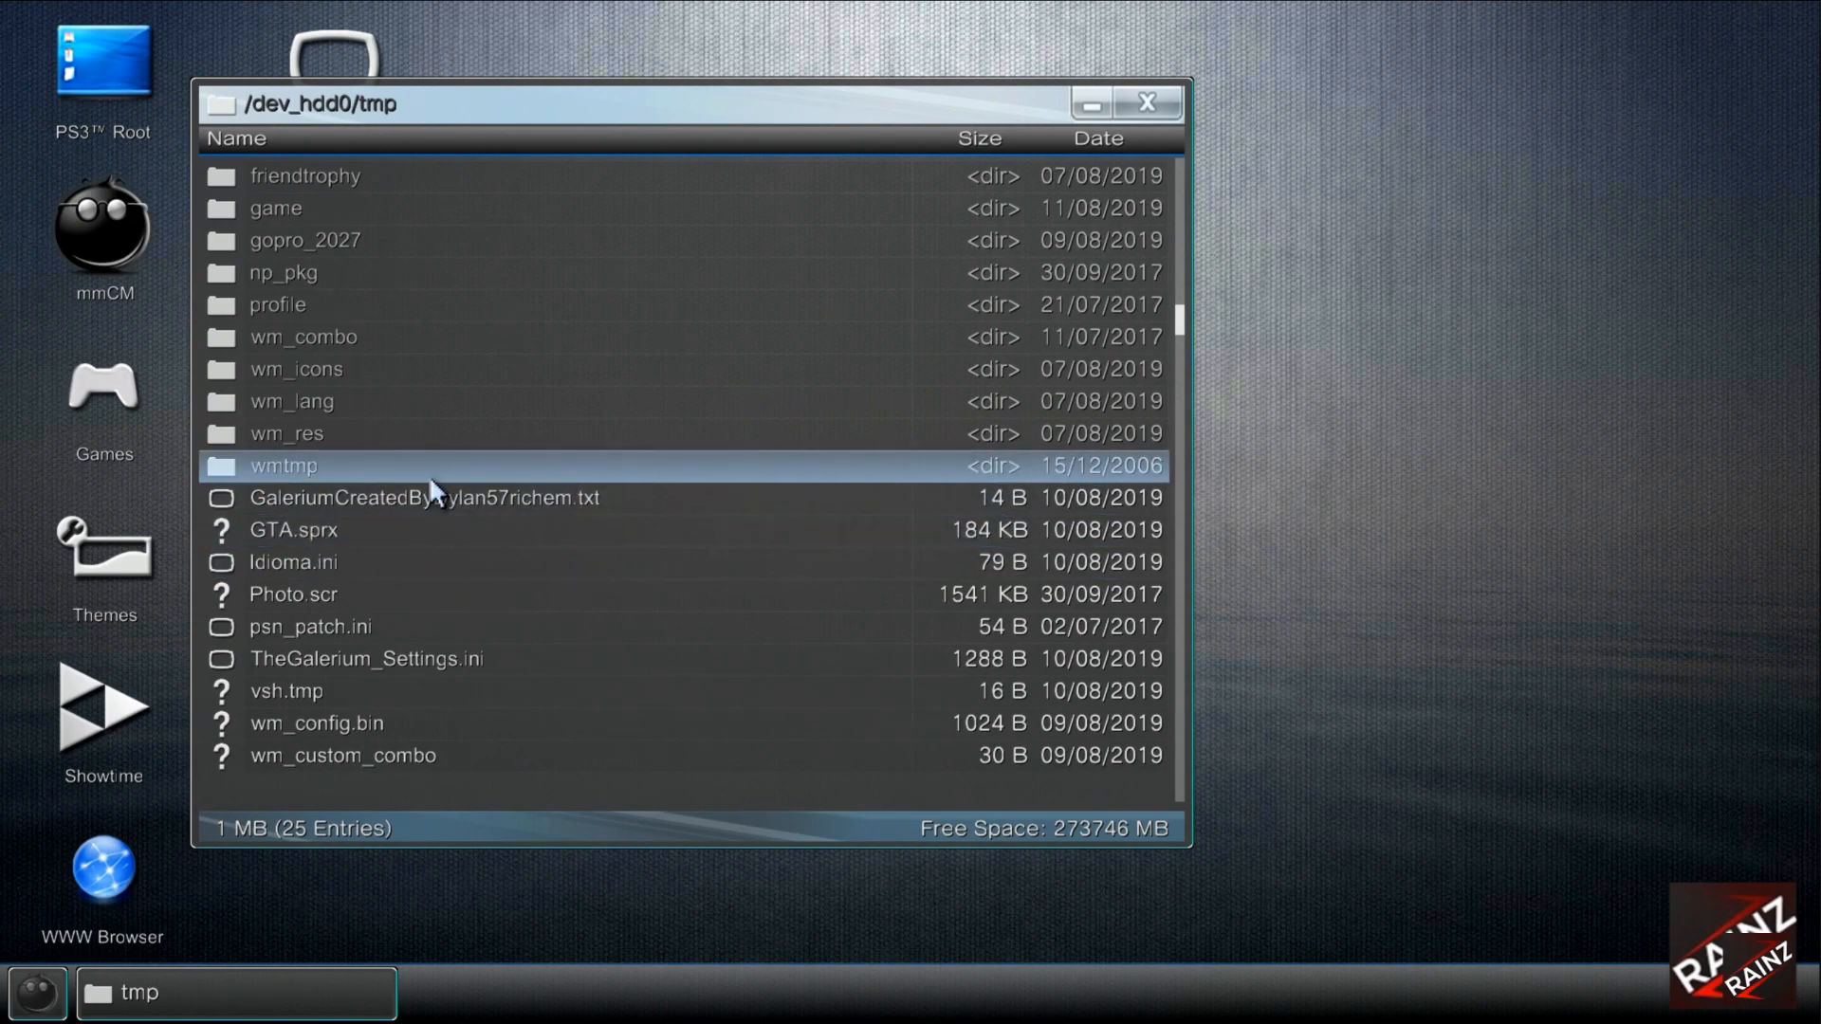
pyautogui.click(294, 530)
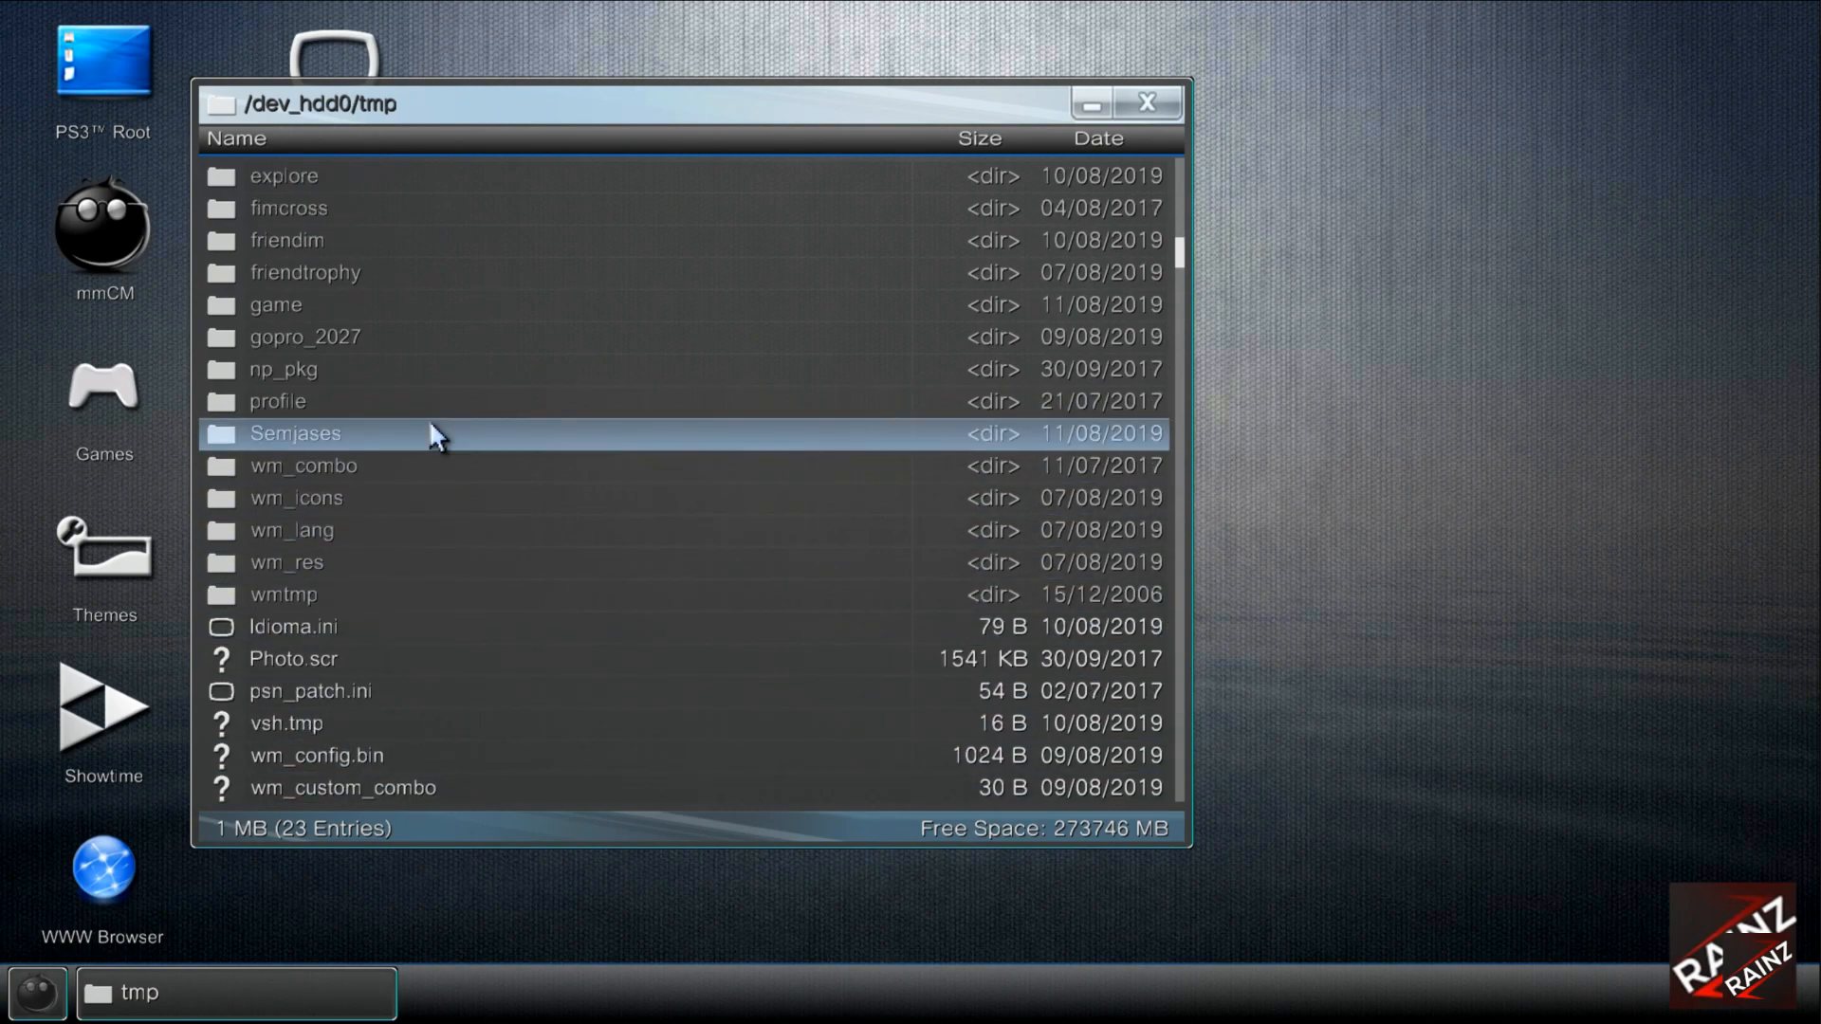
pyautogui.doubleClick(293, 433)
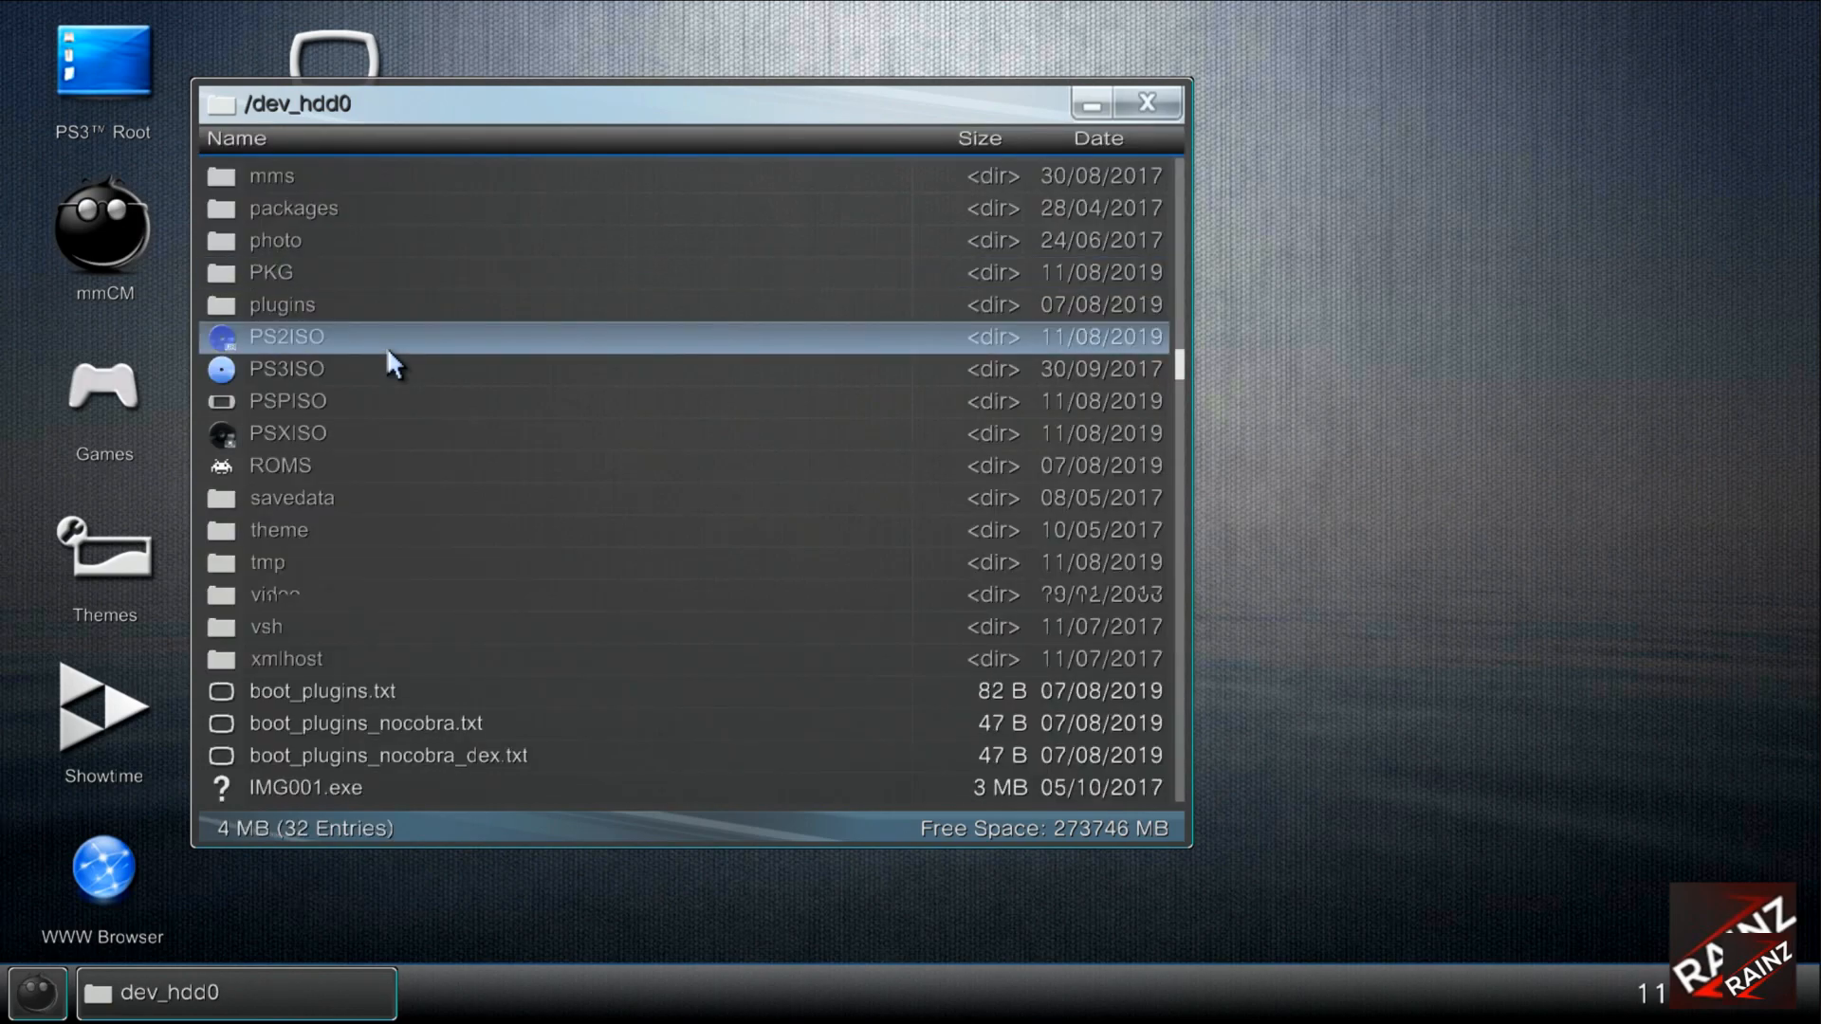
# View boot_plugins.txt on dev_hdd0, then quit multiMAN to the XMB Instellingen column.
pyautogui.scroll(-3)
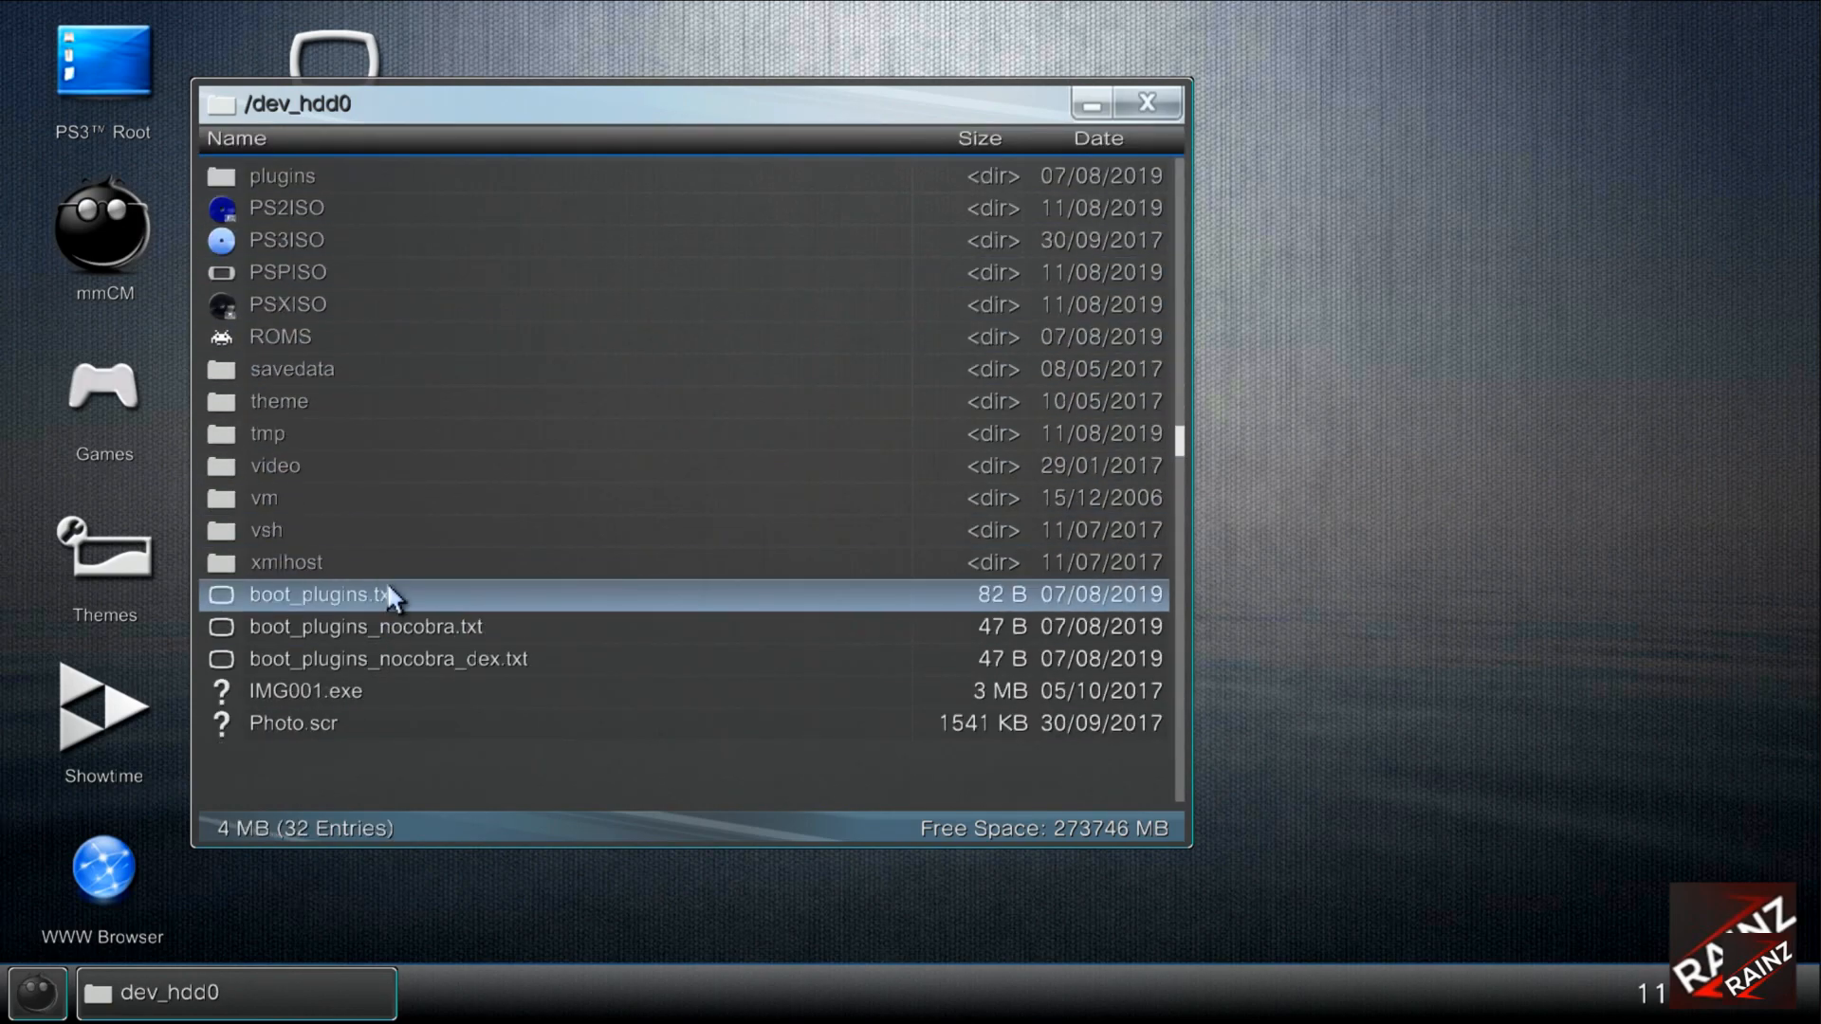
pyautogui.doubleClick(305, 594)
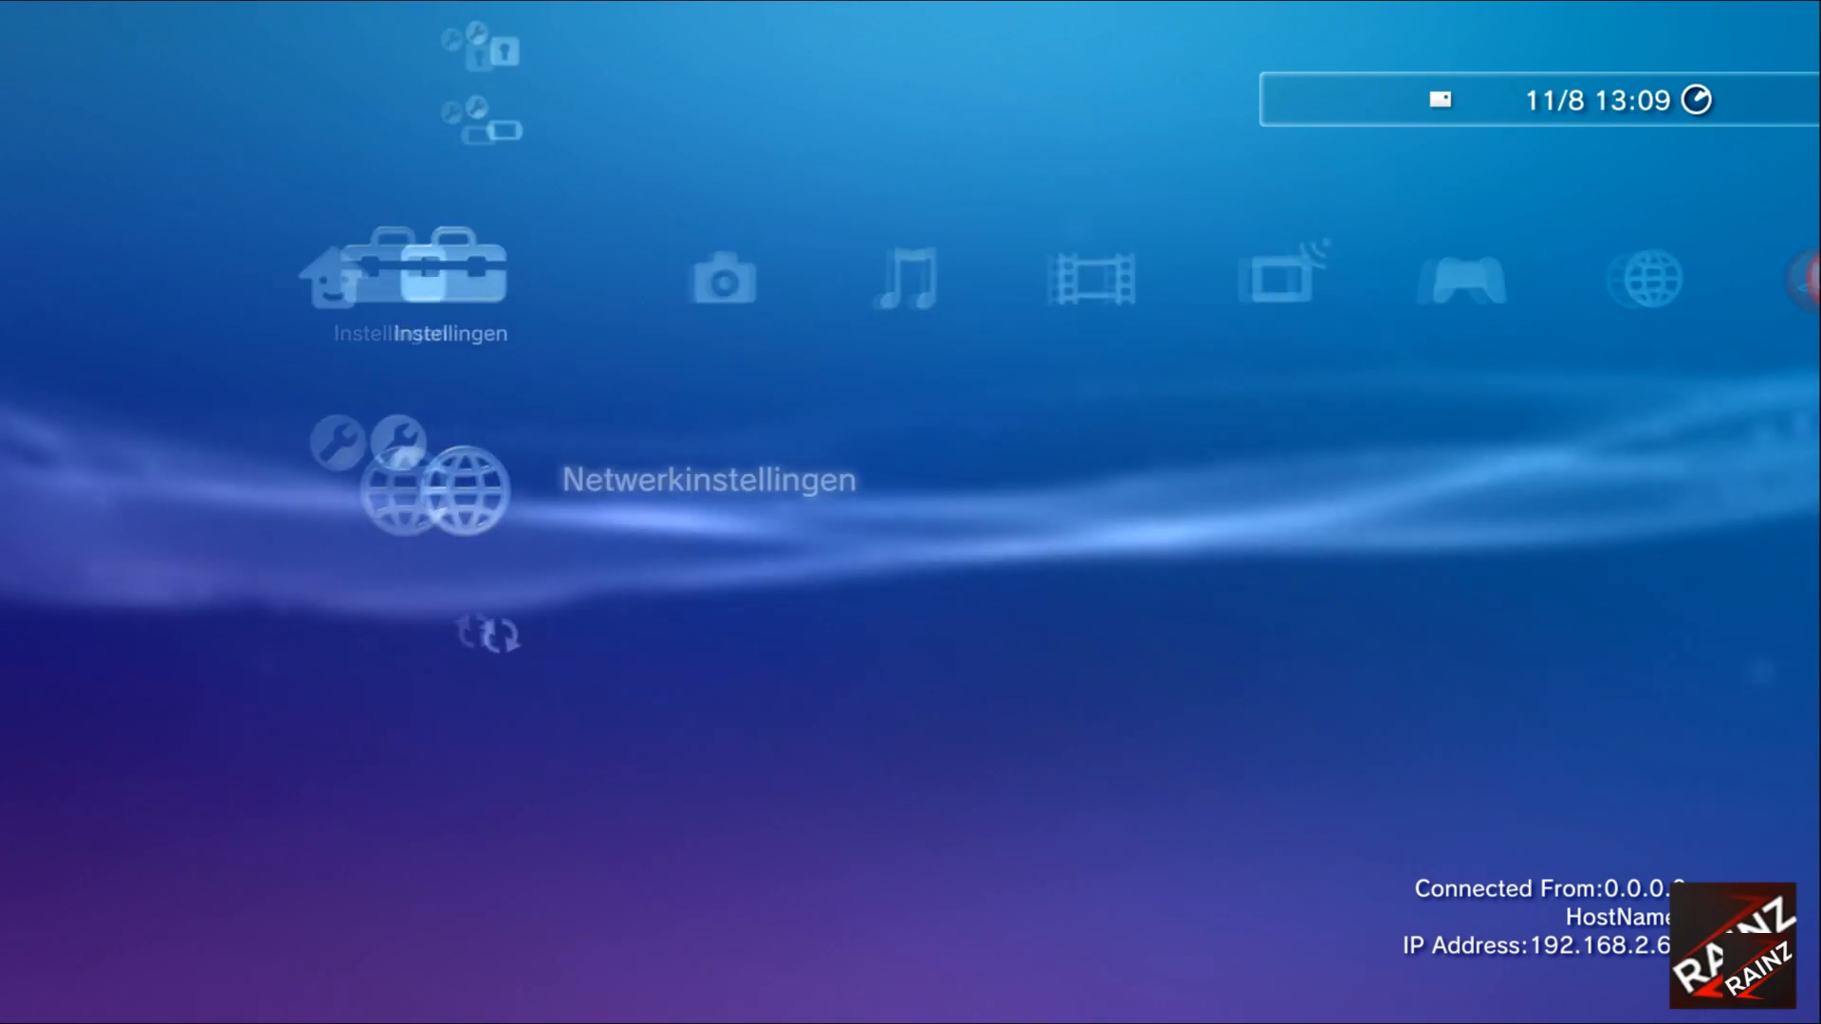
# Switch the internet connection to Uitgeschakeld in Network Settings (IP 0.0.0.0).
pyautogui.press('Left')
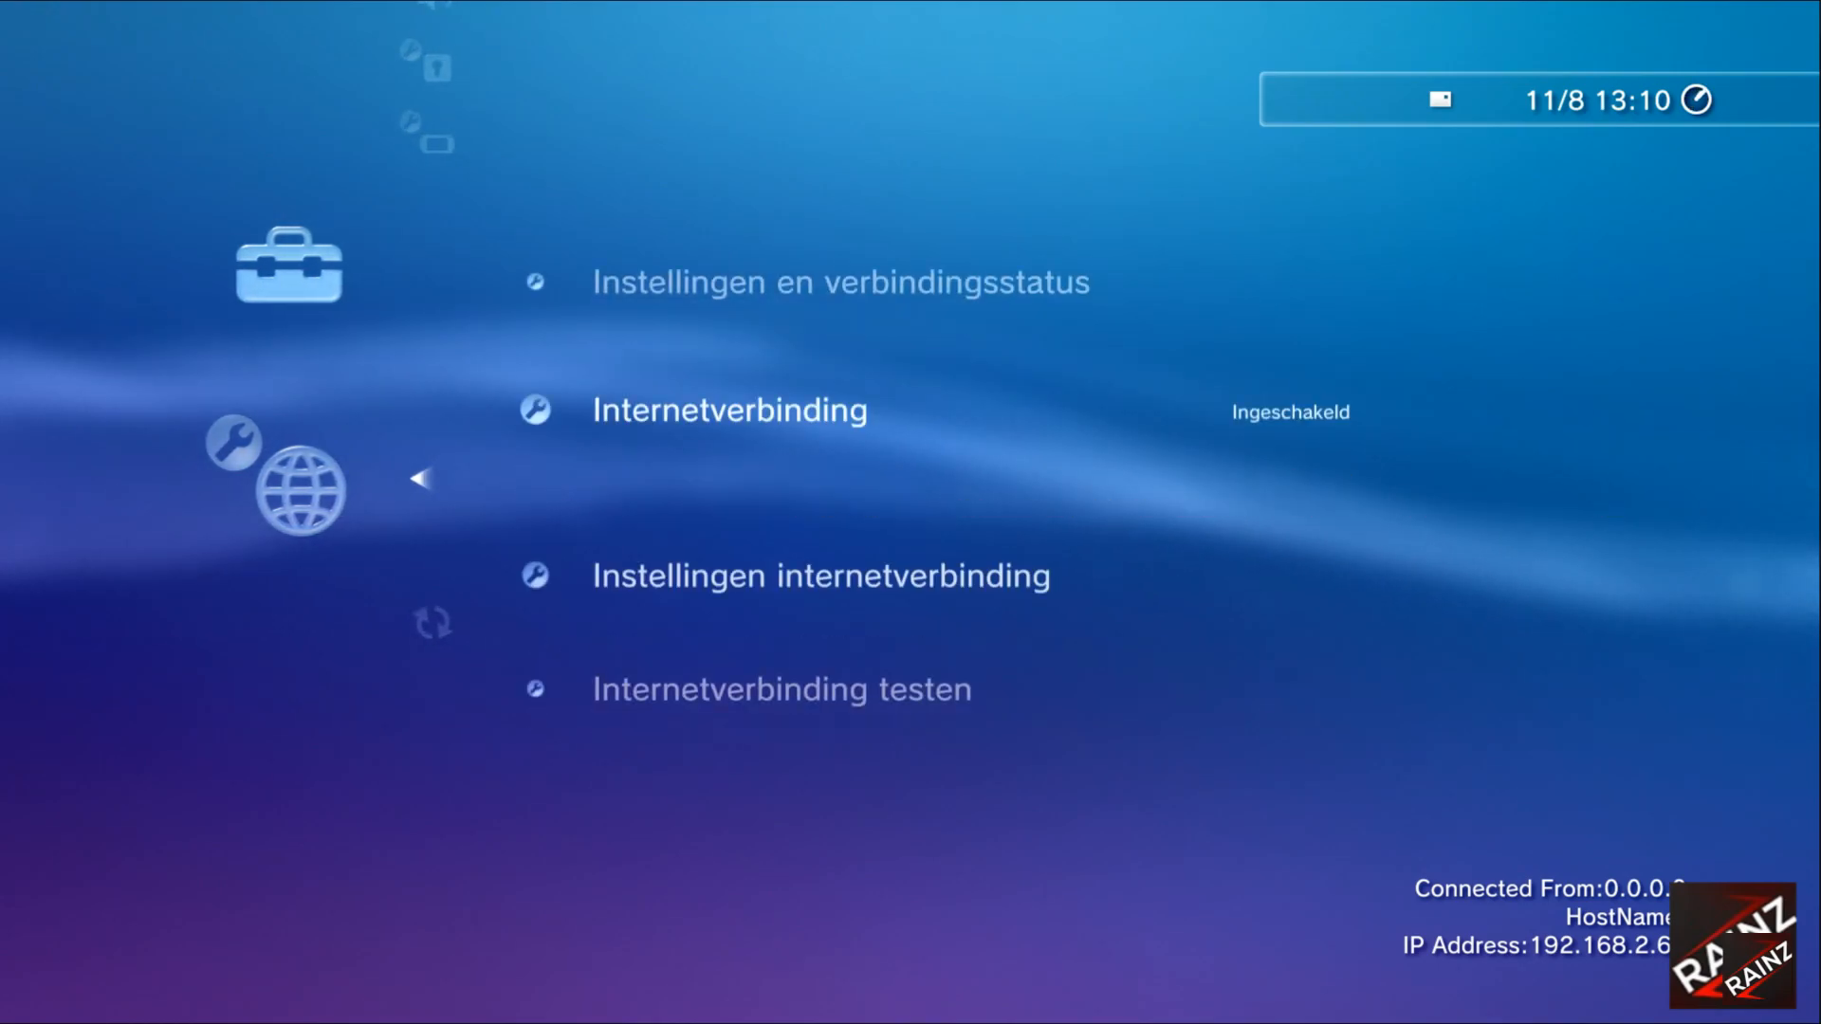
pyautogui.click(729, 409)
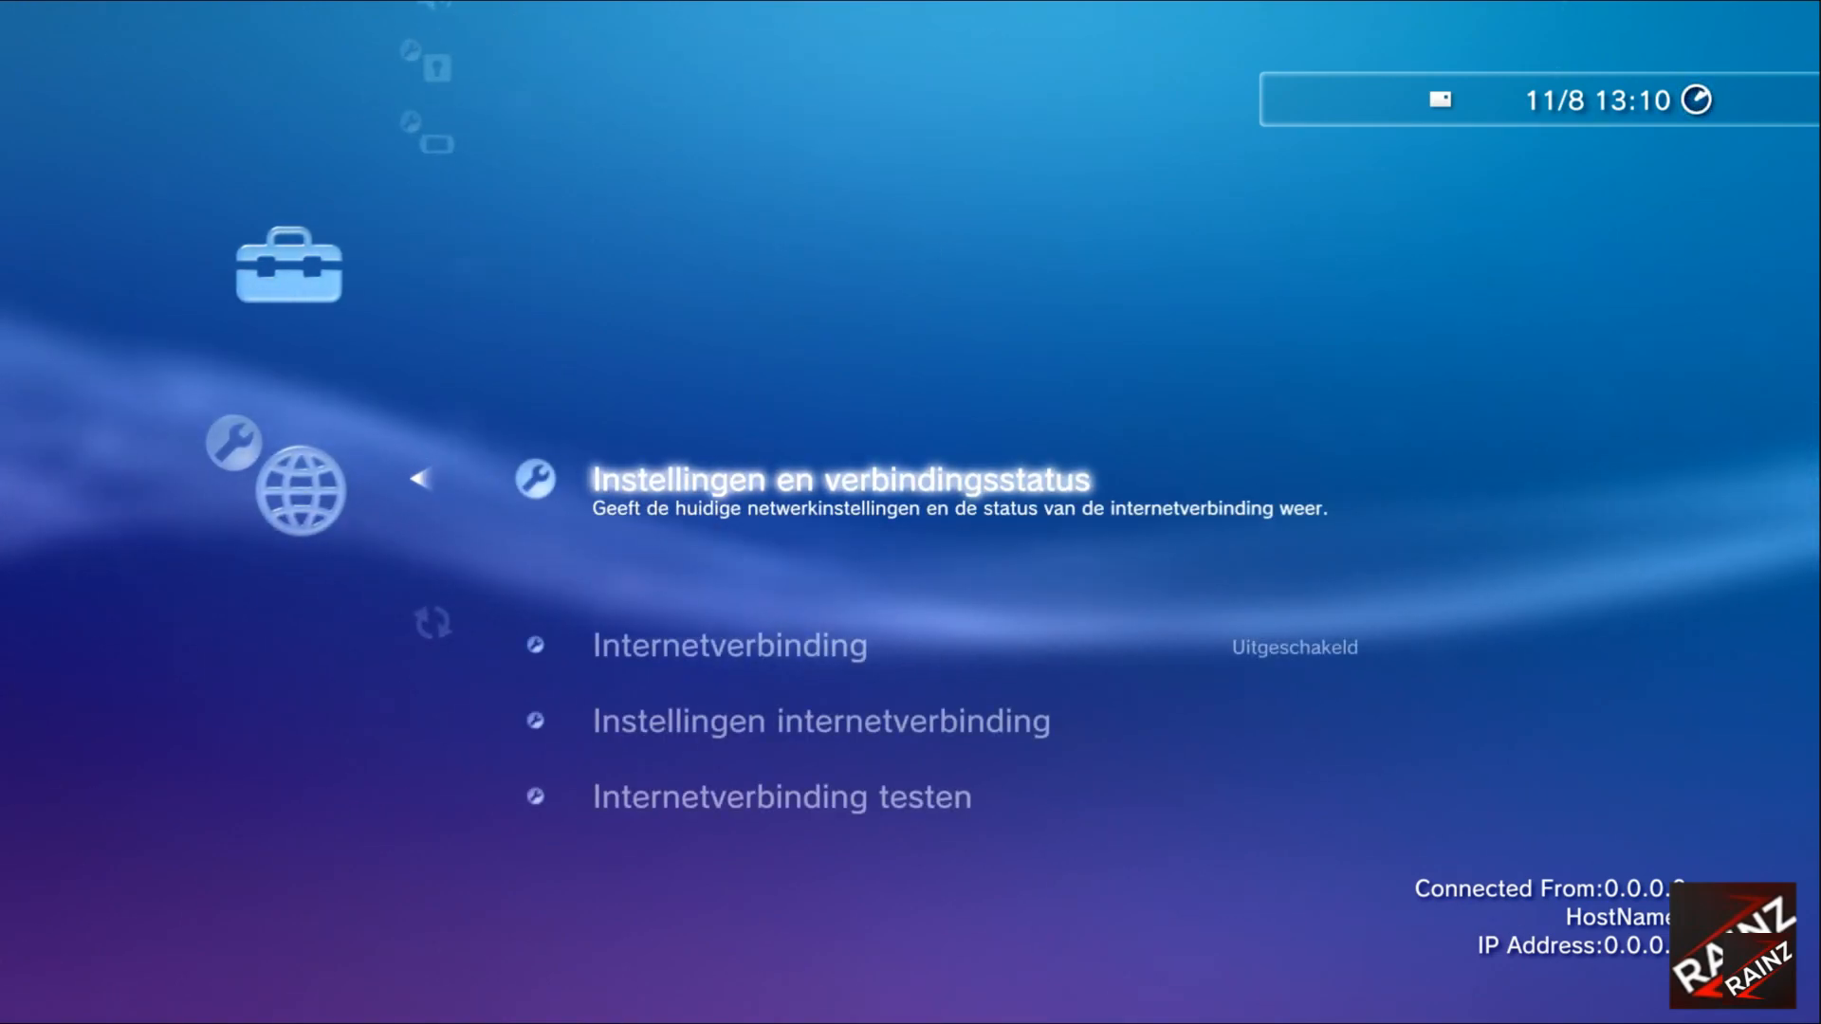
# Switch the internet connection back on, triggering the new Semjases version notice.
pyautogui.press('Down')
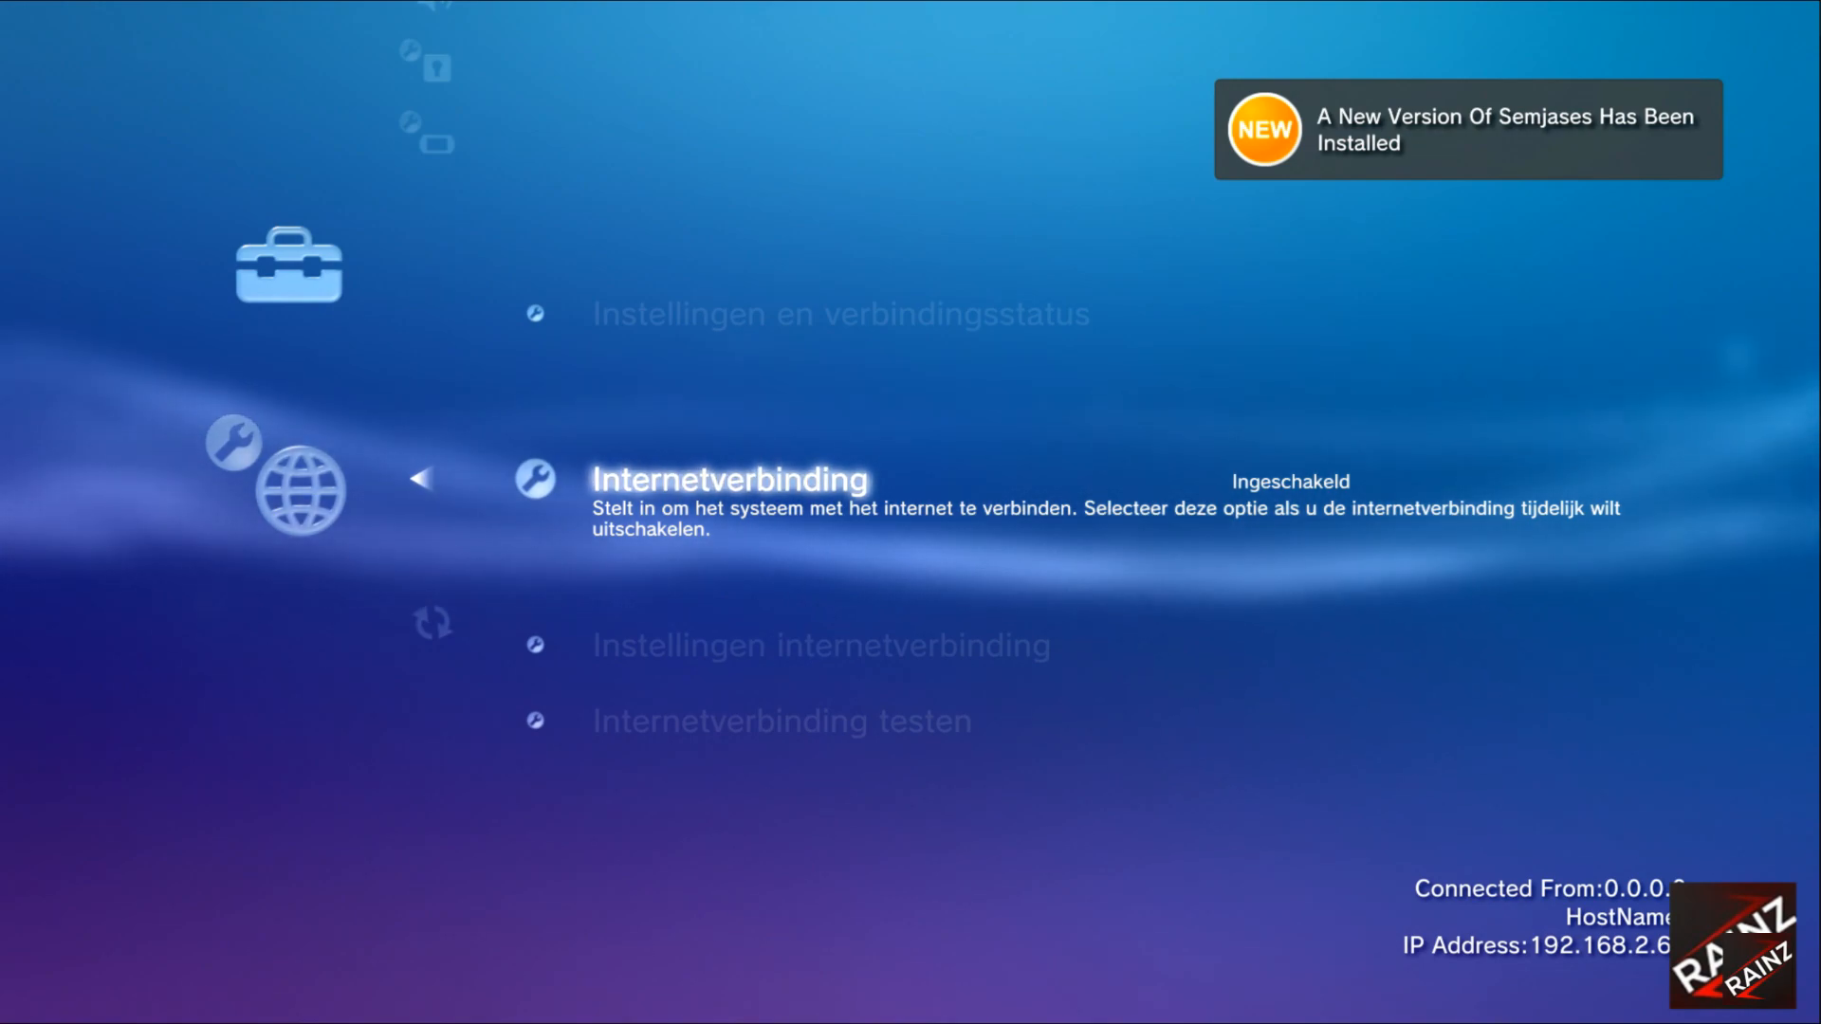
pyautogui.click(728, 478)
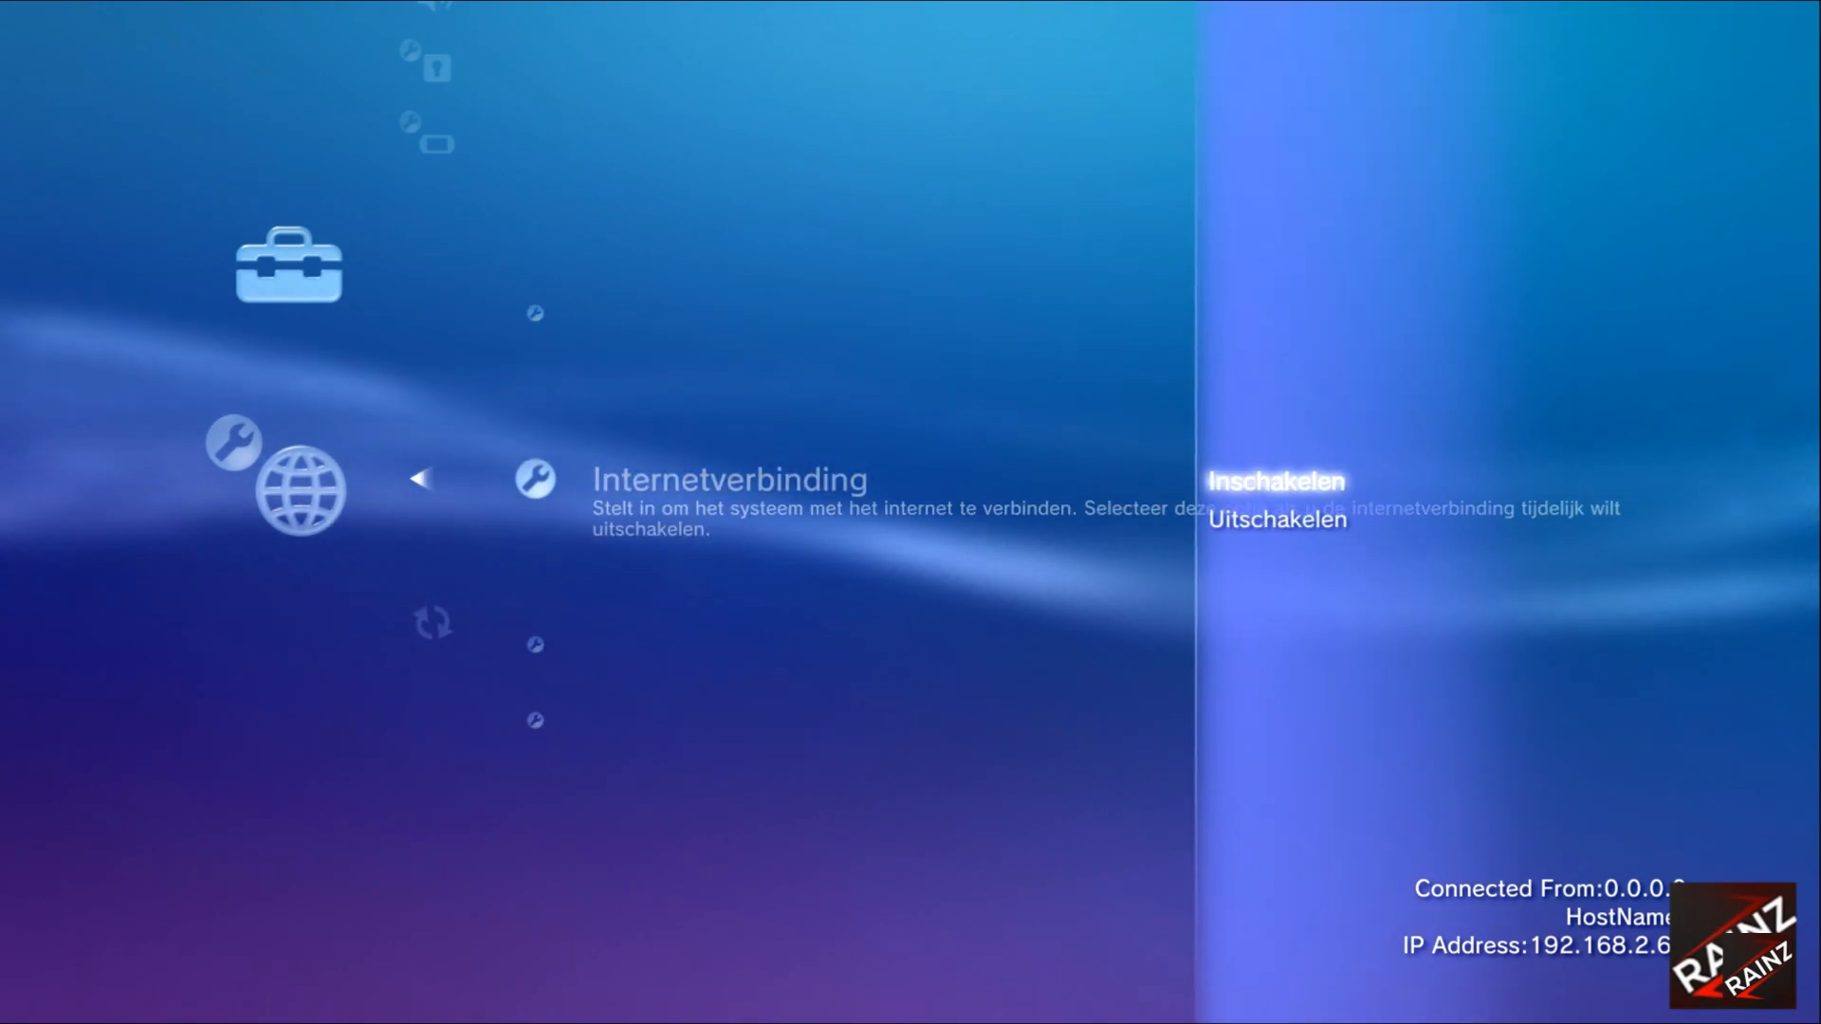
pyautogui.click(1277, 518)
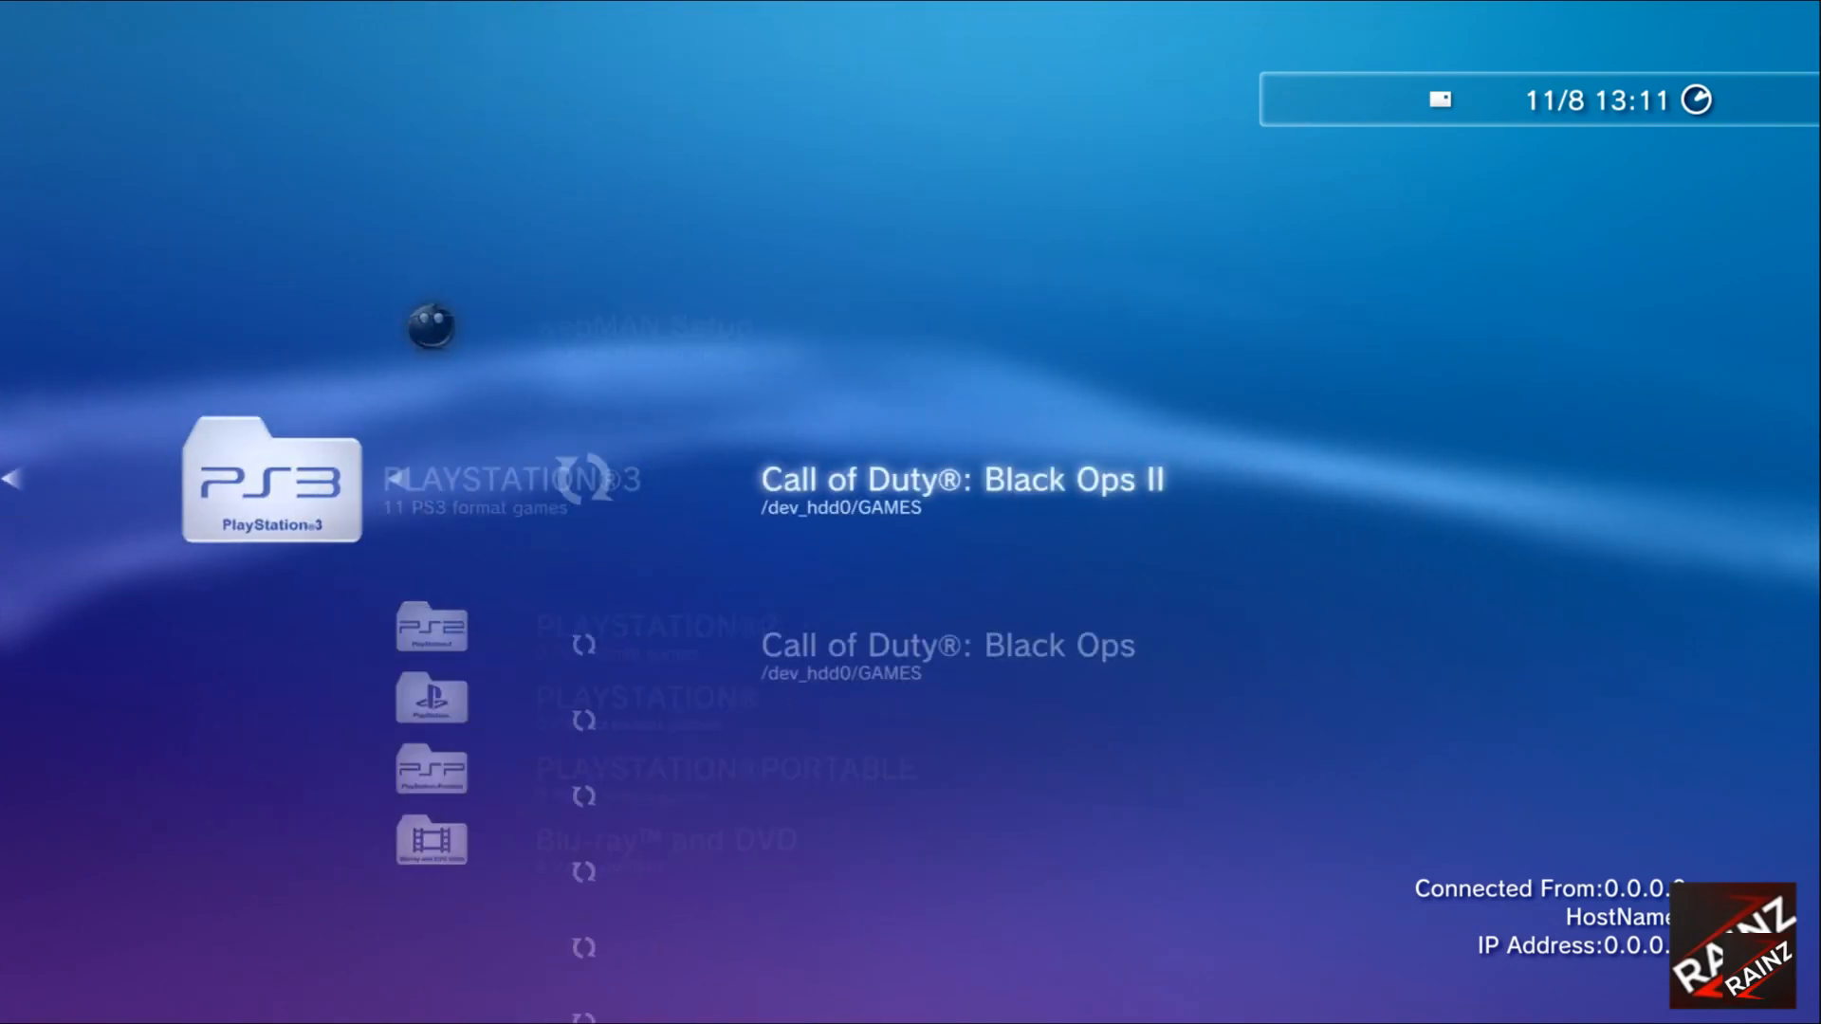
# Scroll down the PLAYSTATION 3 games list to Grand Theft Auto V and mount its ISO.
pyautogui.scroll(-3)
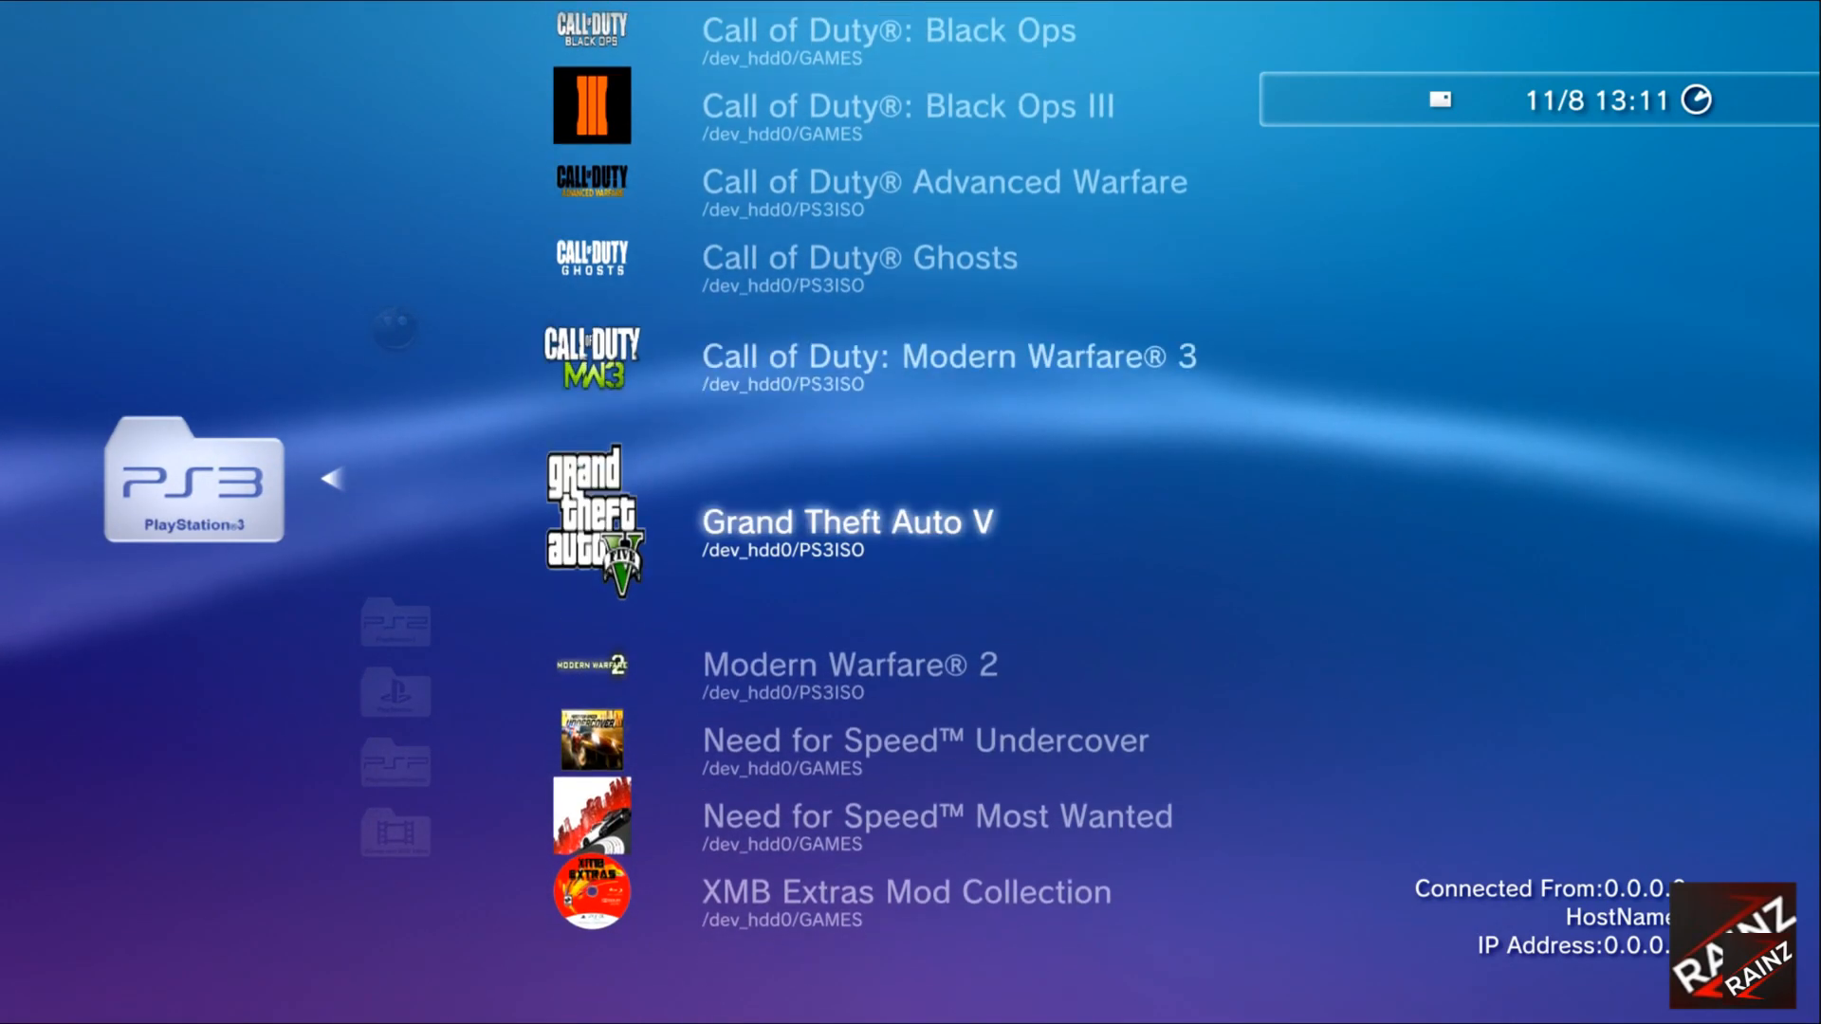
pyautogui.scroll(-3)
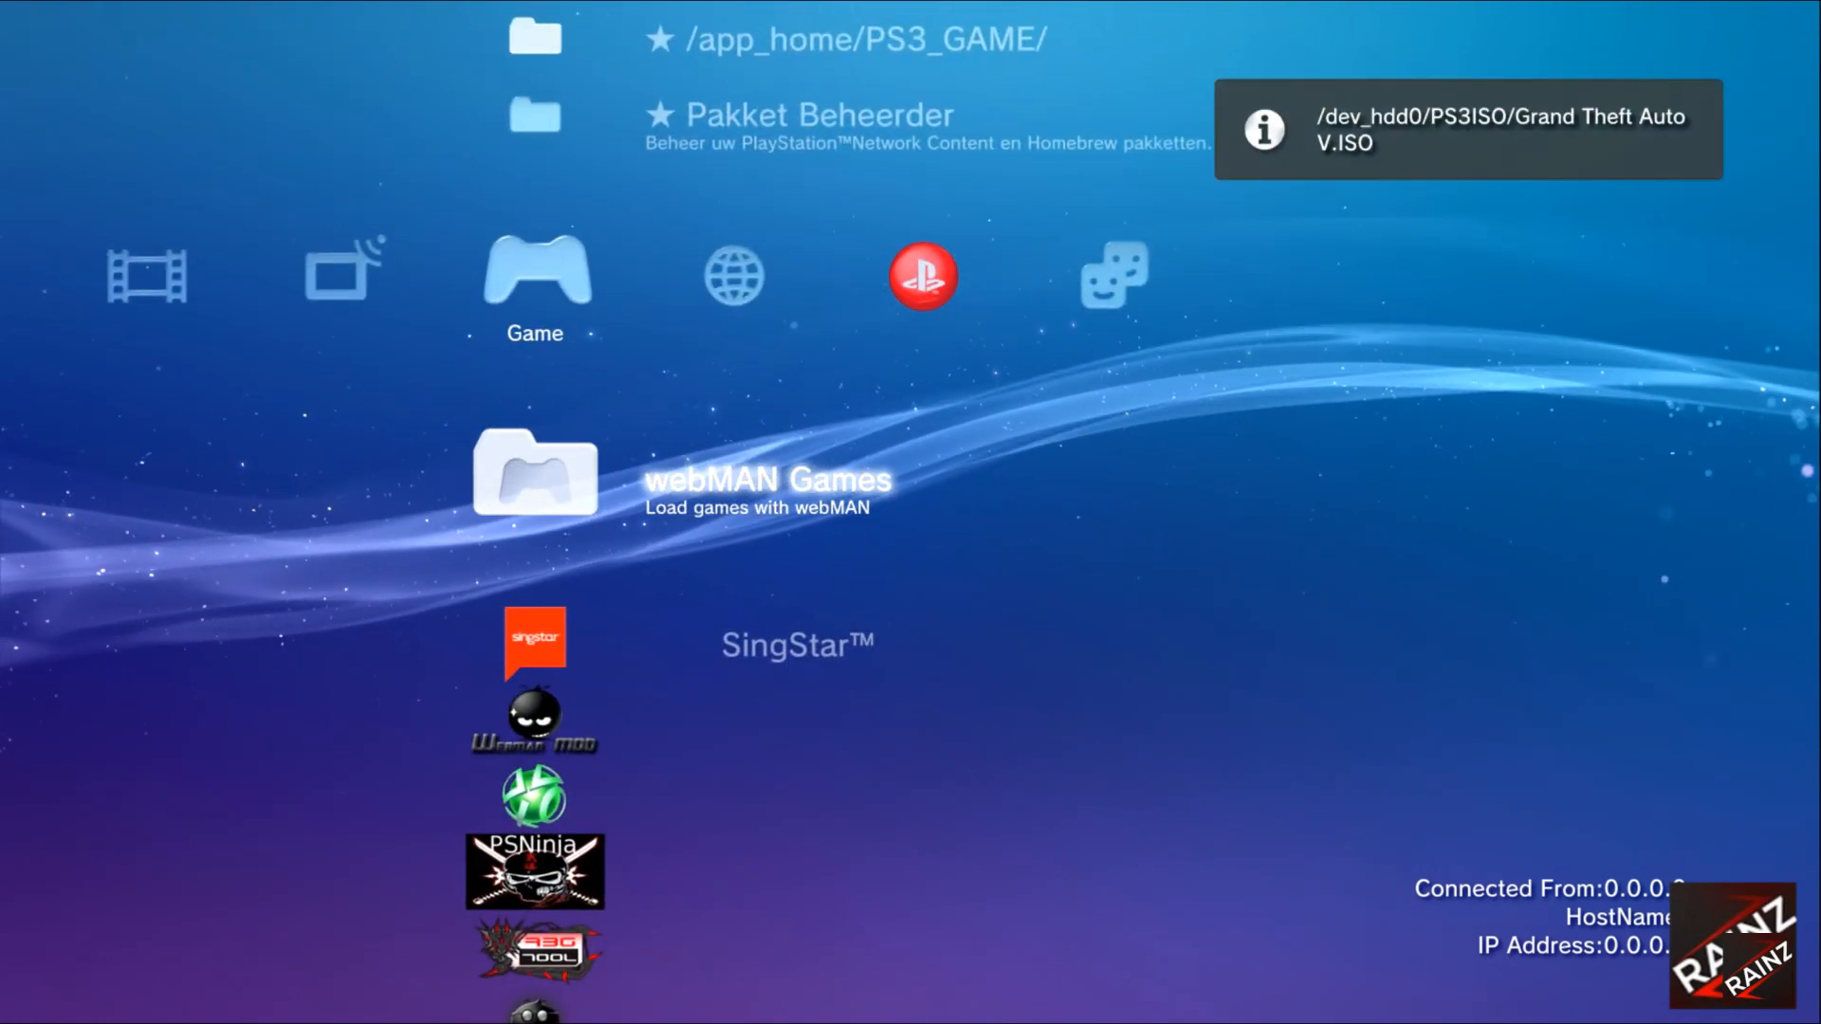
pyautogui.scroll(-3)
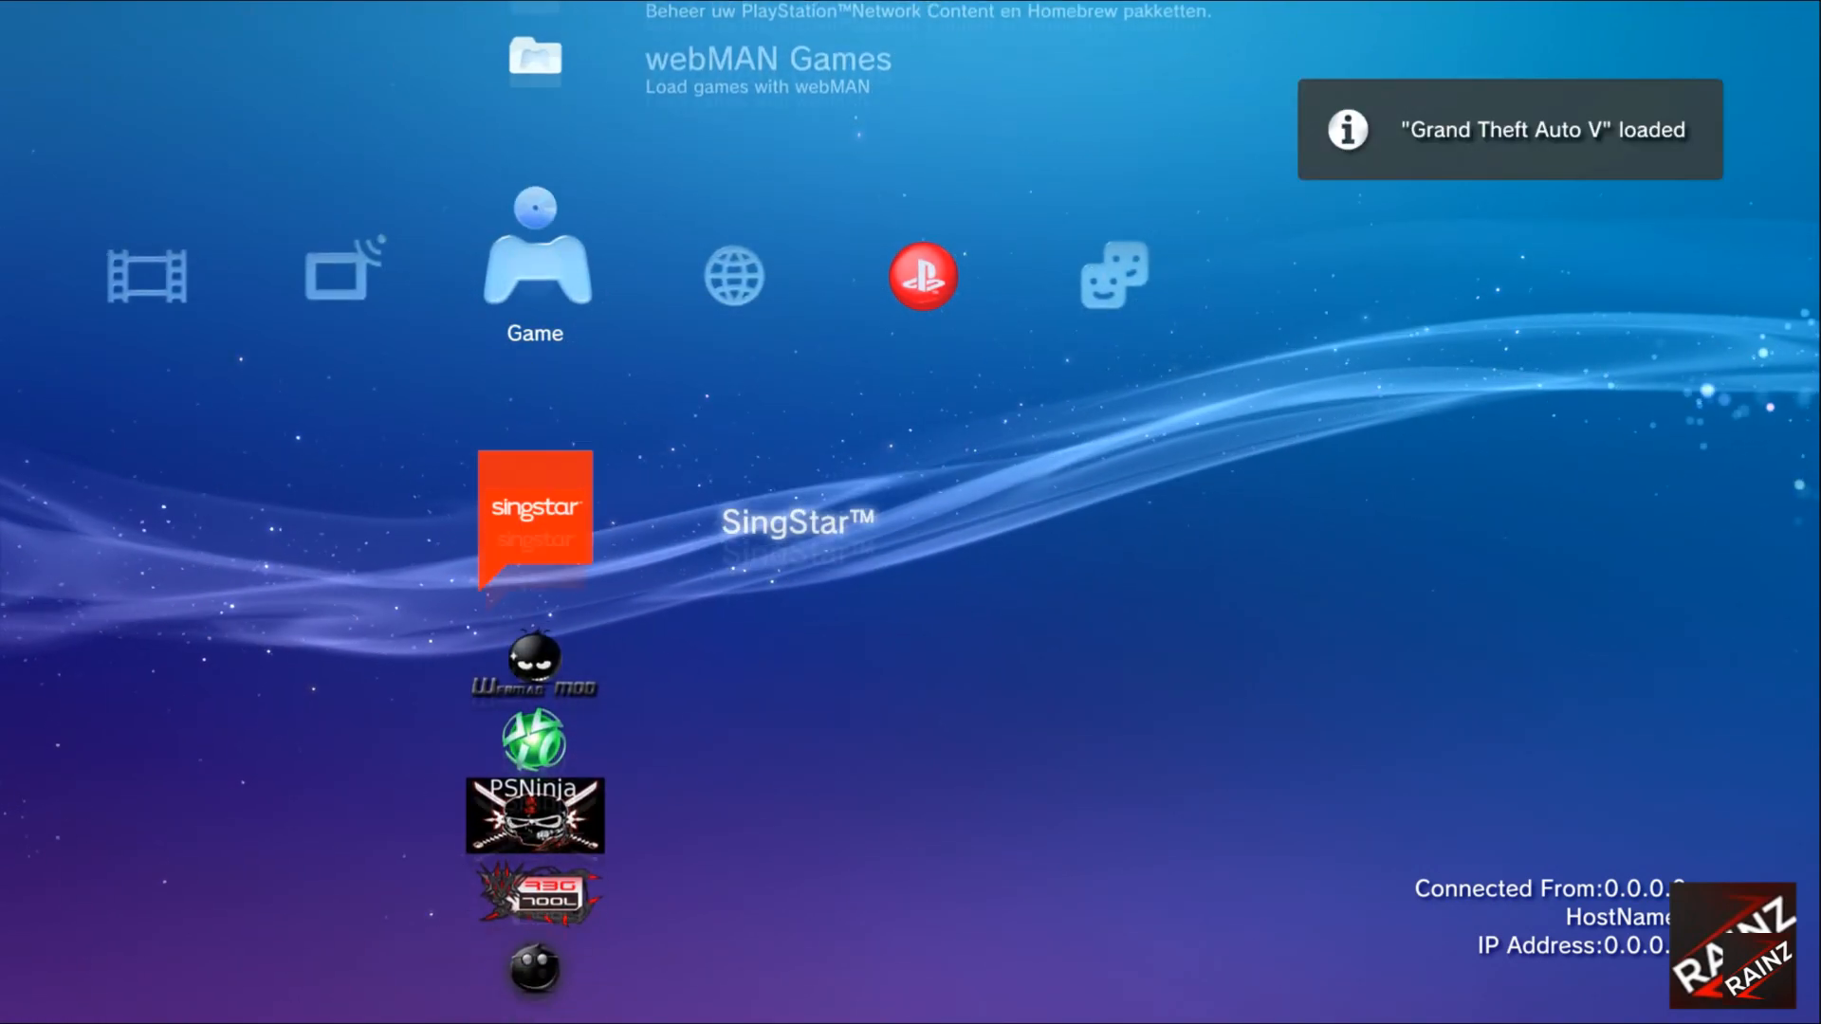
pyautogui.scroll(-3)
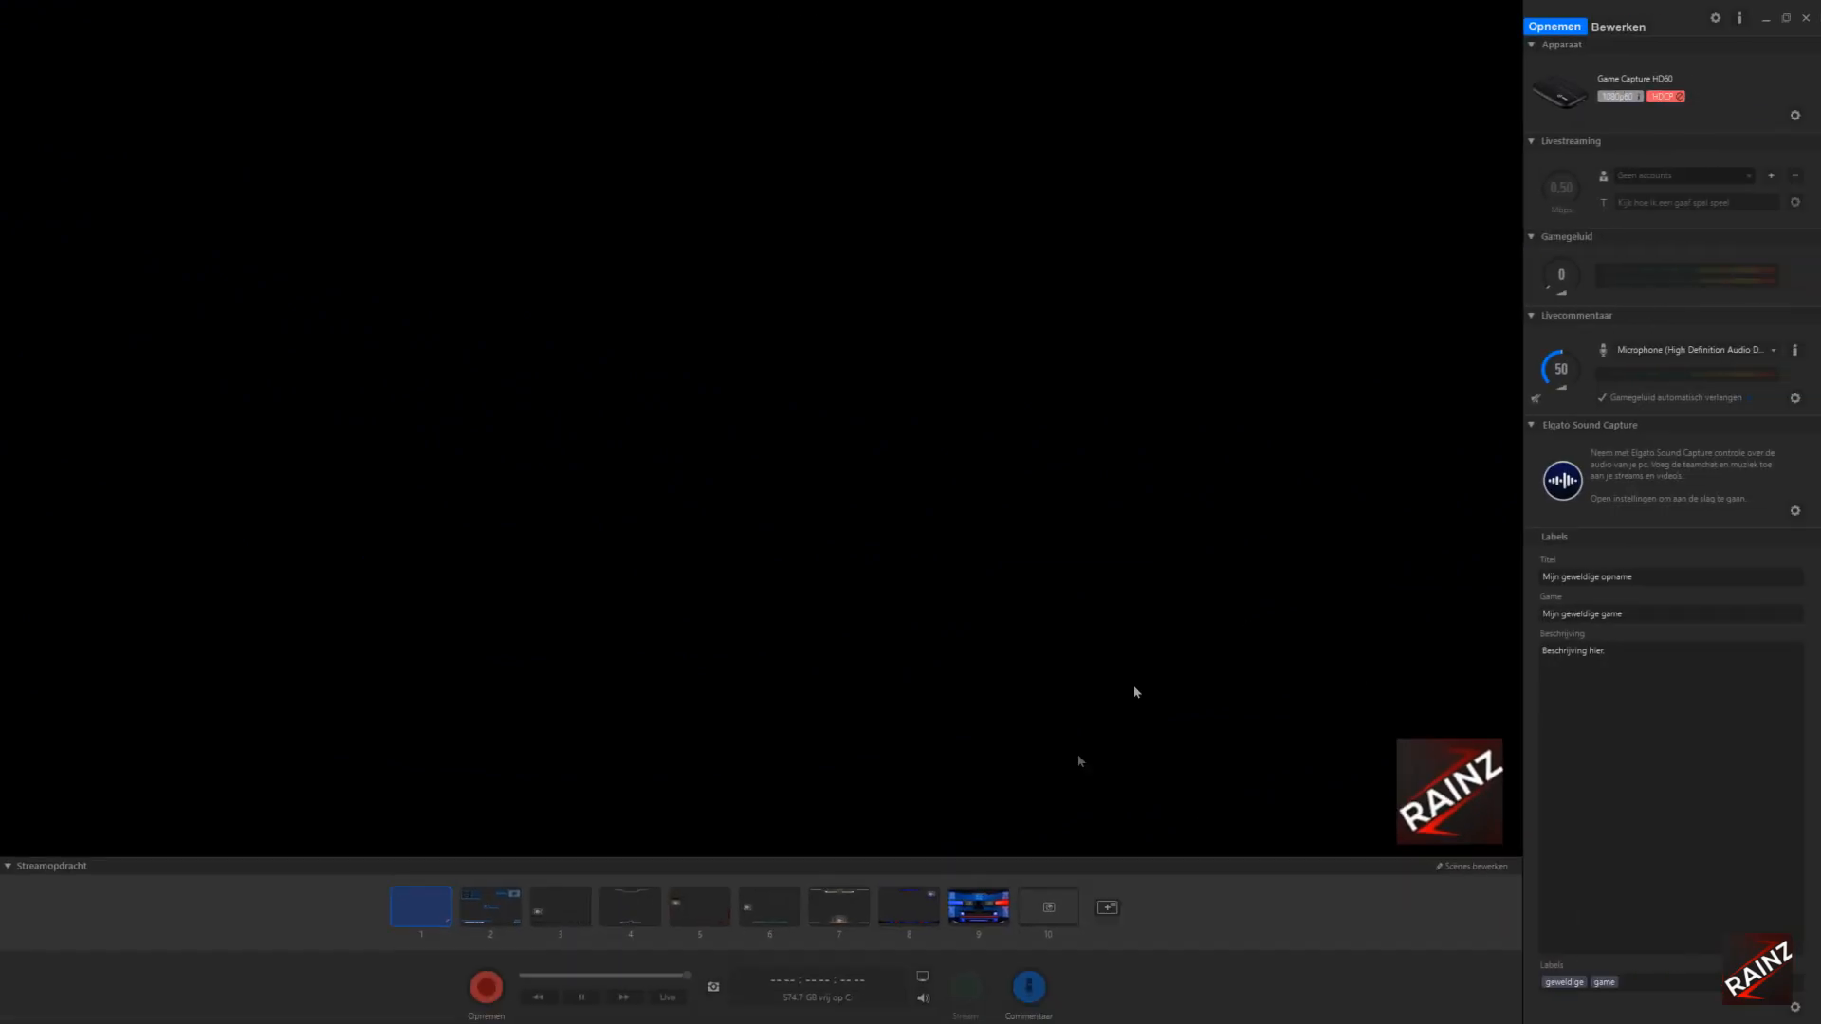
pyautogui.moveTo(486, 984)
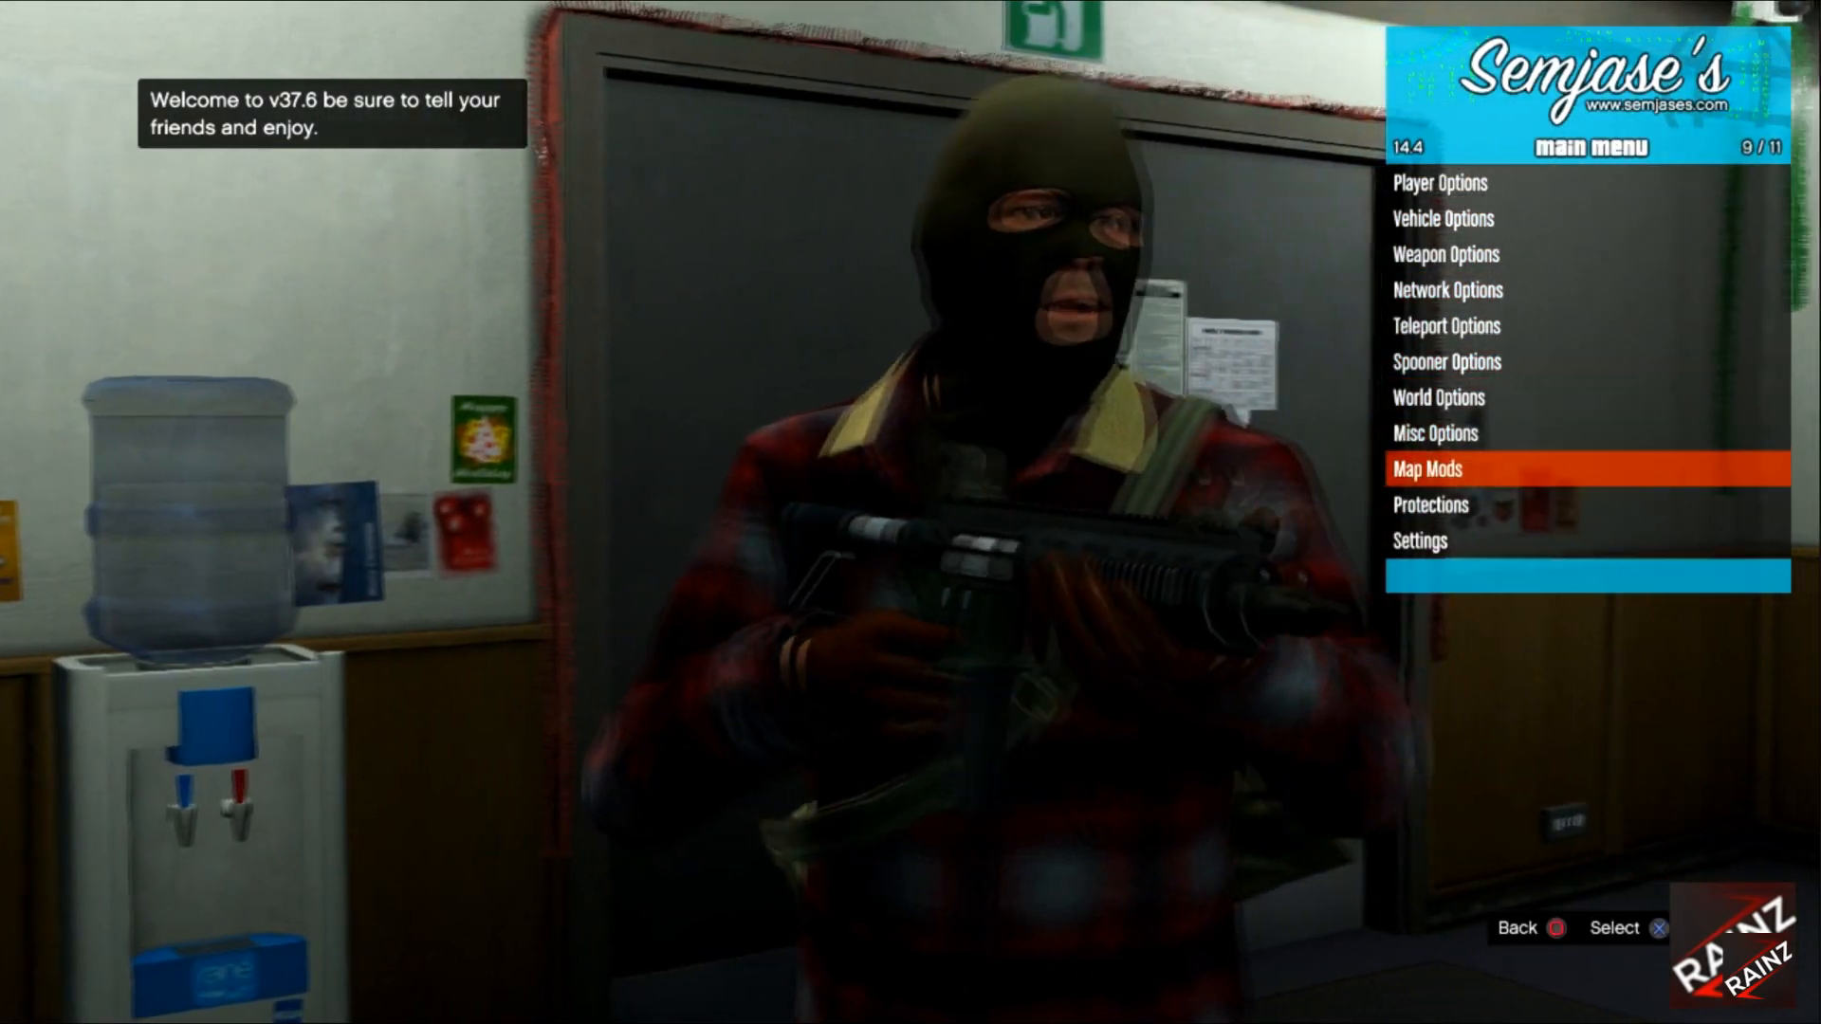
# Scroll the Semjase's v37.6 main menu down to its last entry, Settings.
pyautogui.scroll(-3)
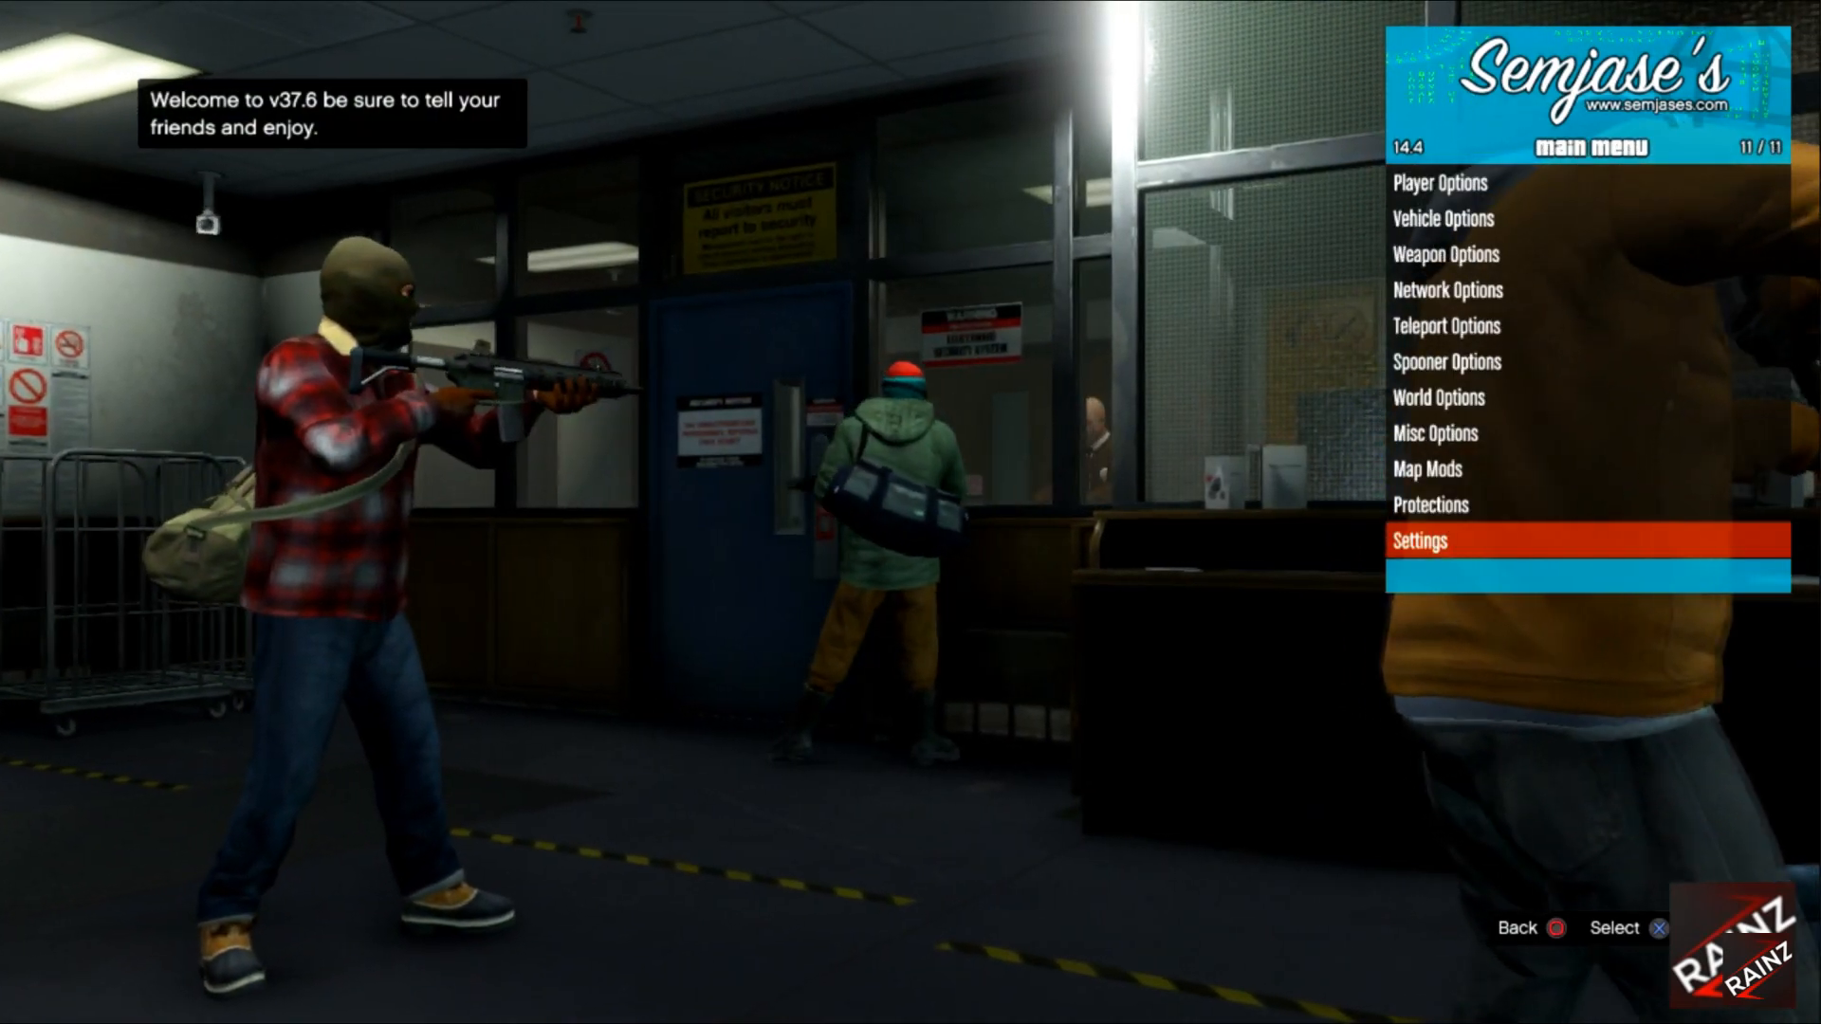